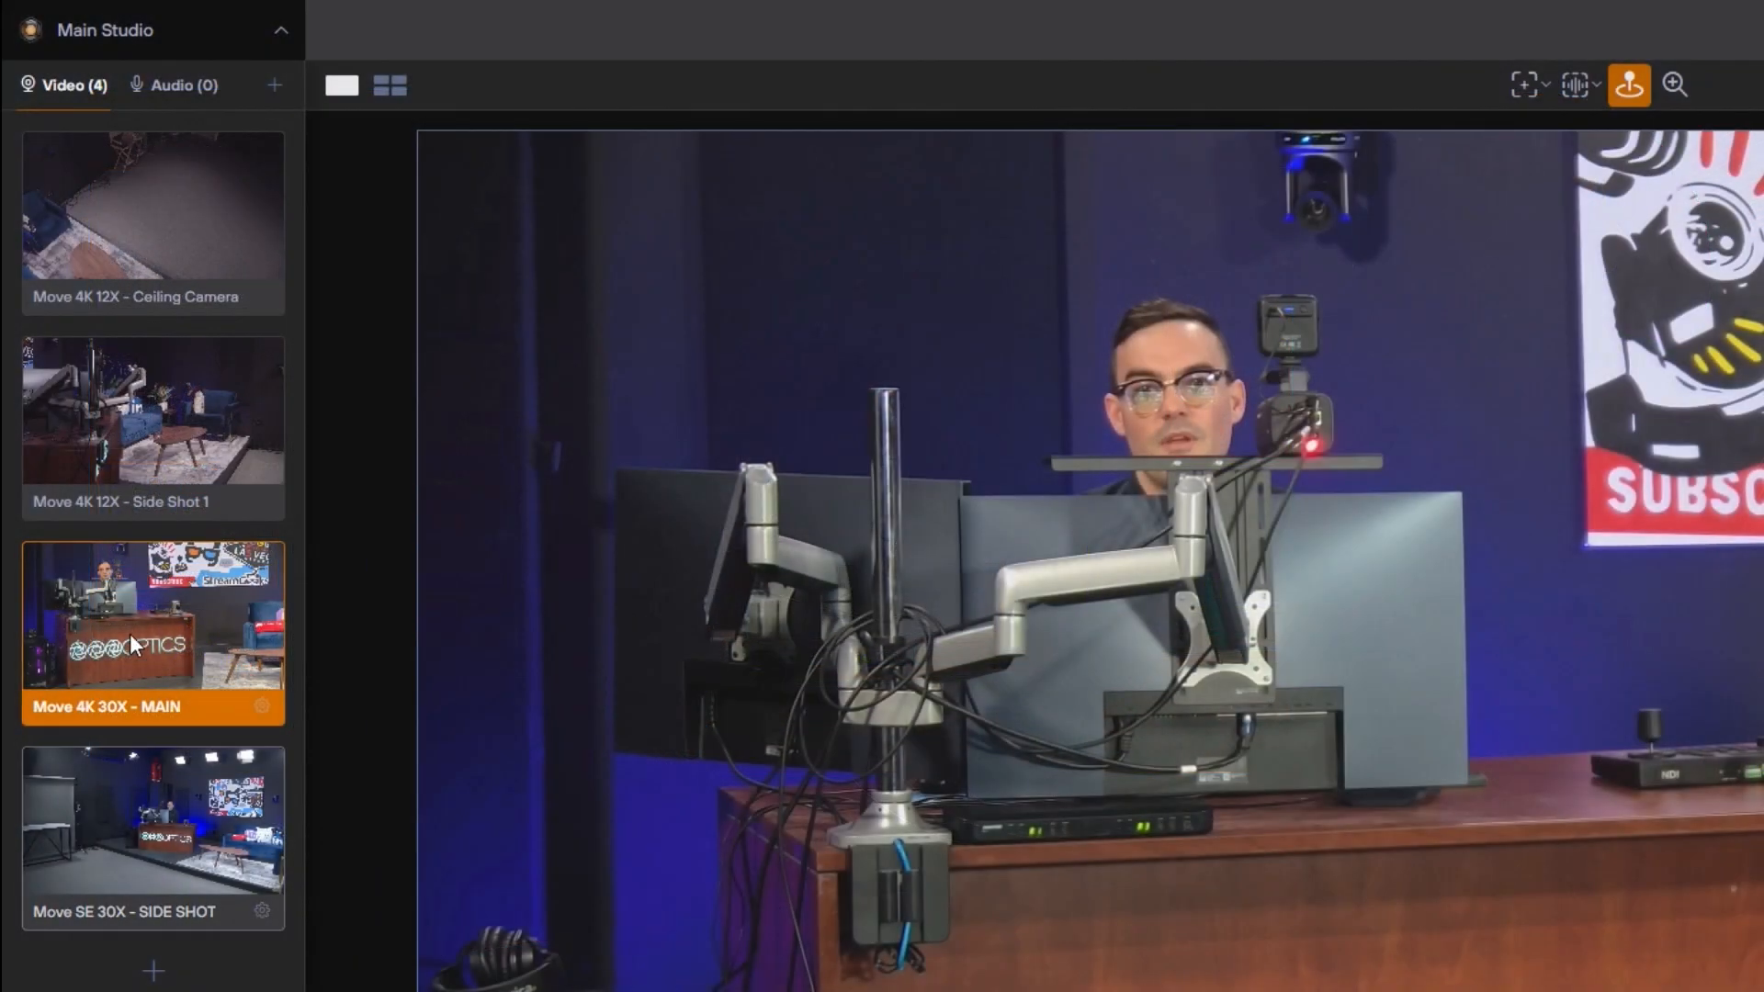
Cycle the main preview from the Ceiling Camera to the Move 4K 12X - Side Shot 1 source.
double_click(147, 296)
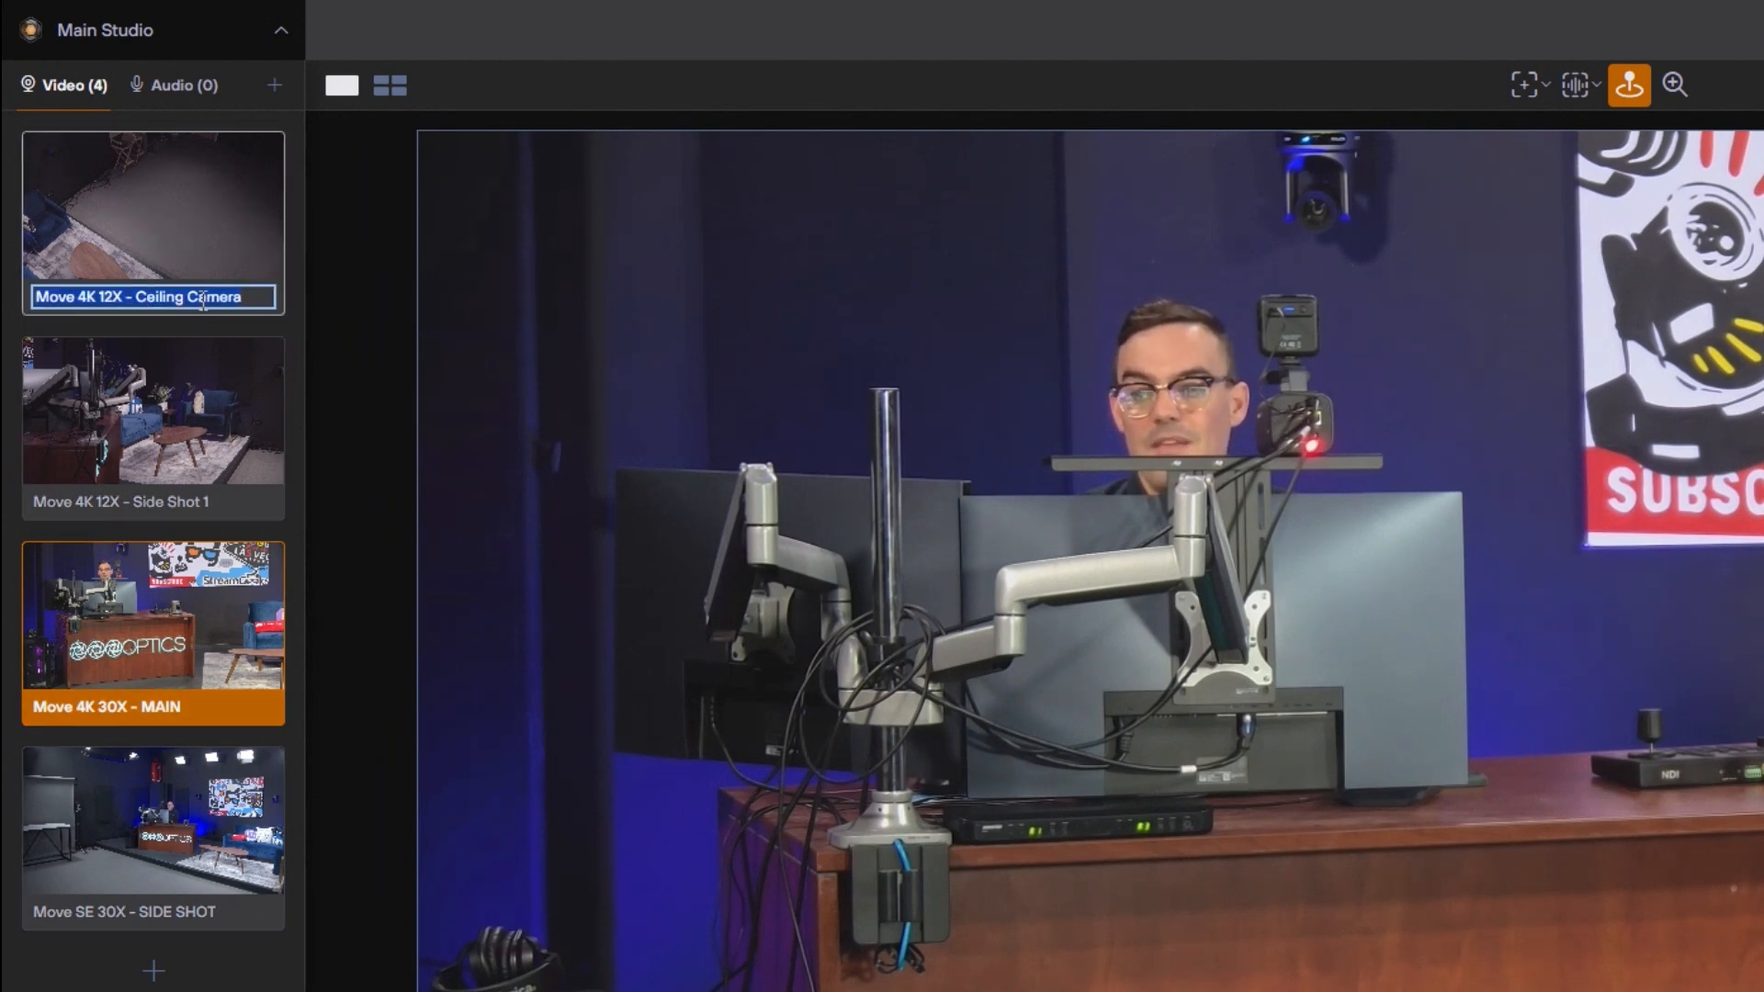
click(153, 213)
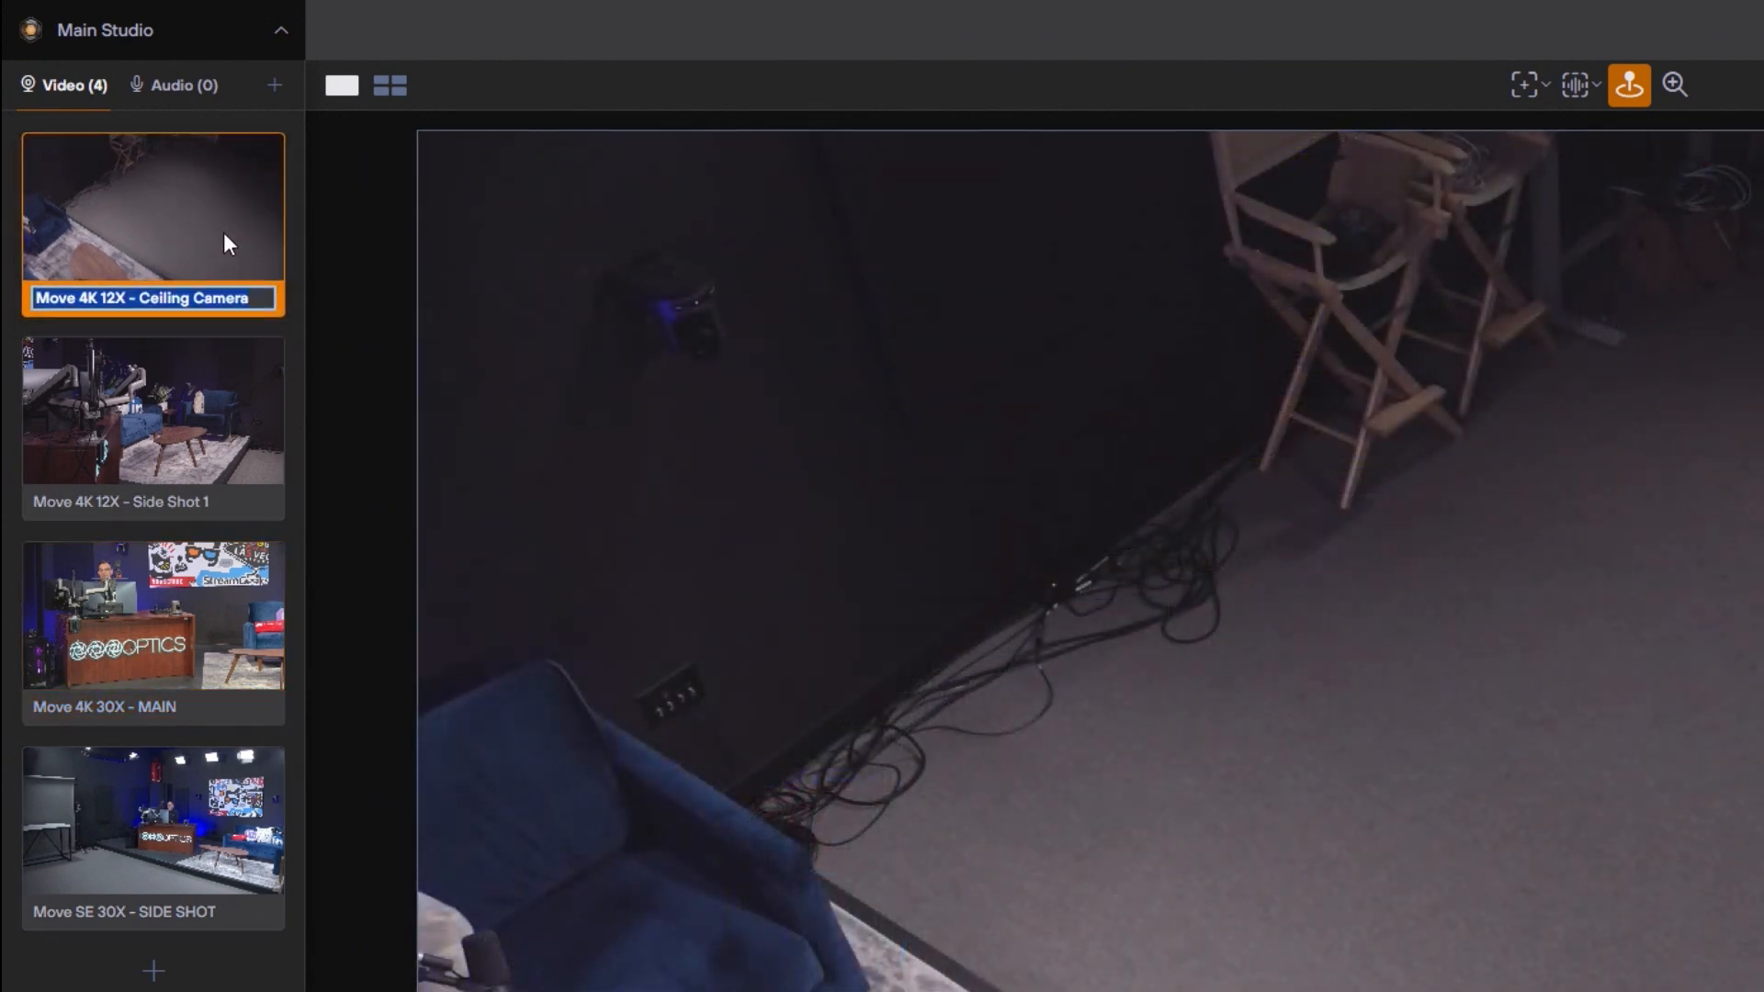
click(152, 425)
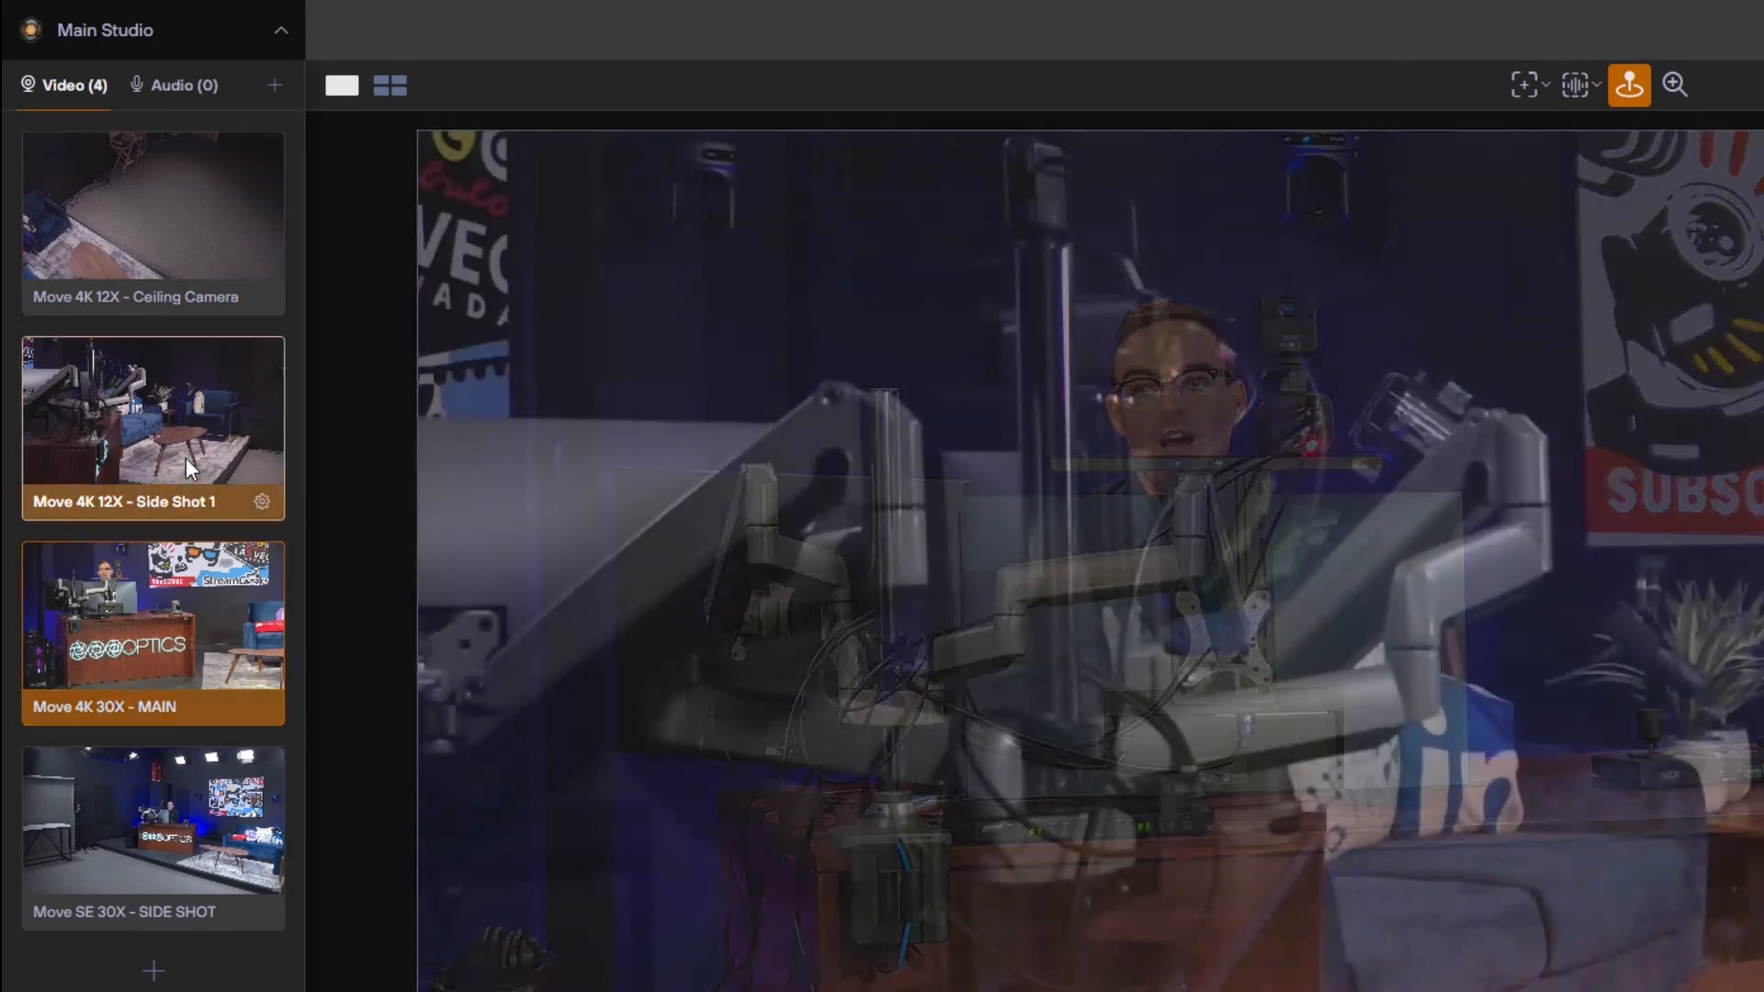
In Side Shot 1's Advanced settings, keep RTSP as video protocol and check its stream URL.
click(152, 425)
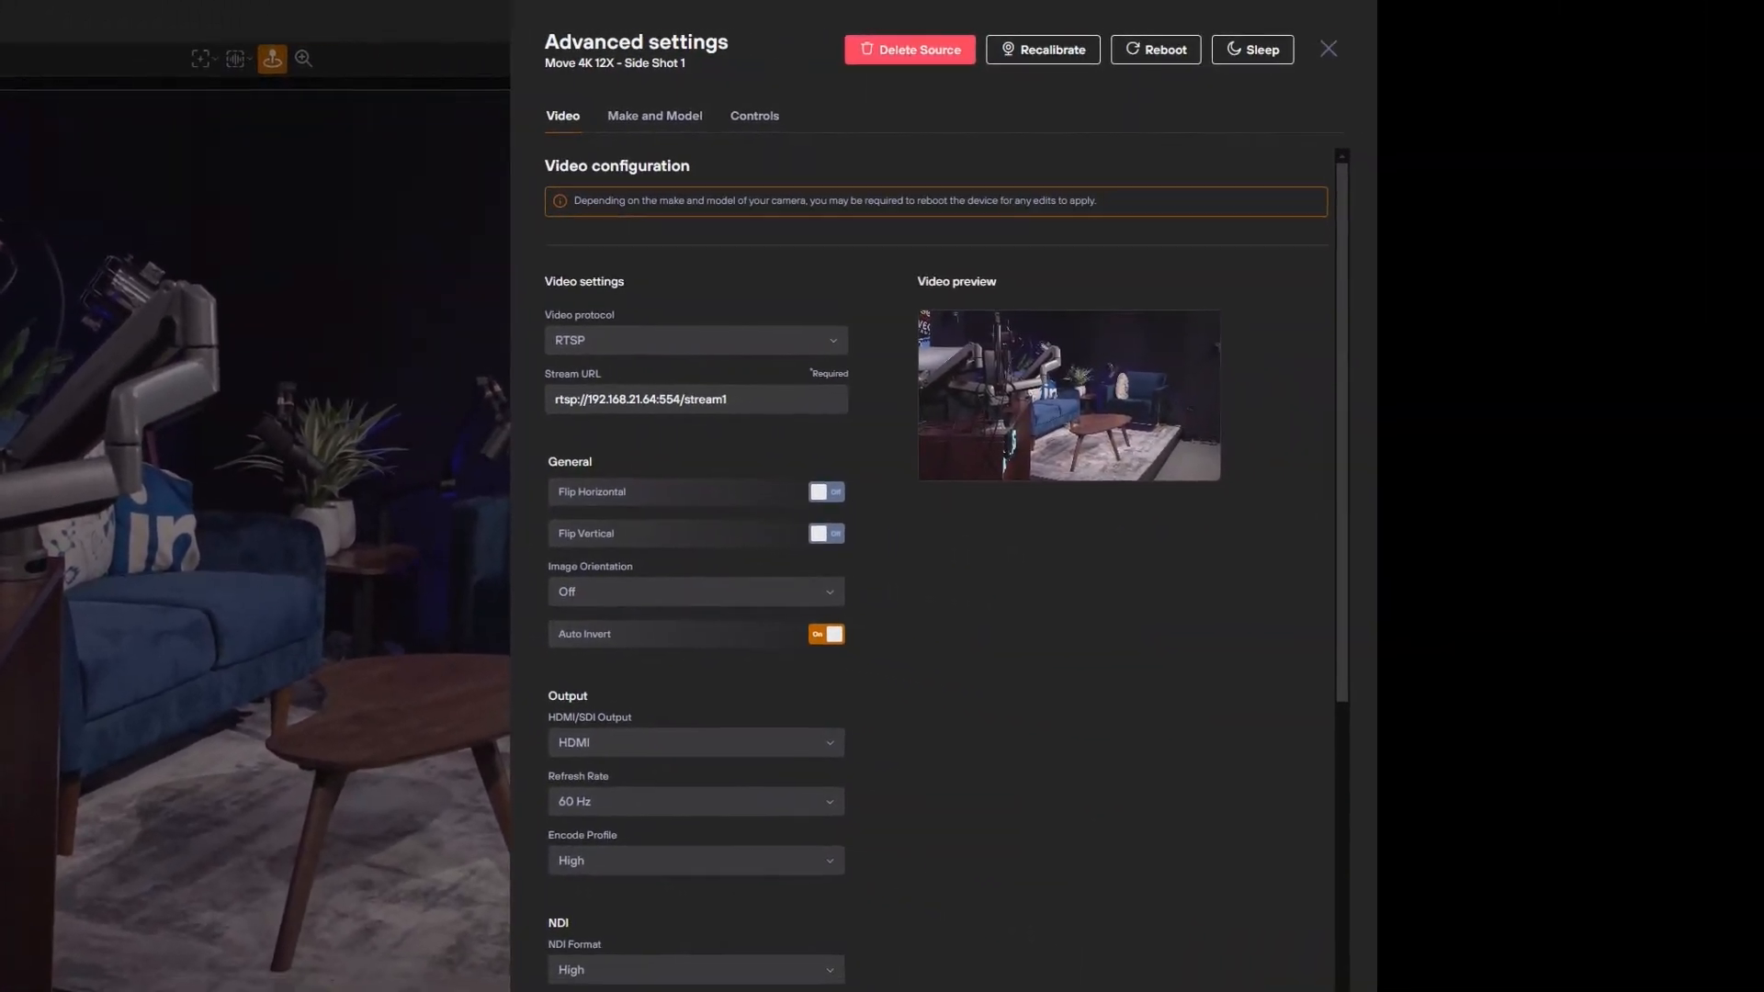
click(694, 340)
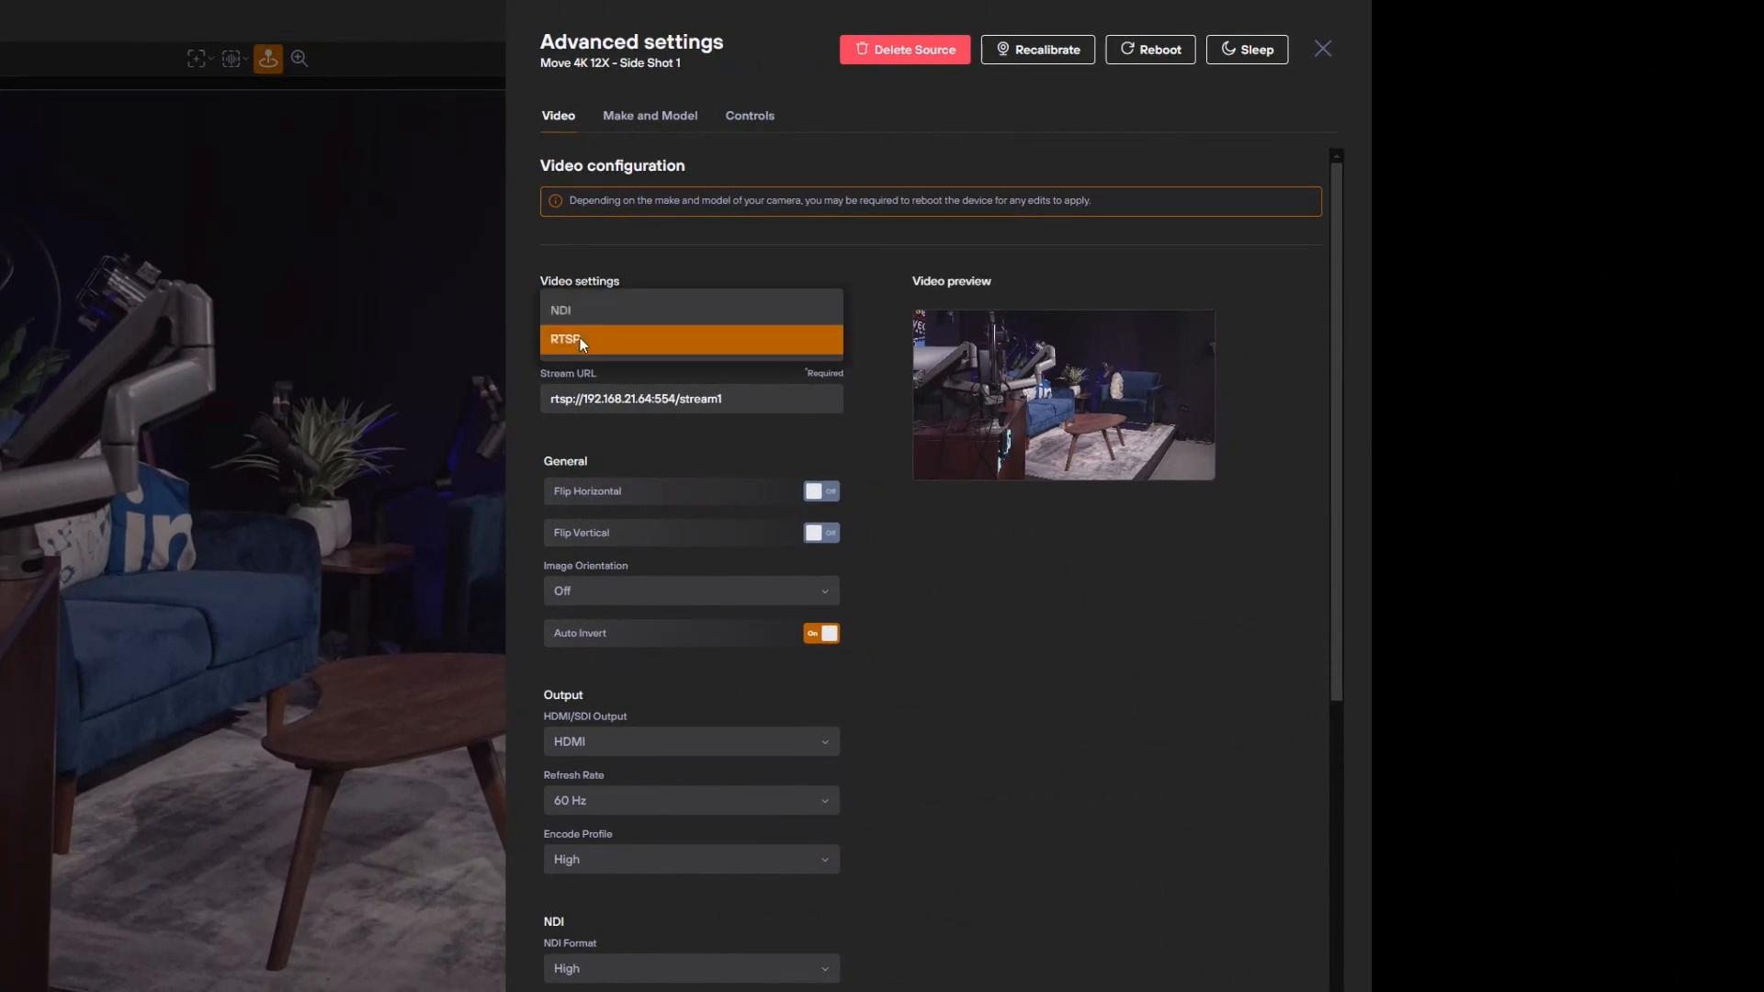
click(568, 340)
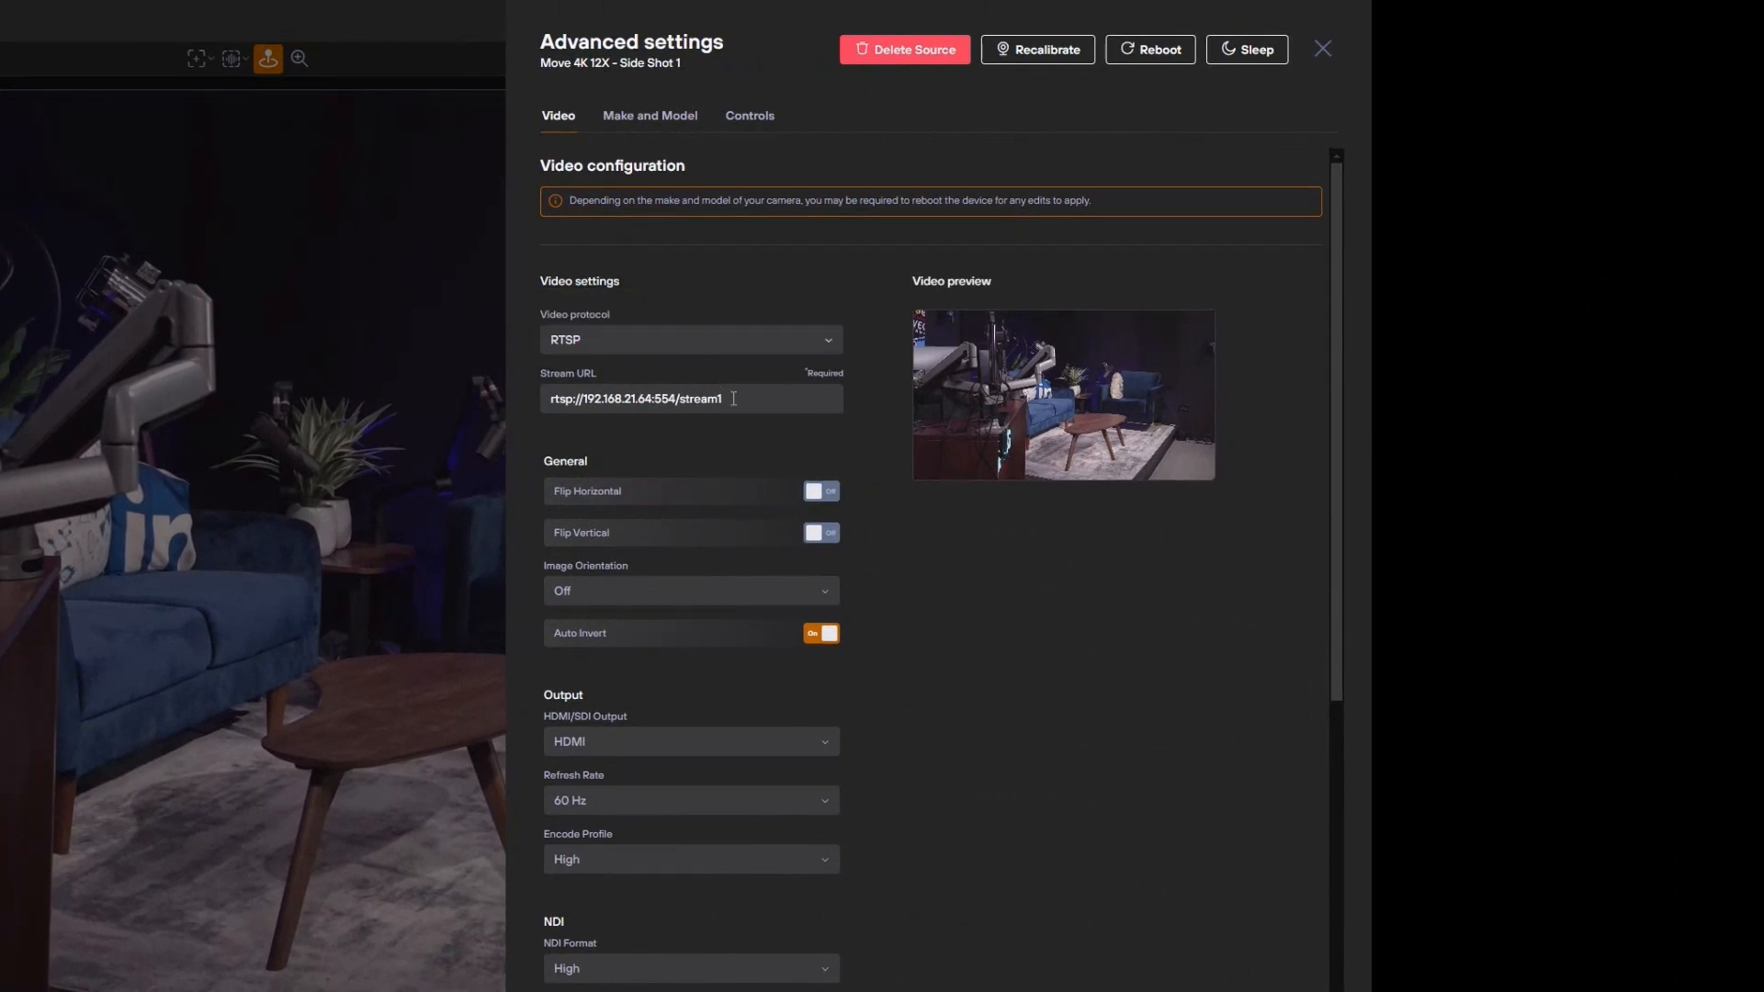
click(691, 398)
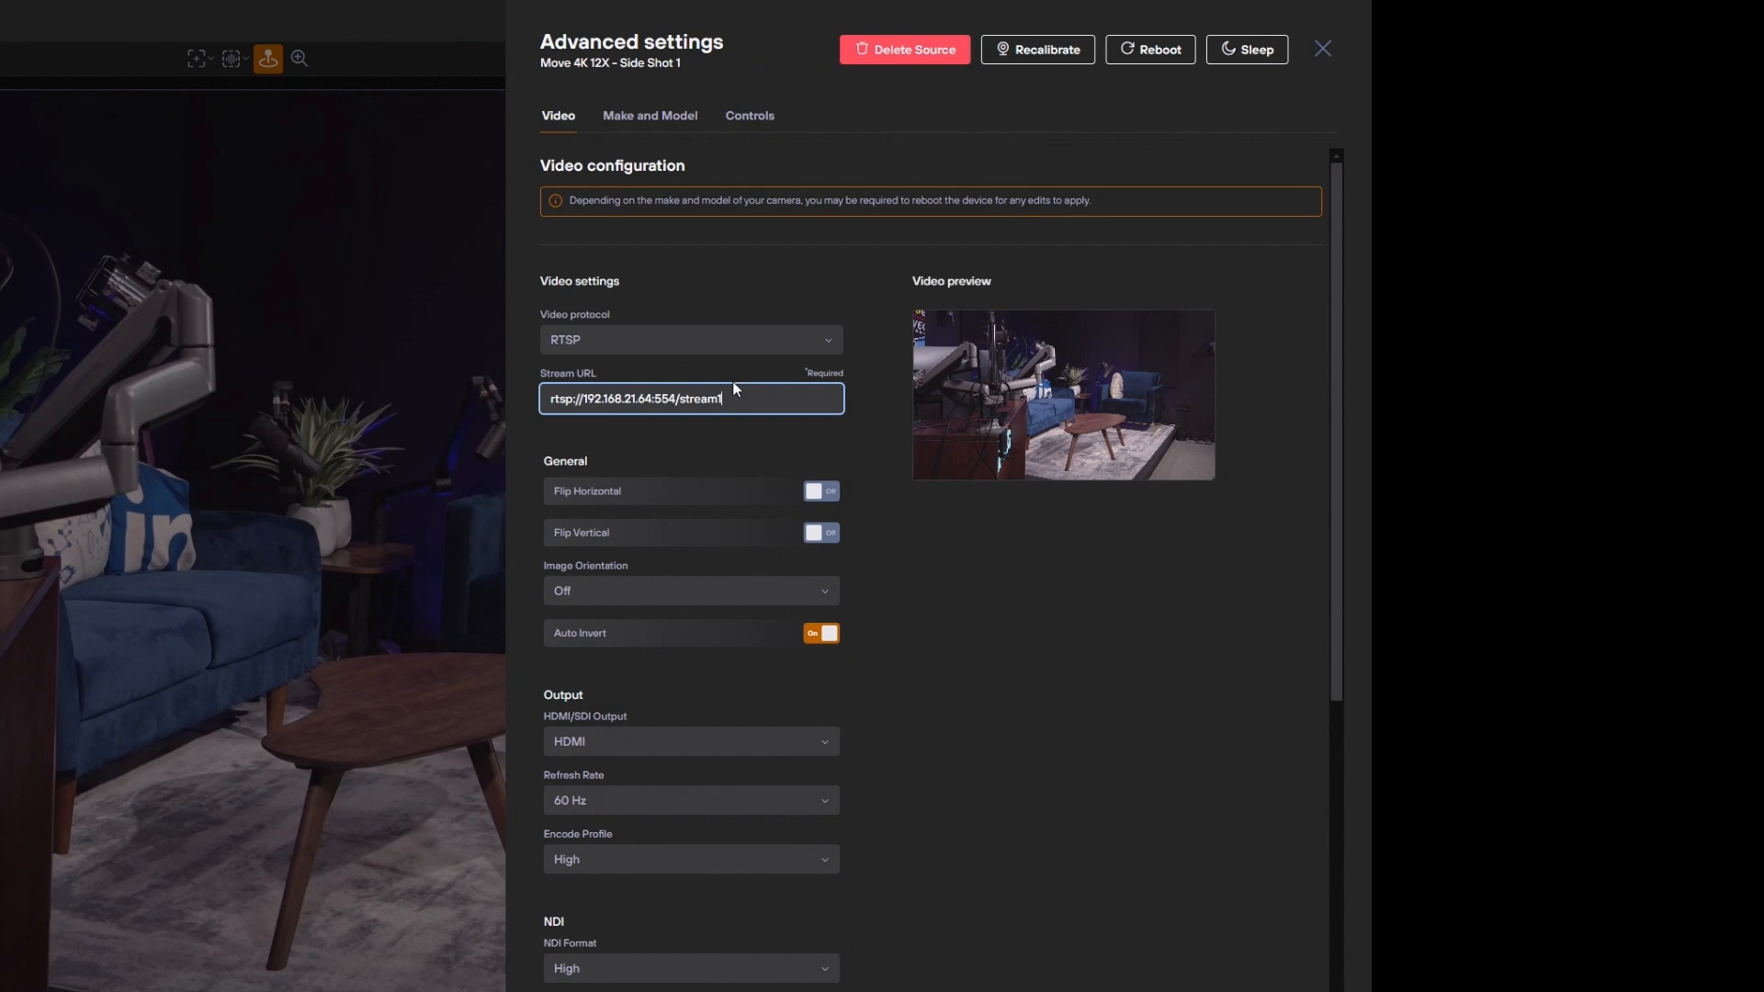
Scroll through the Video settings: general, output, NDI and stream sections.
scroll(down, 3)
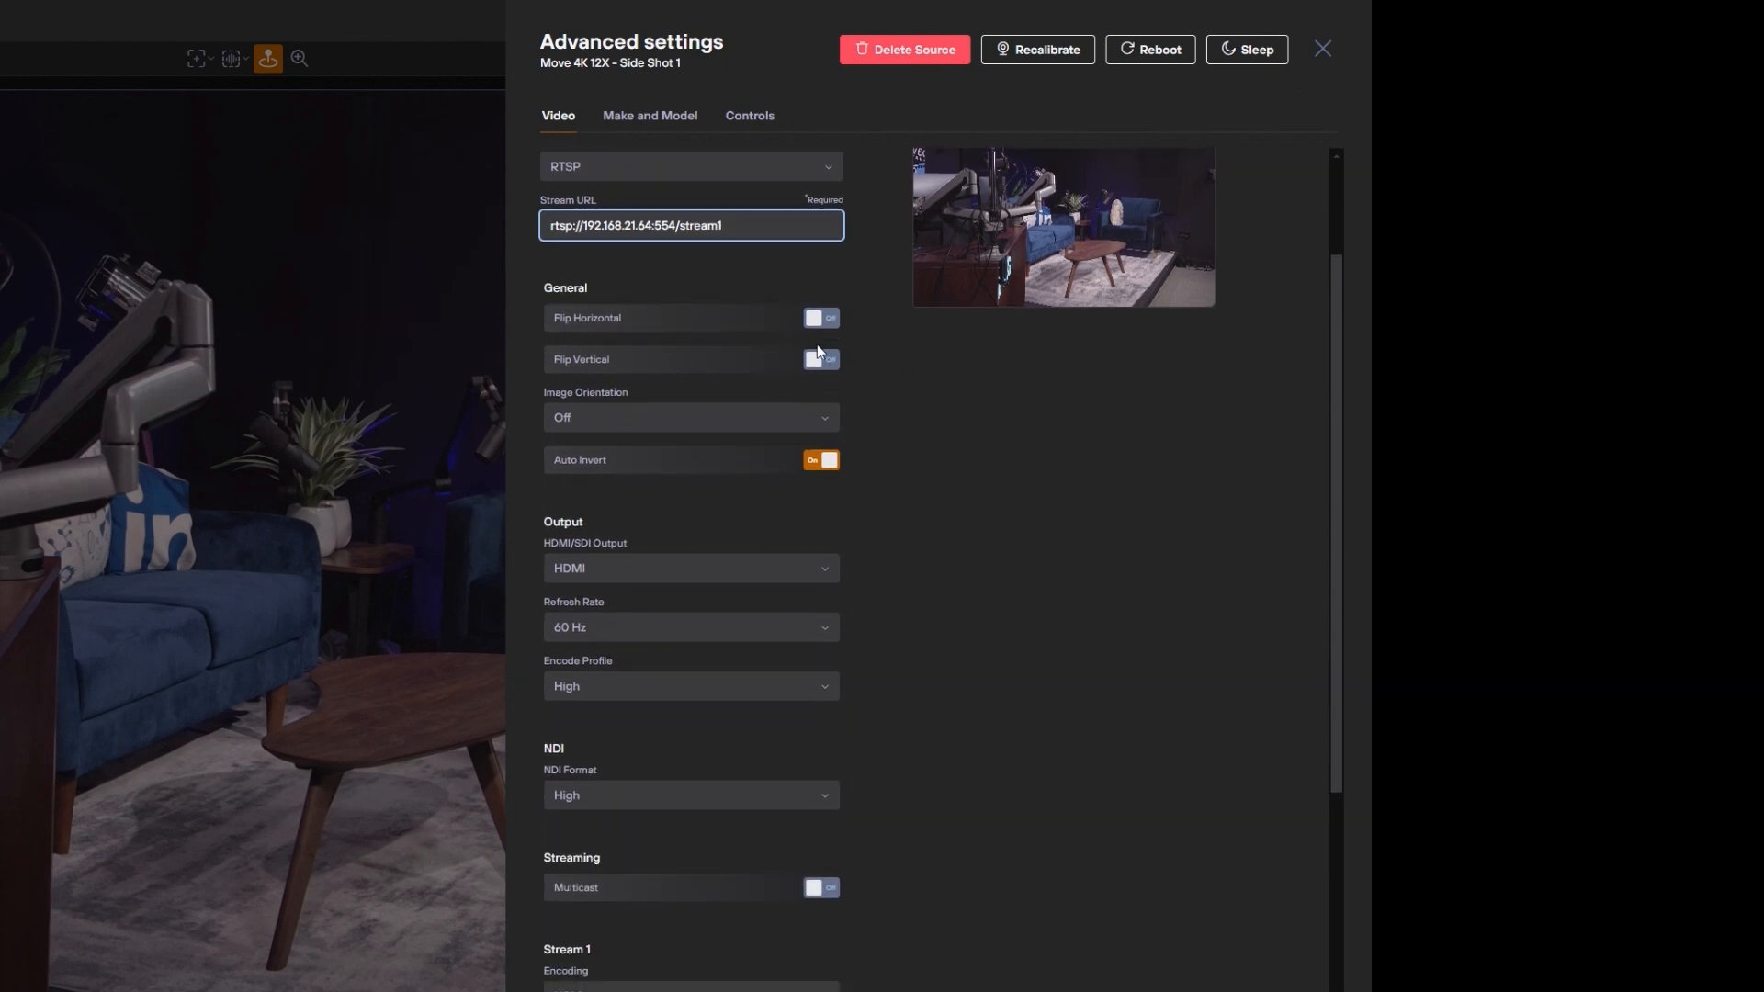
scroll(down, 3)
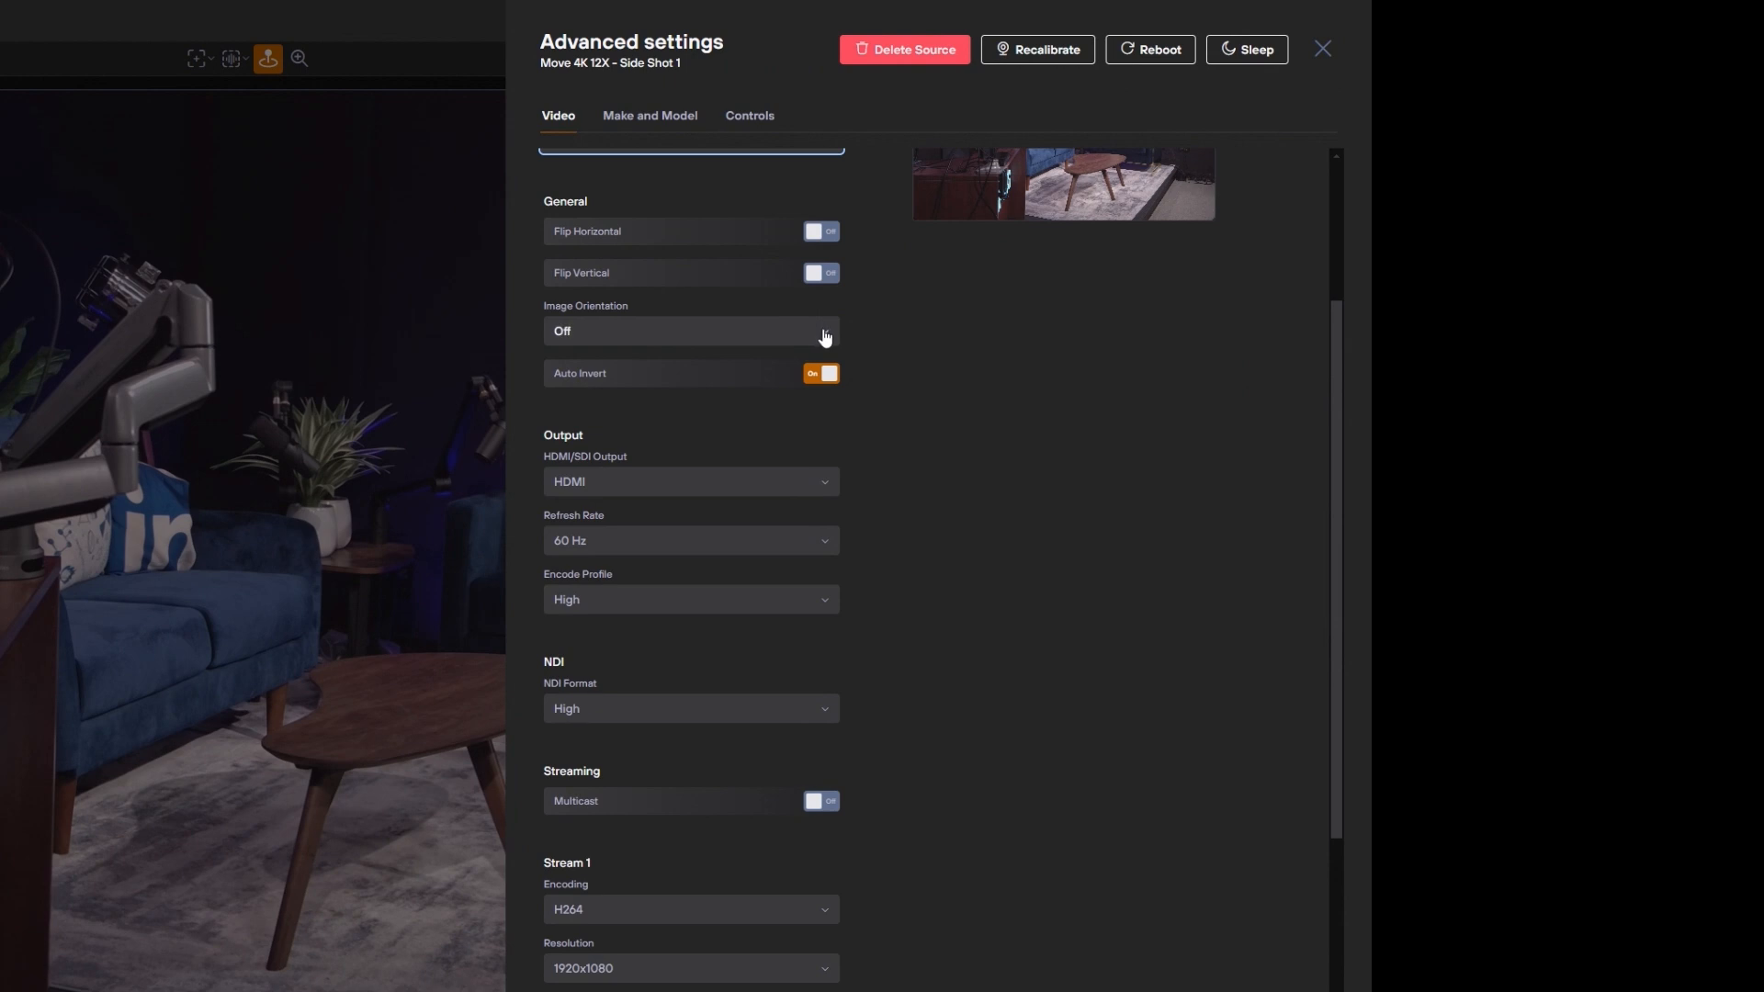
mouse_move(816, 353)
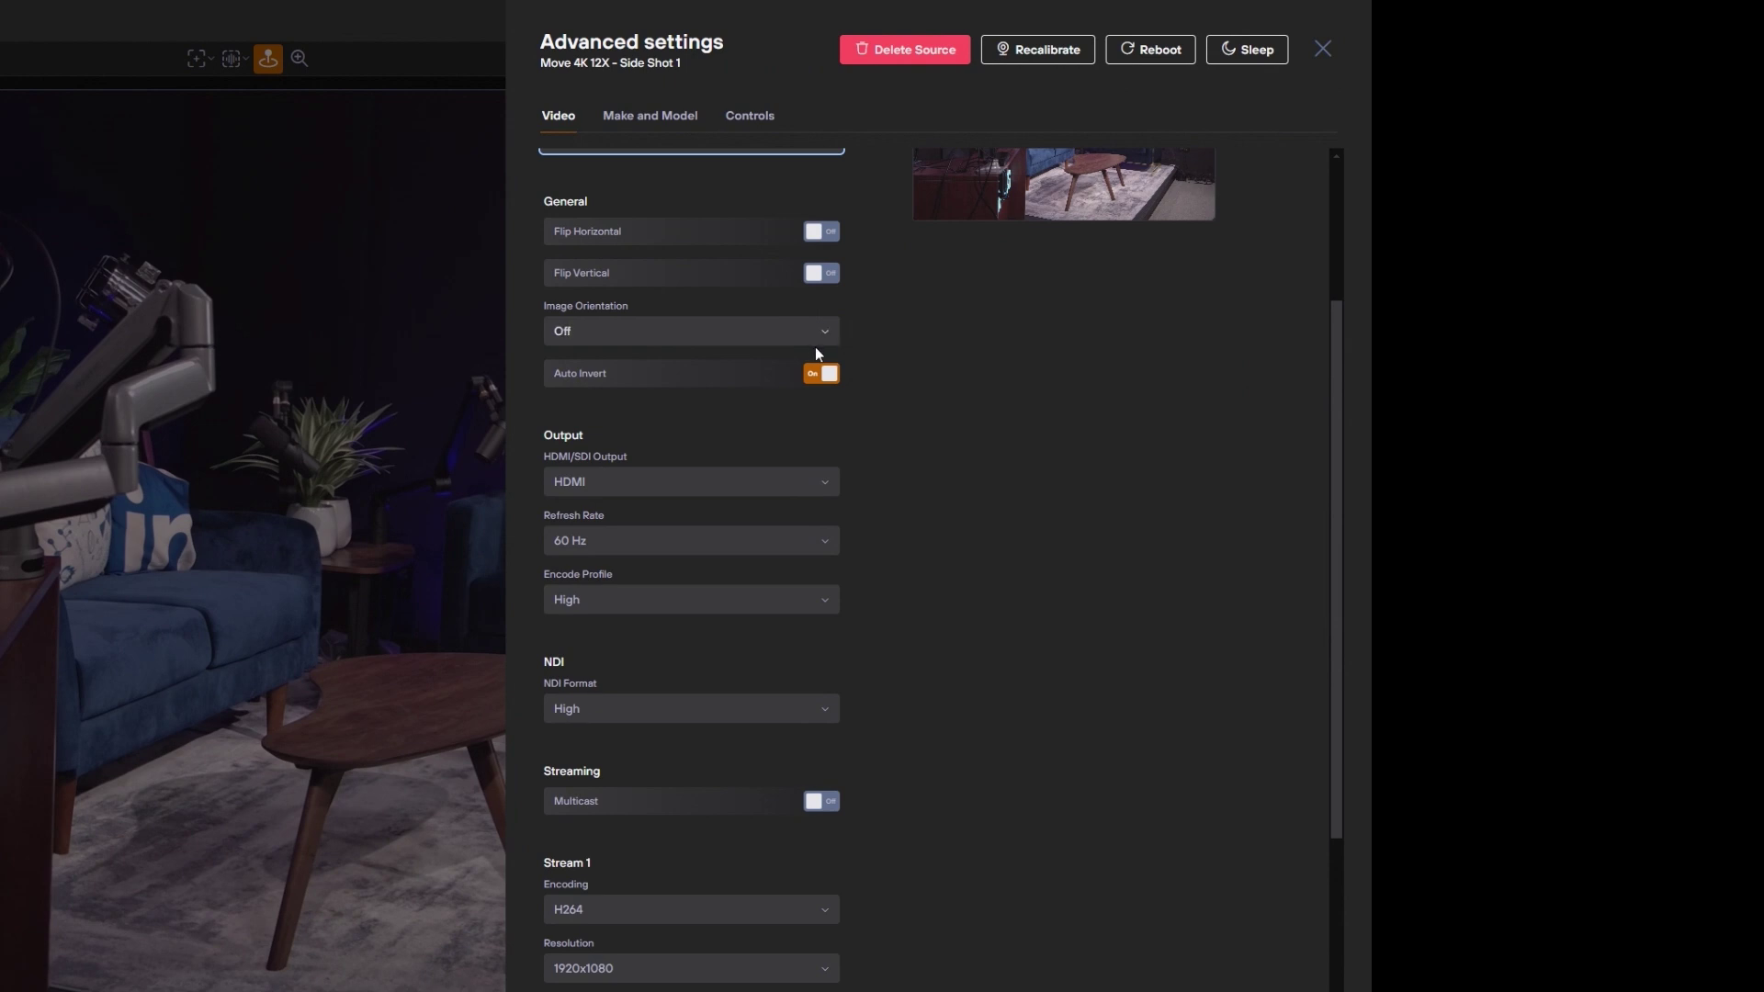
mouse_move(759, 270)
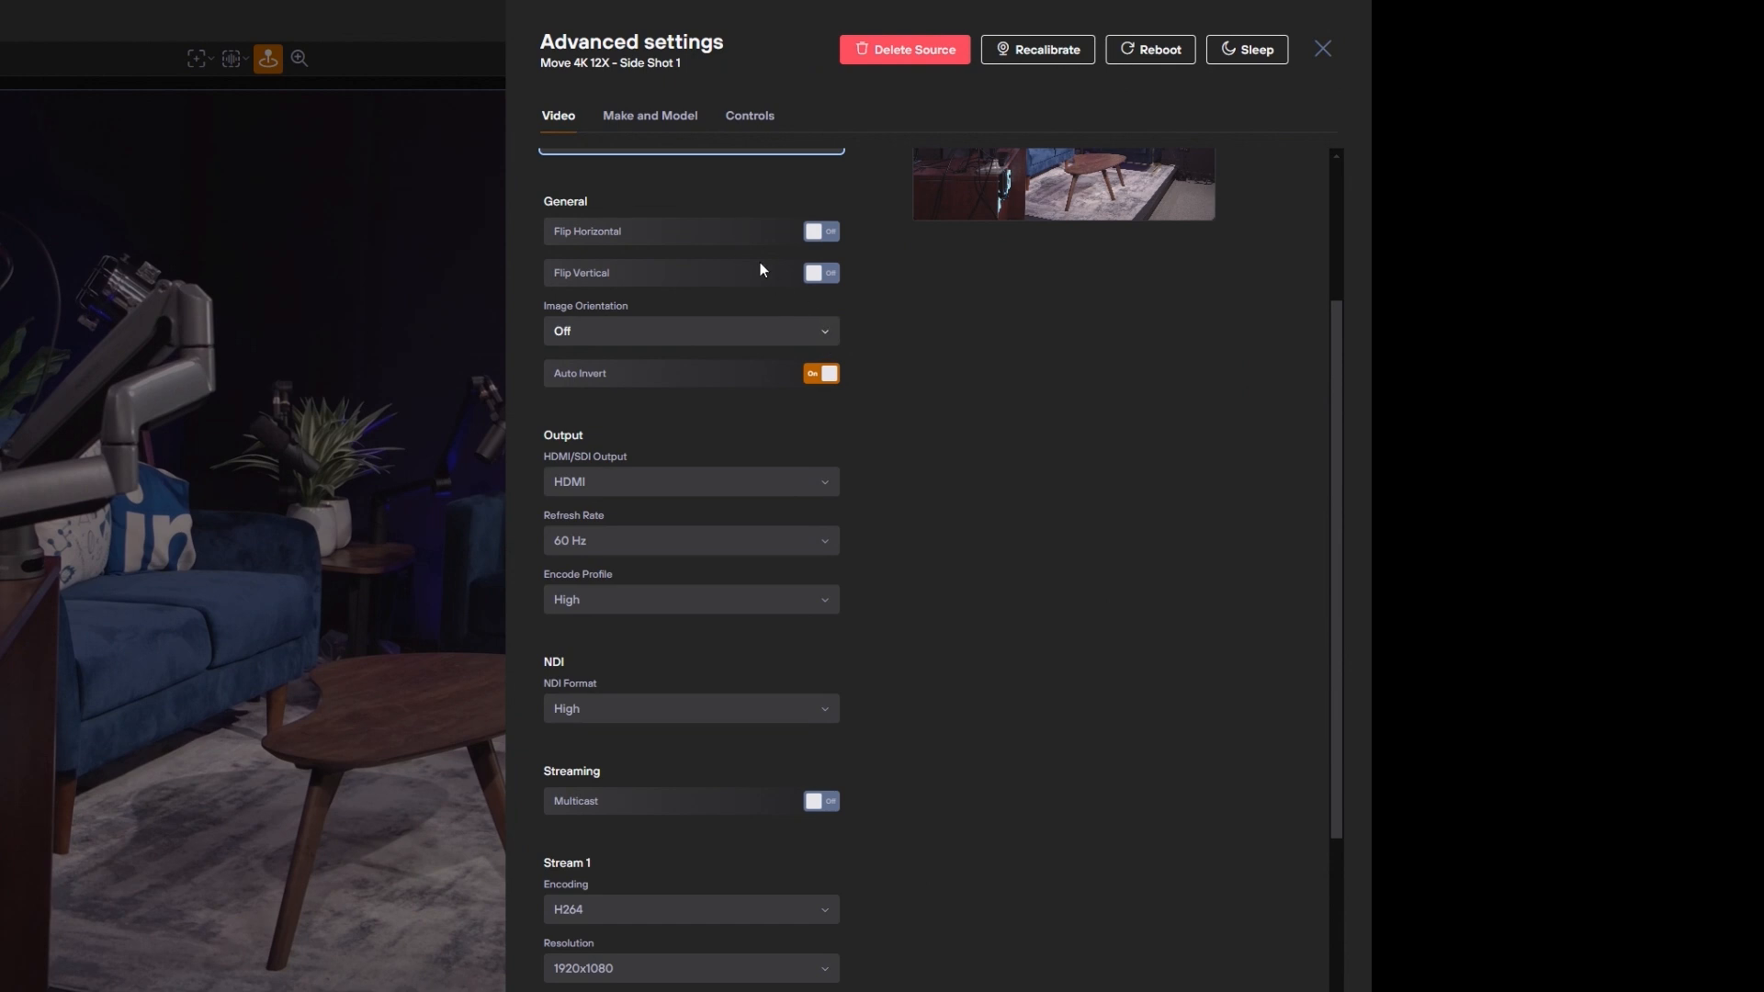
mouse_move(834, 281)
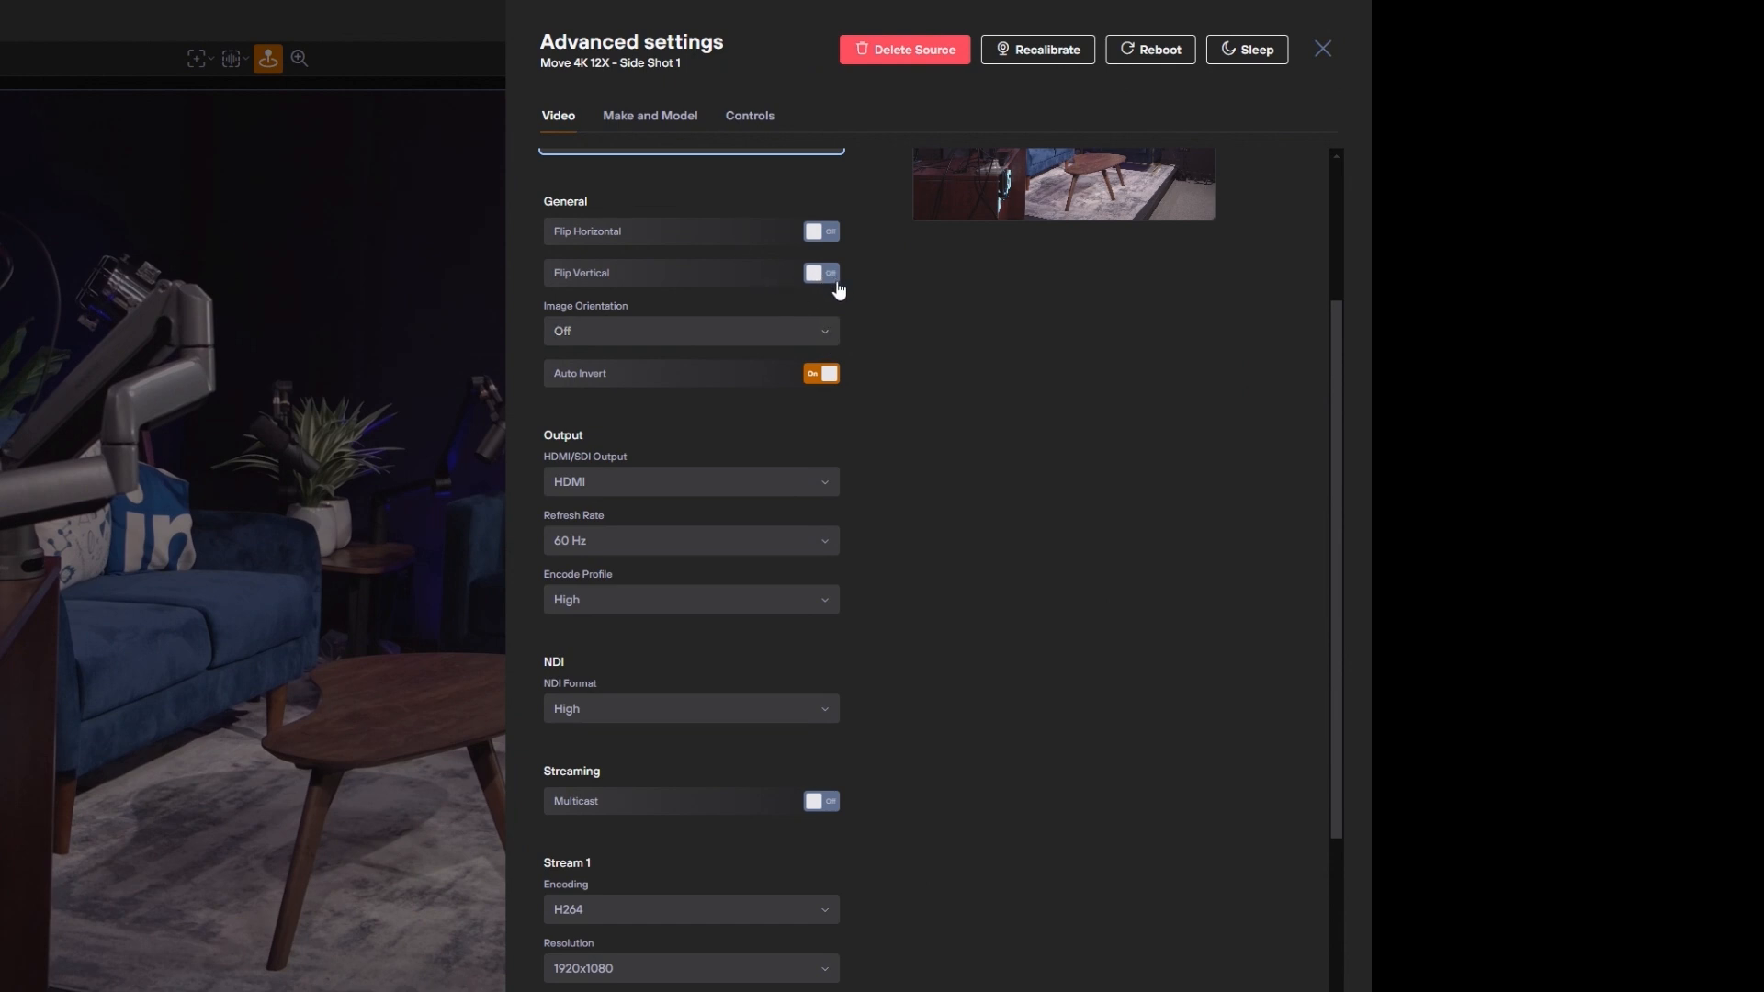
scroll(down, 3)
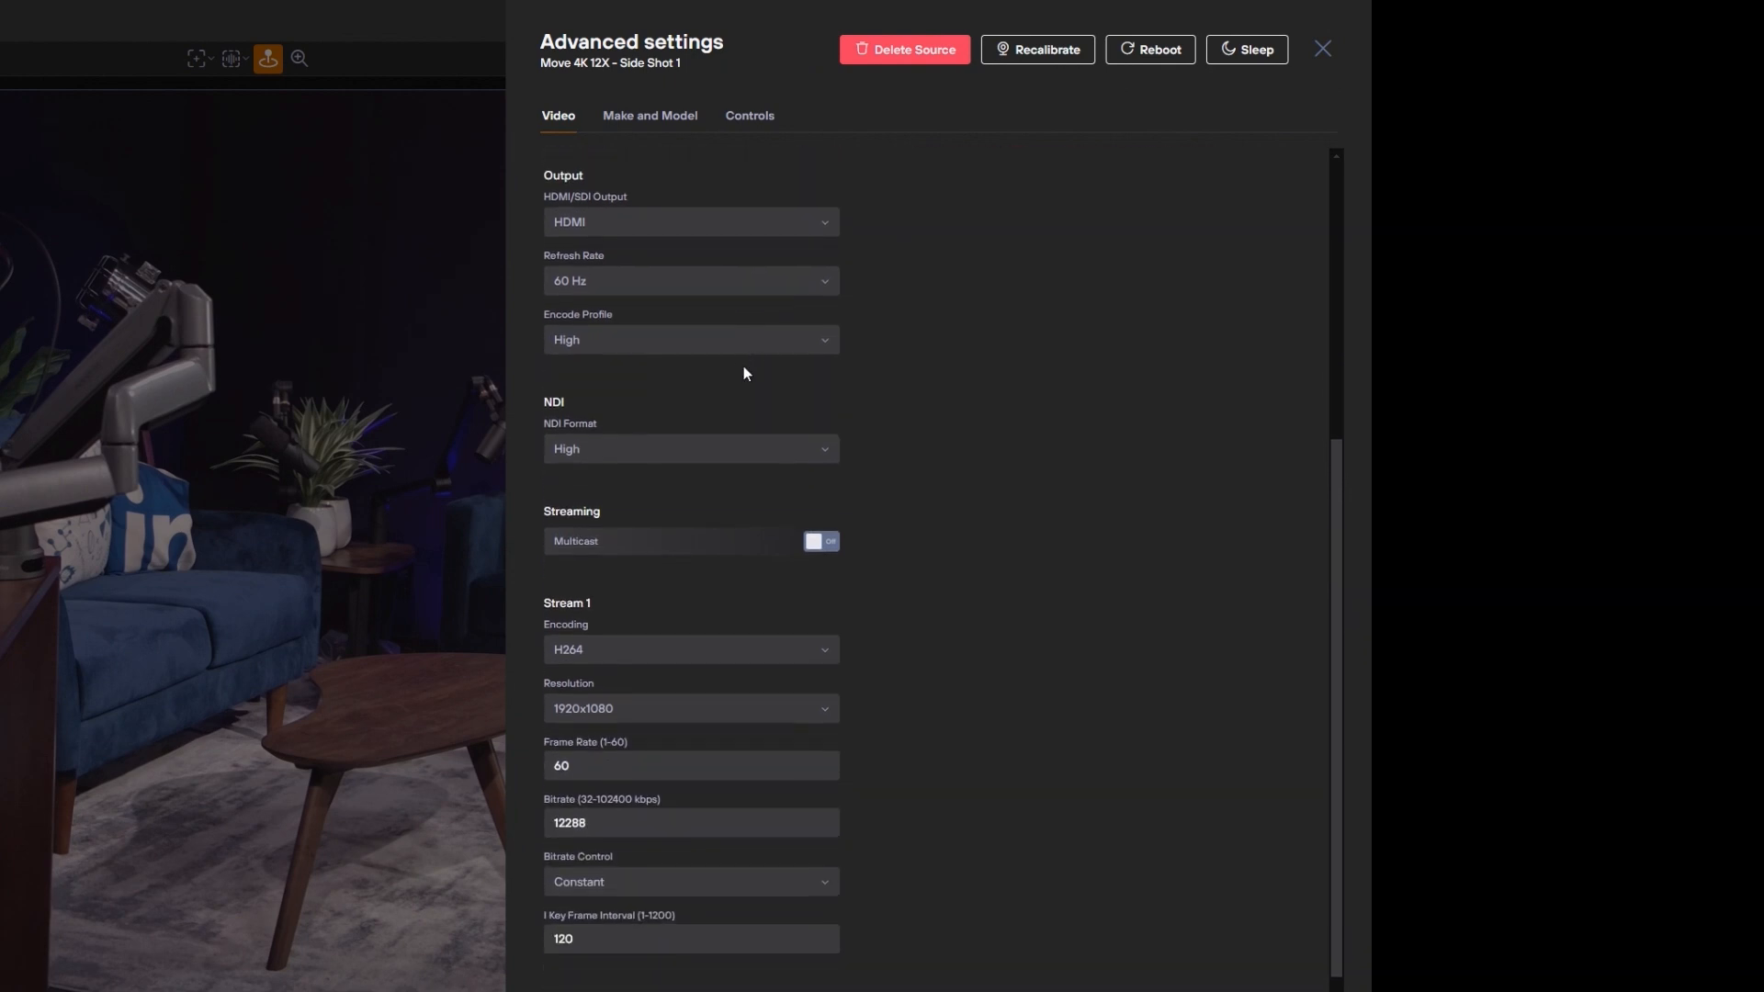
scroll(down, 3)
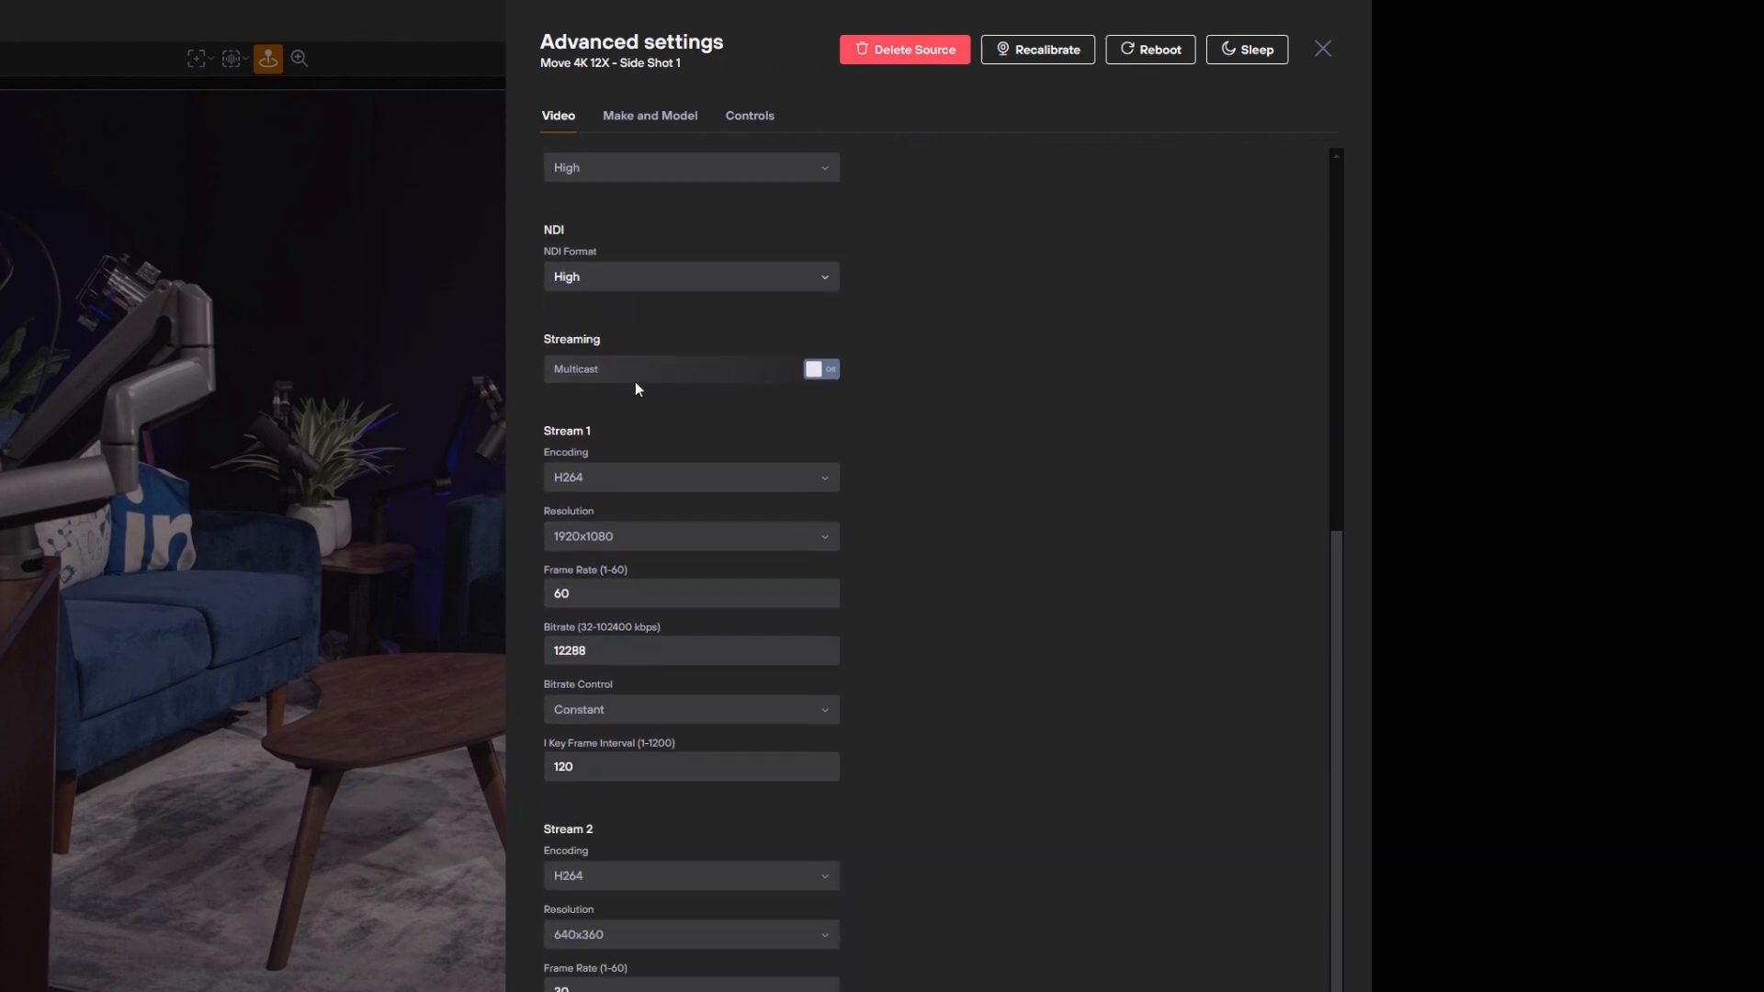
scroll(down, 3)
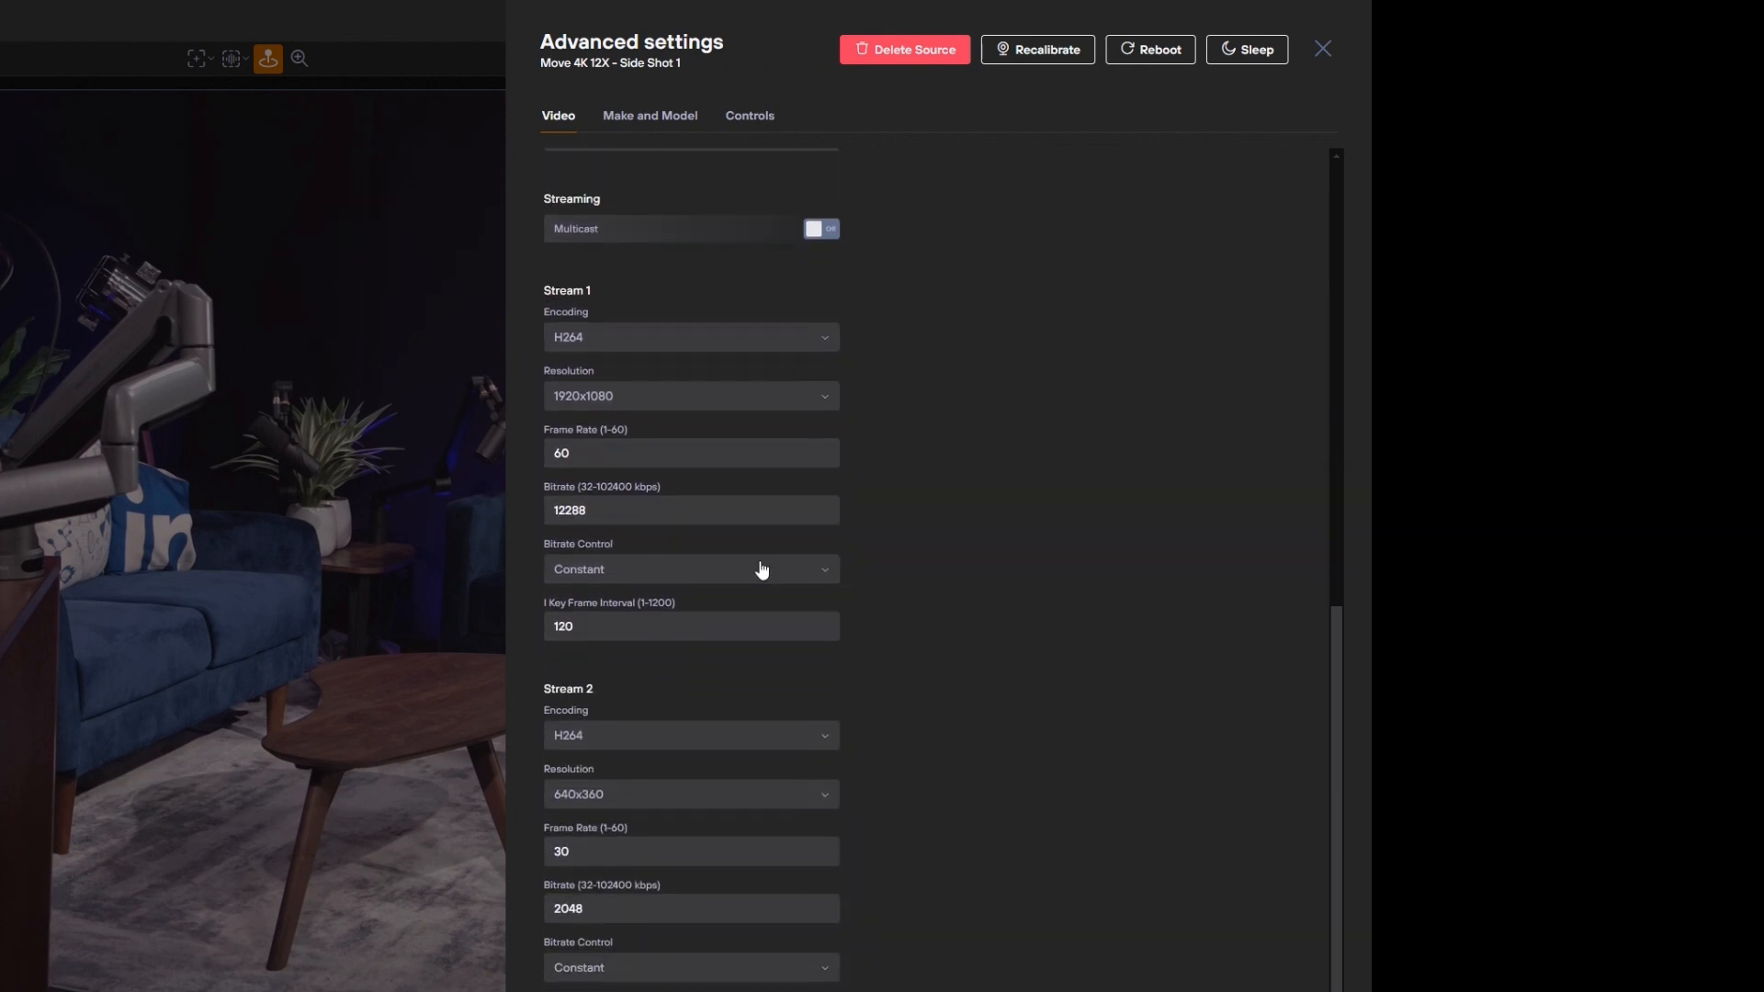
scroll(up, 3)
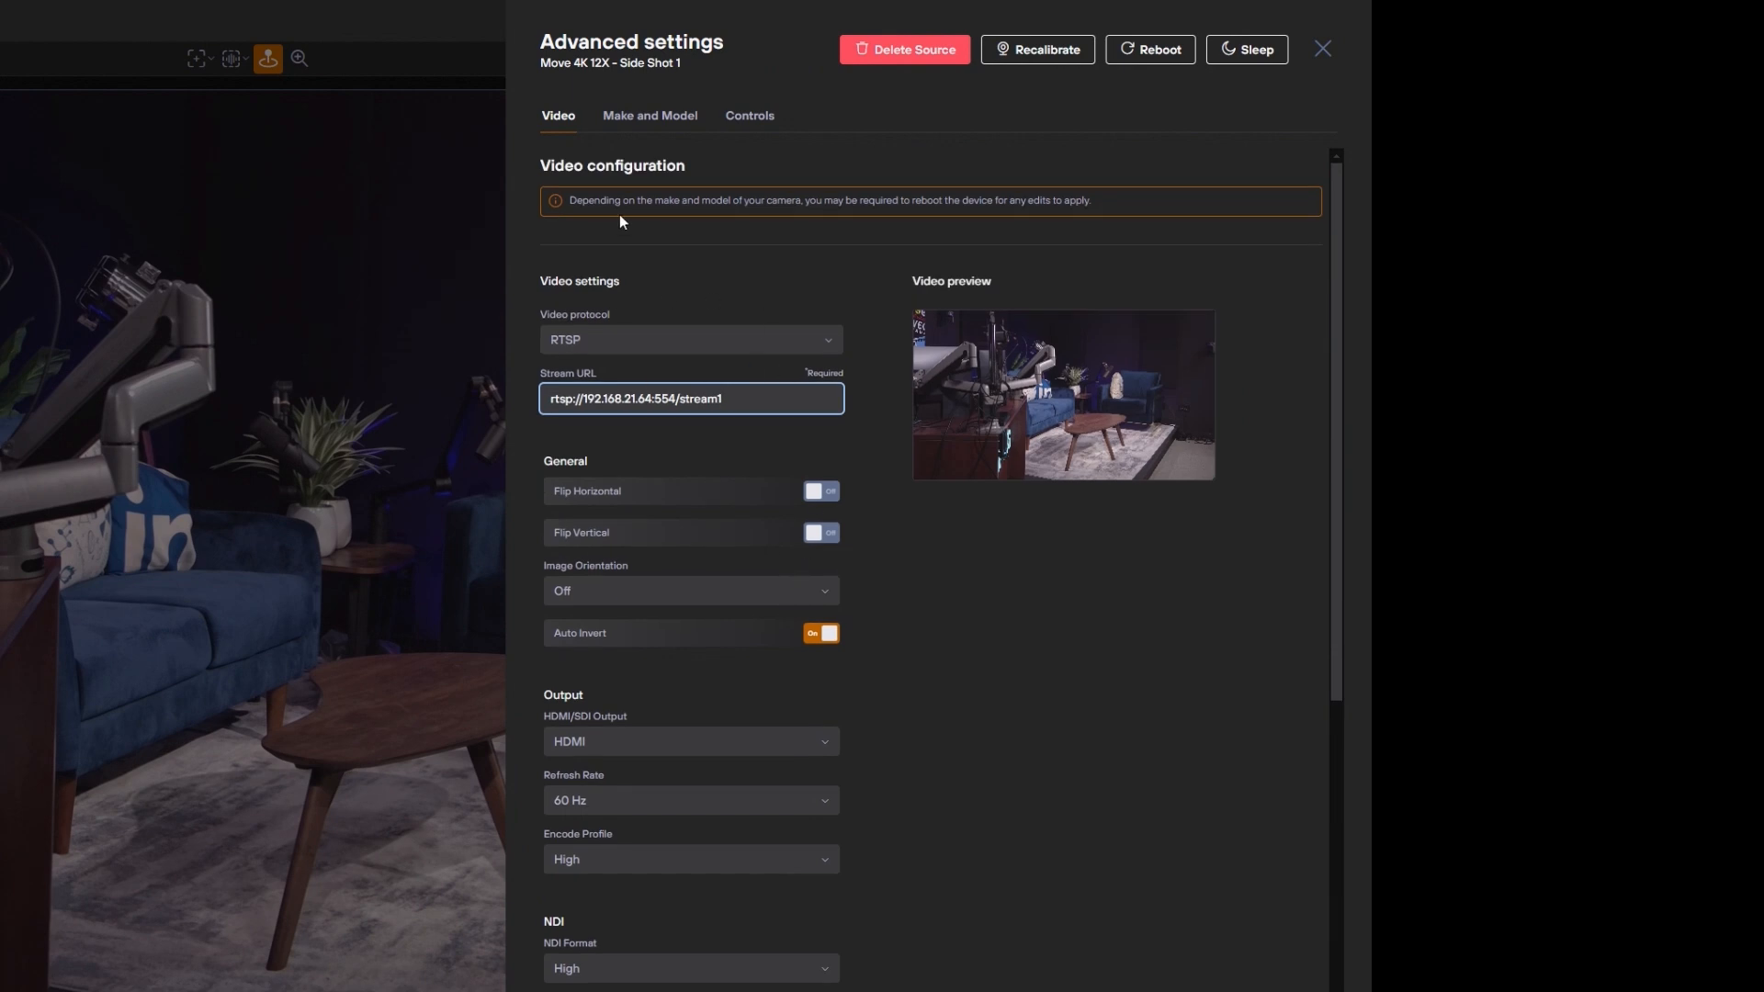
Review the Make and Model and Controls settings, then close the Advanced settings panel.
click(649, 114)
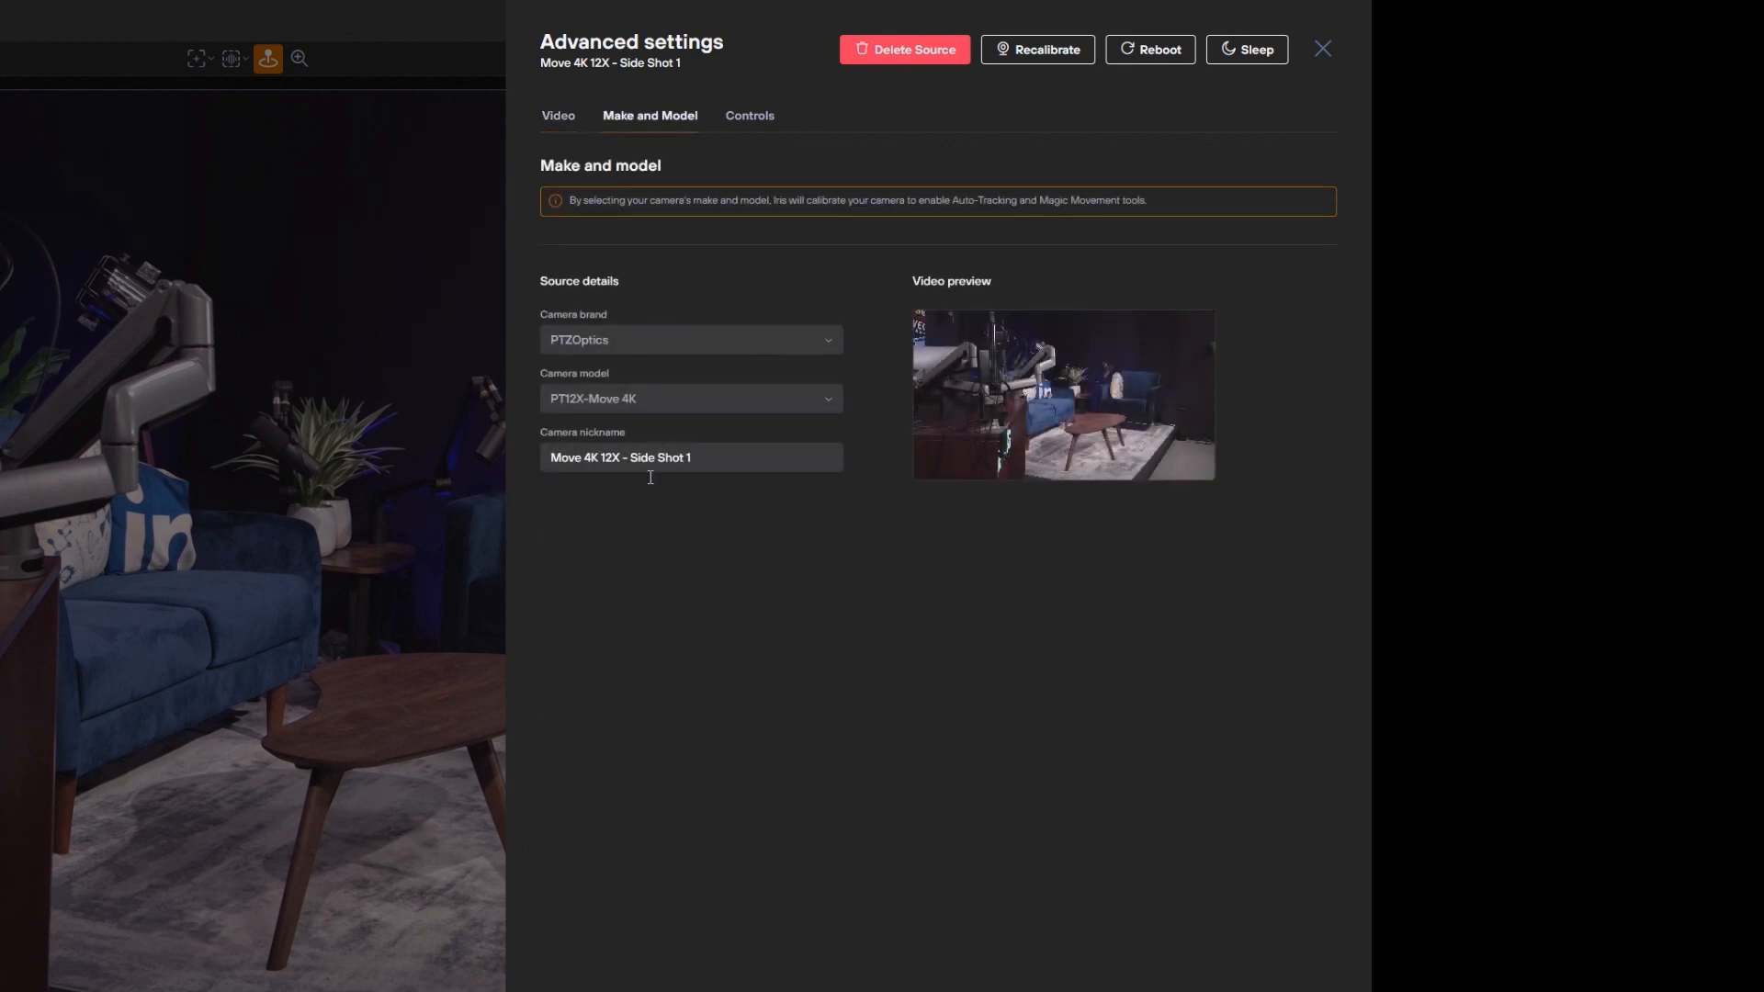
mouse_move(768, 143)
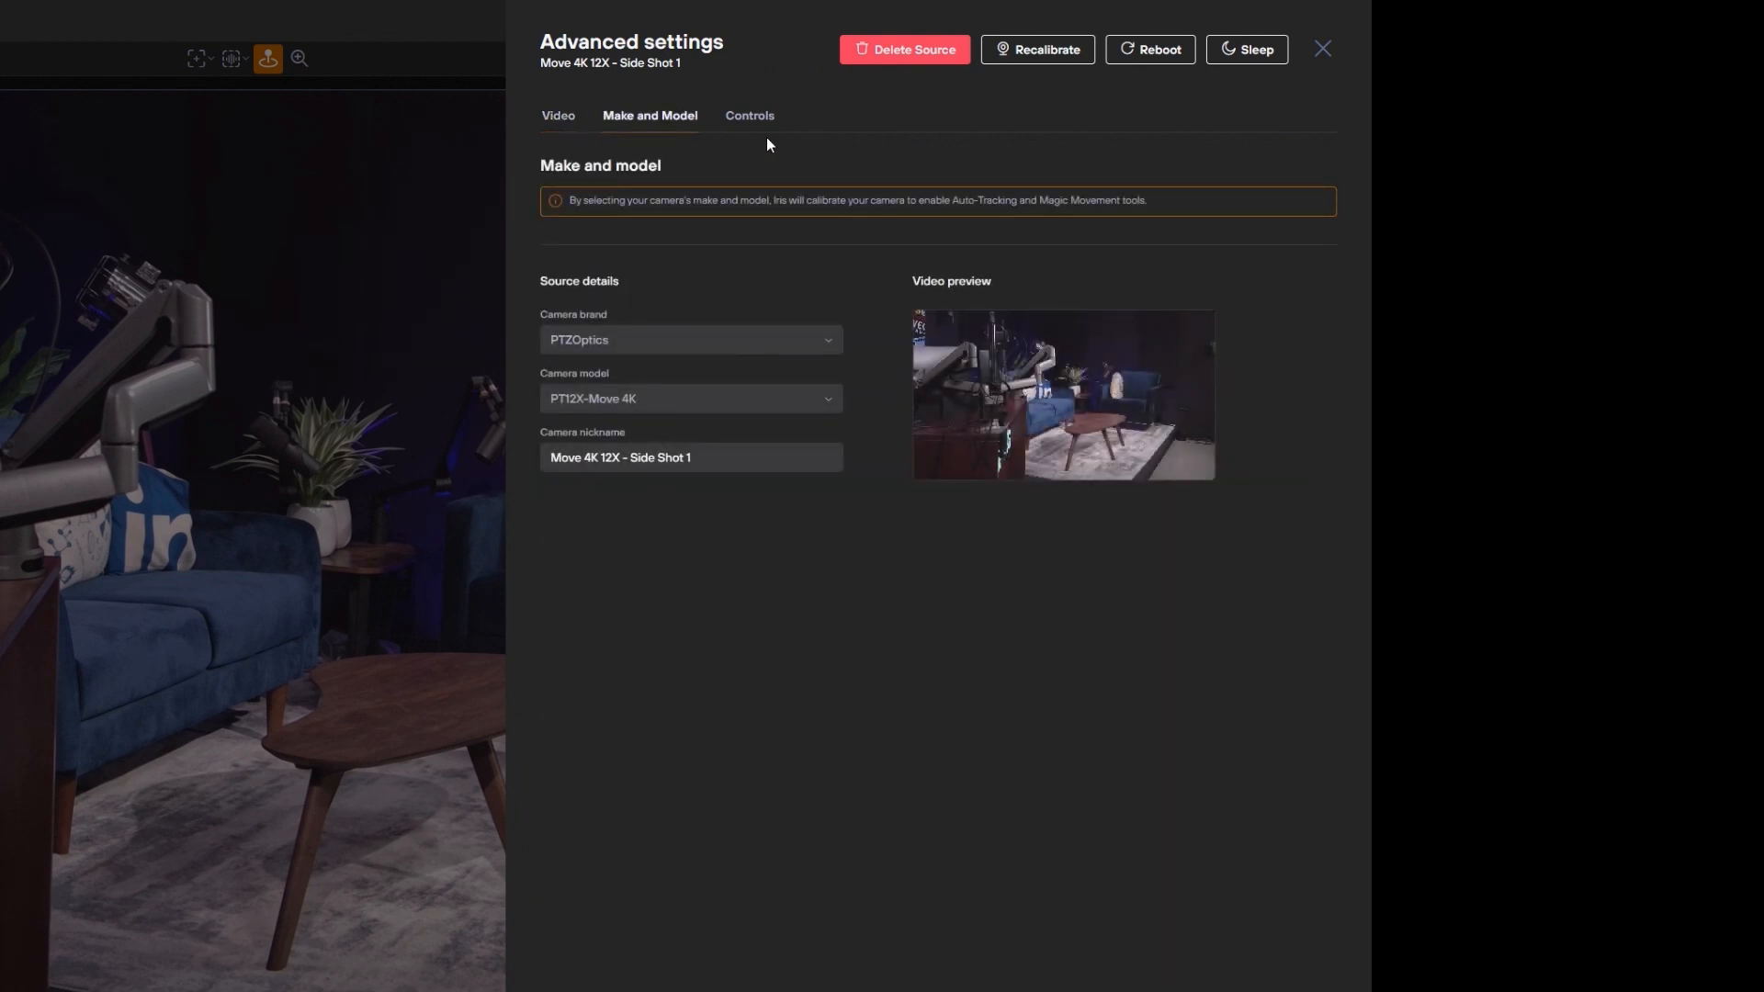
click(750, 116)
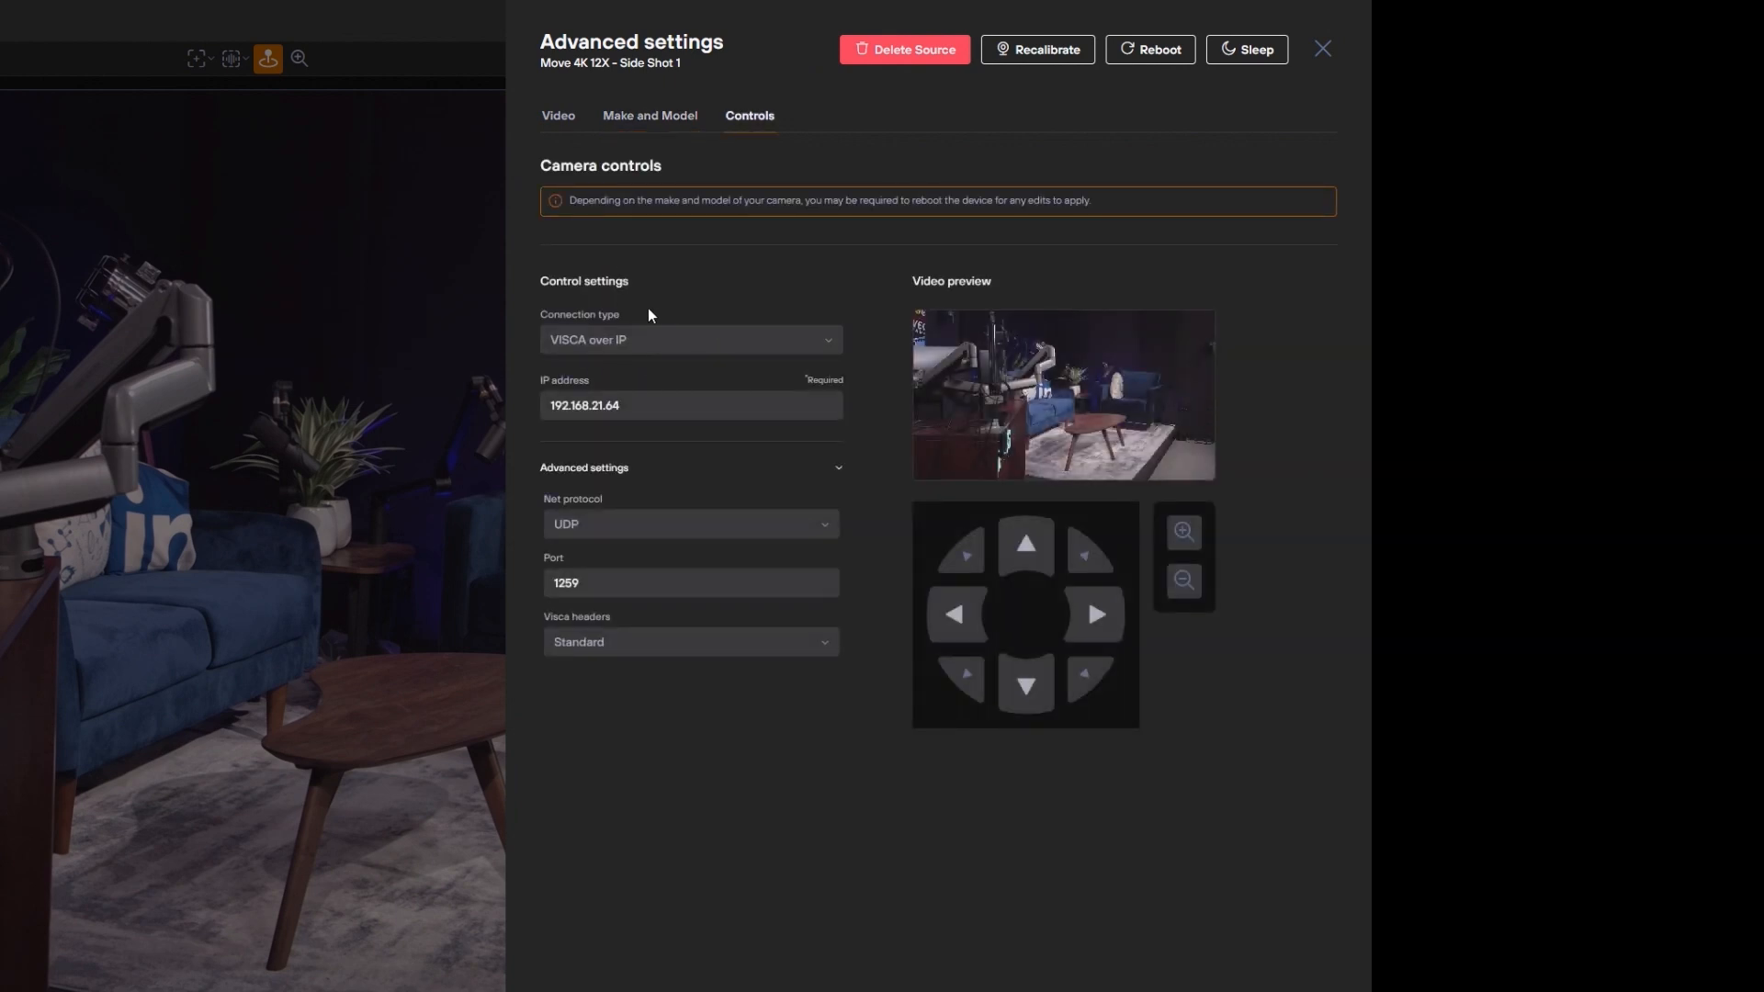
click(1321, 48)
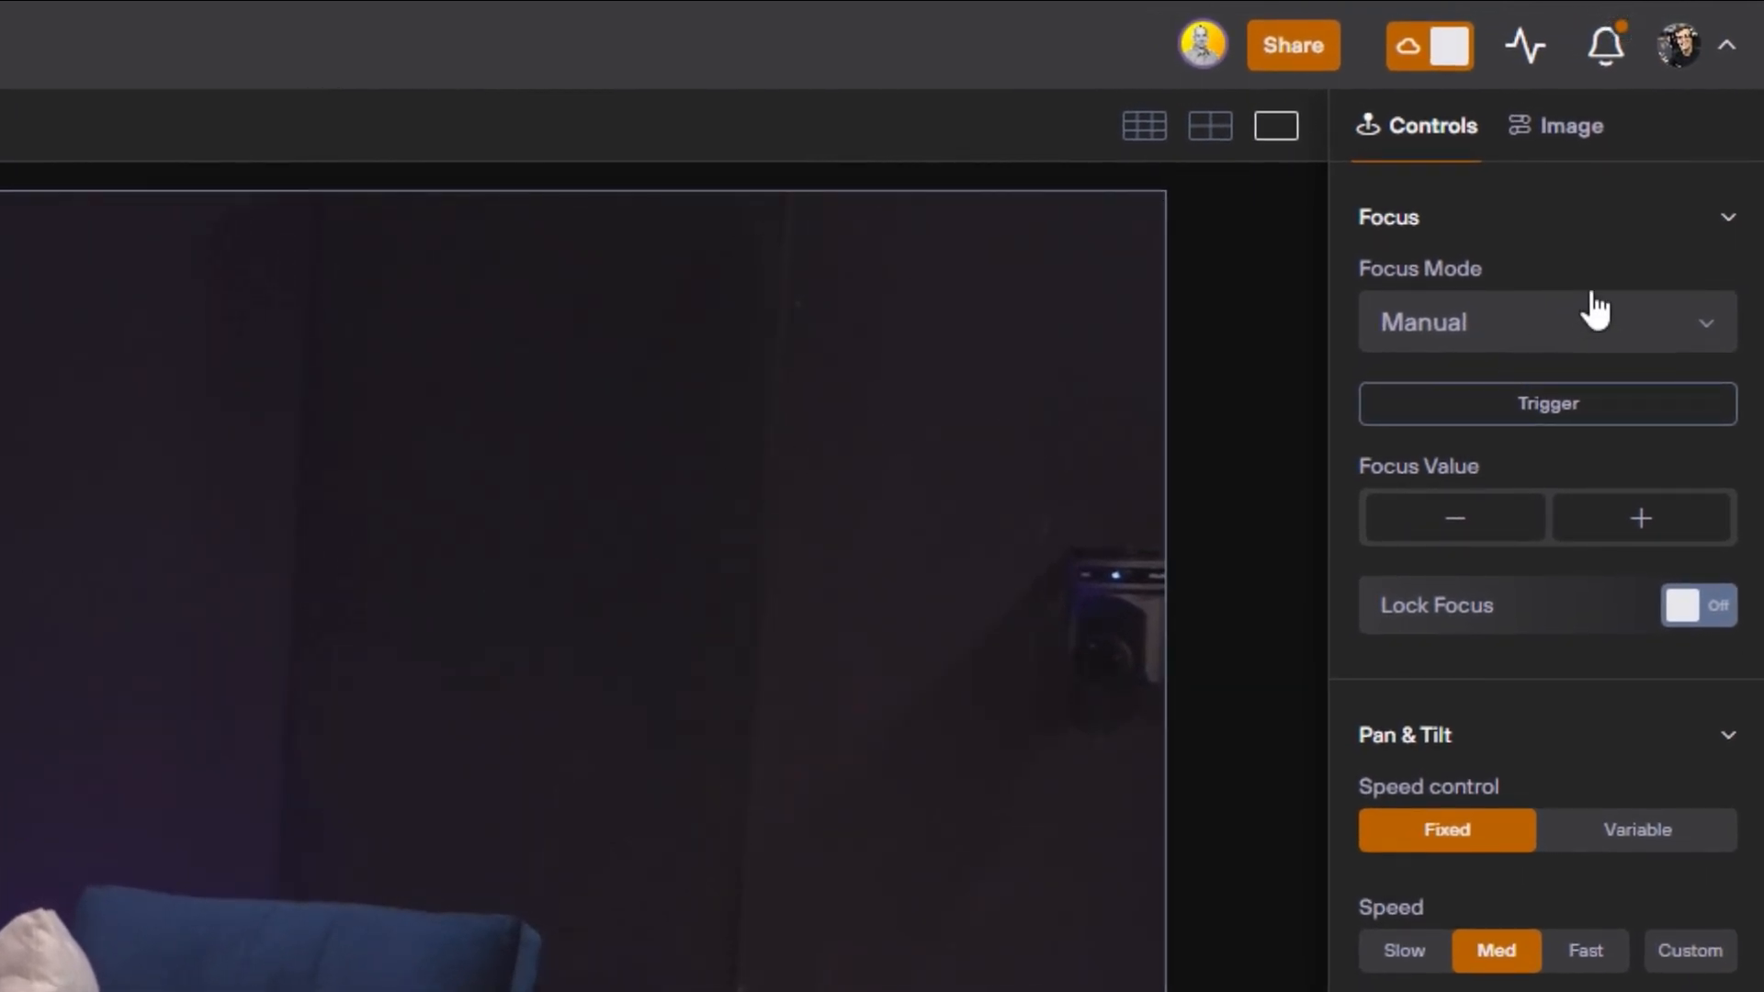
Save Side Shot 1's current image settings as Preset #1 and close the presets list.
click(1571, 125)
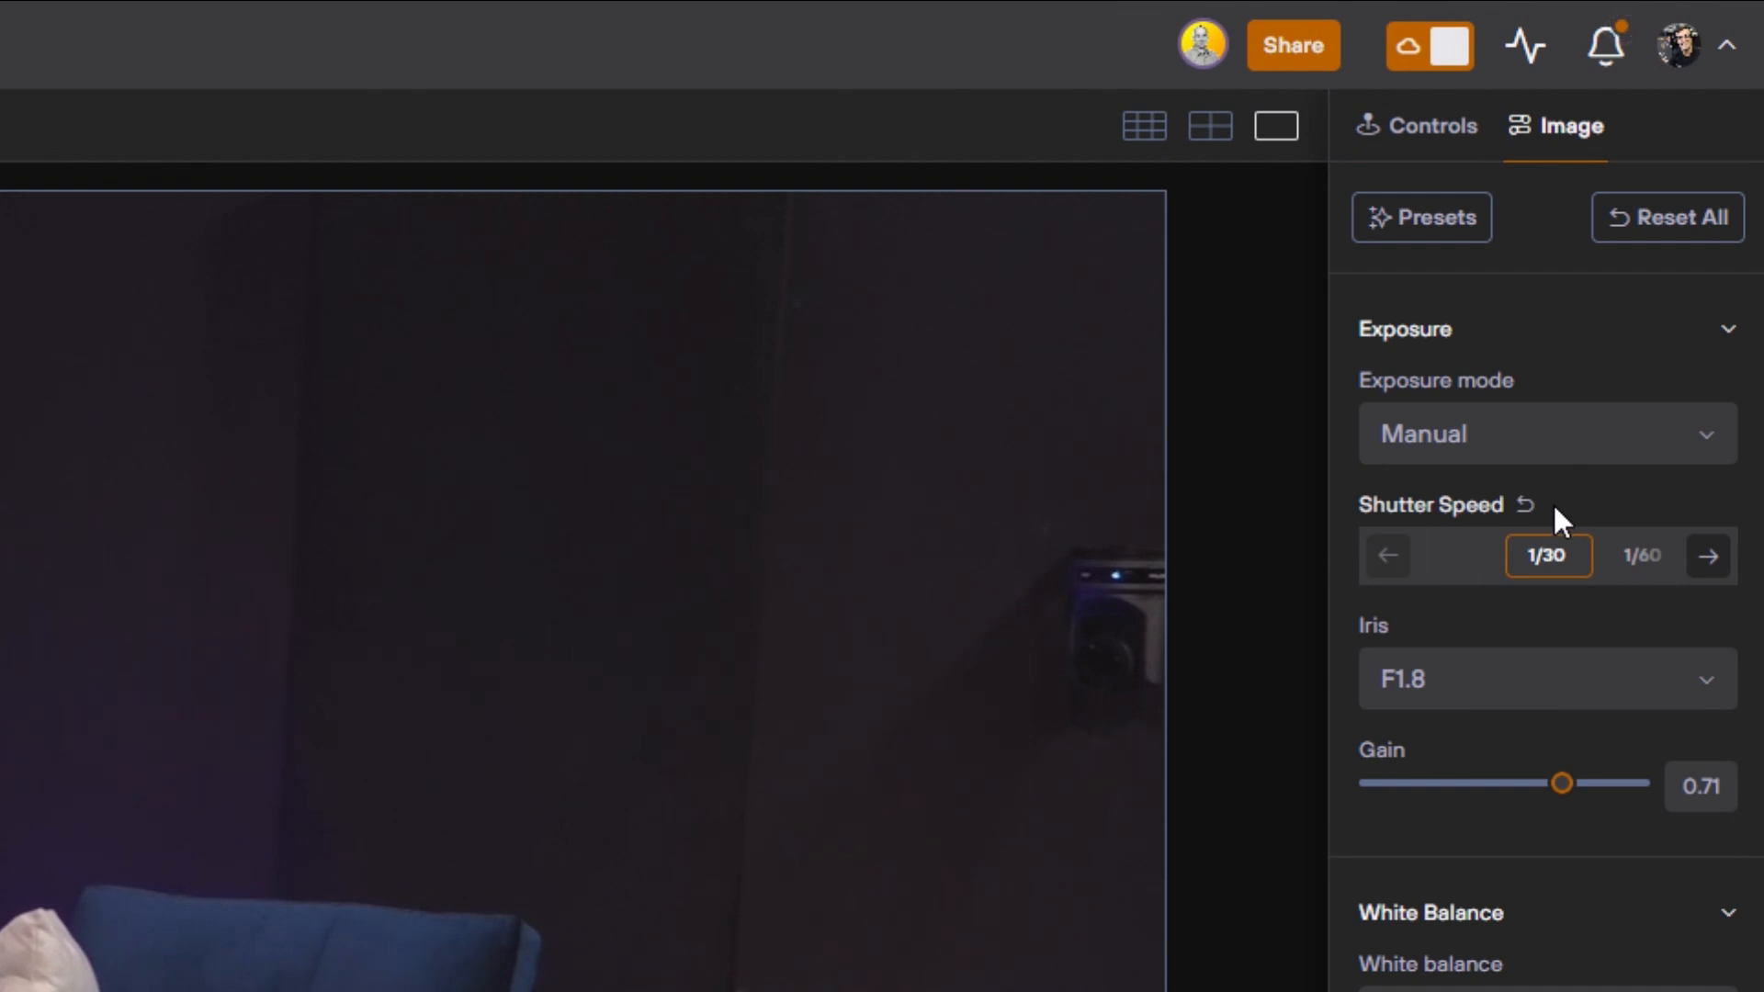
click(1420, 217)
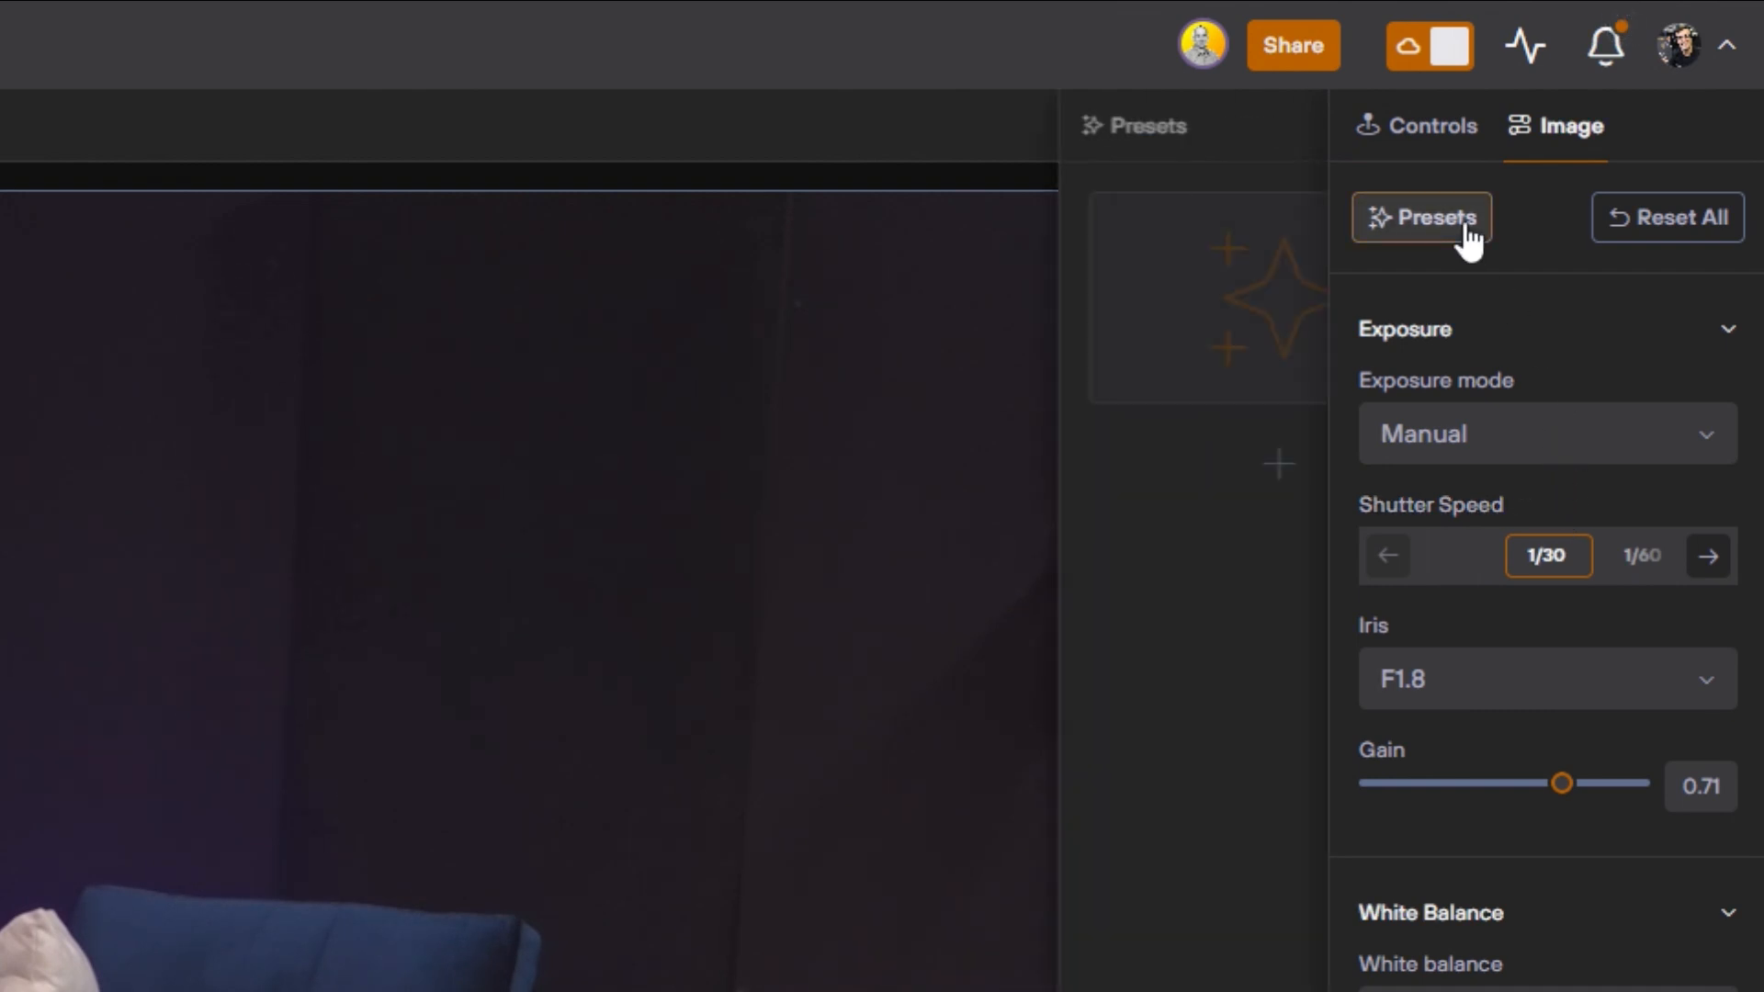
click(1420, 217)
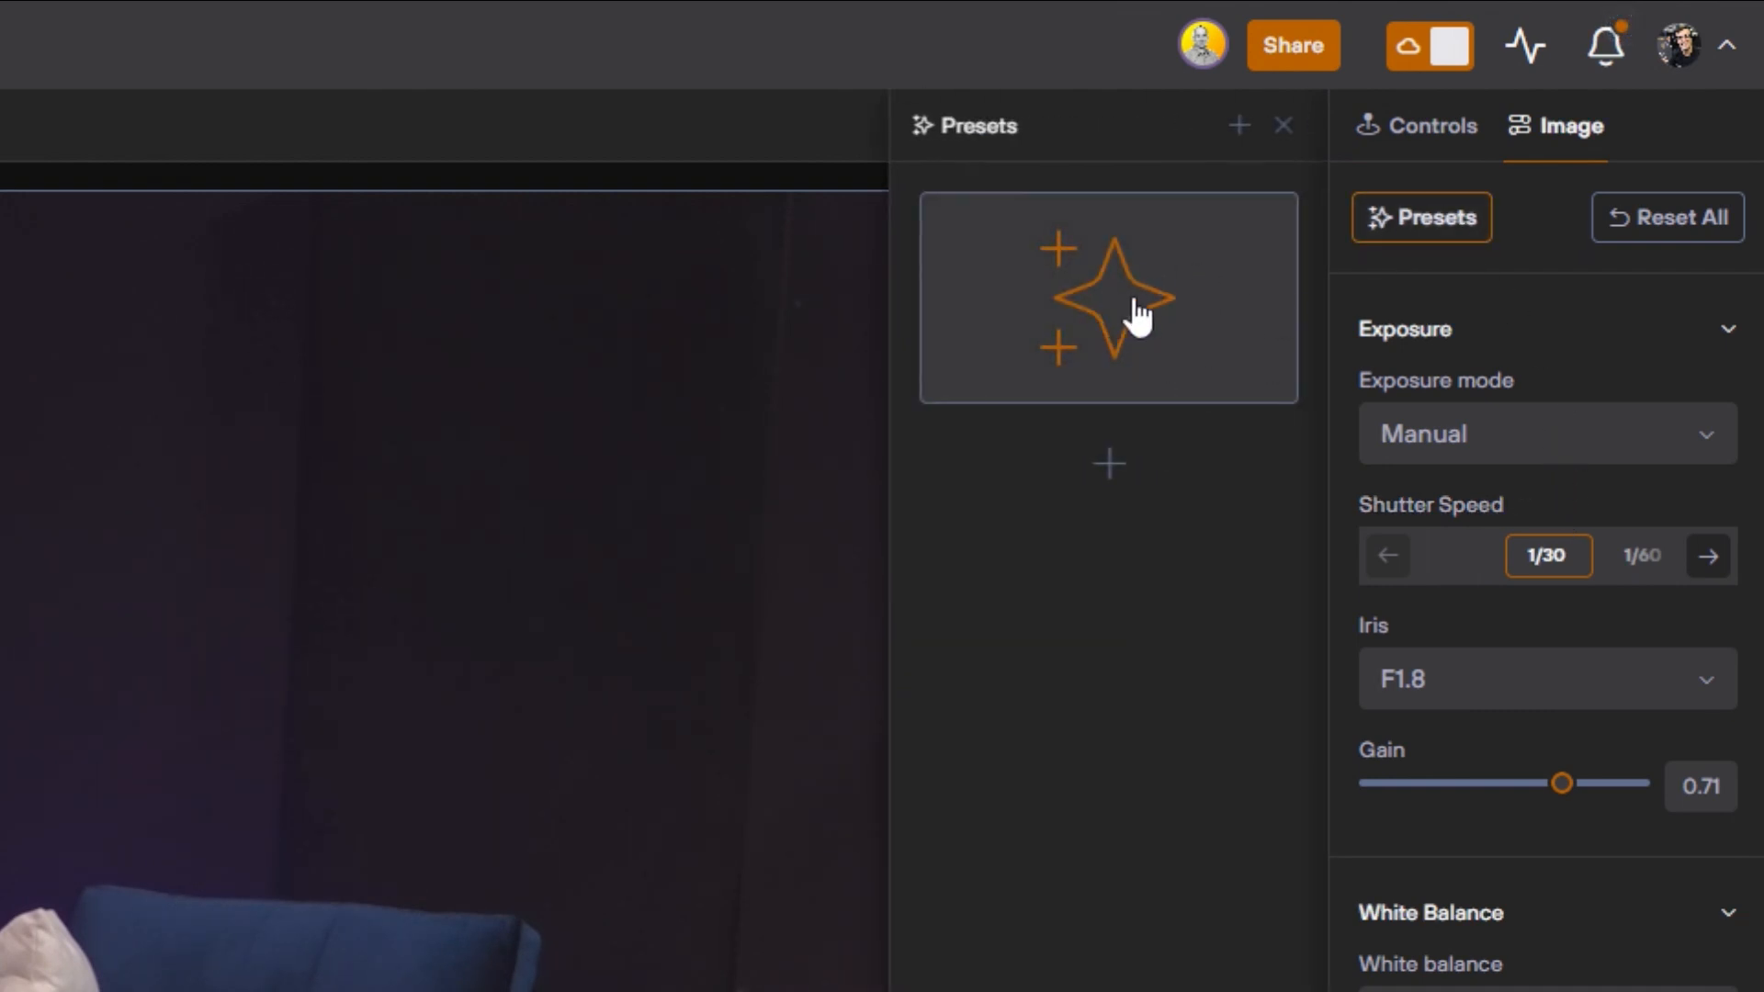
mouse_move(1108, 298)
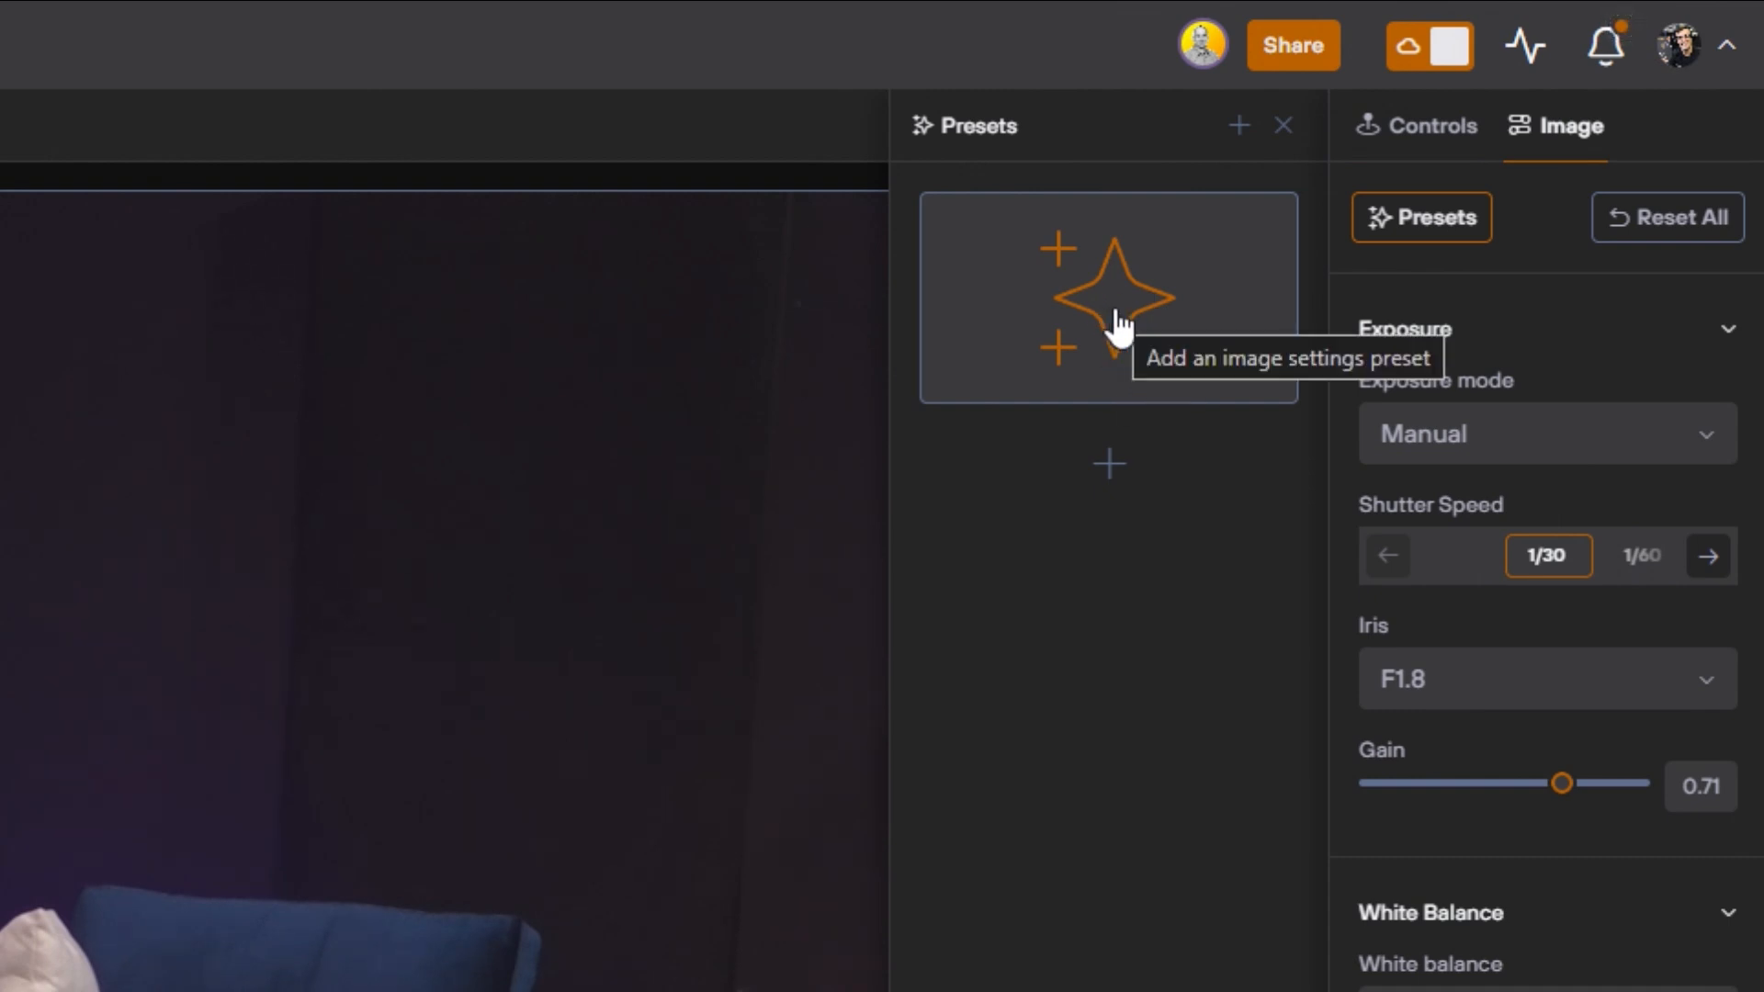
click(1106, 297)
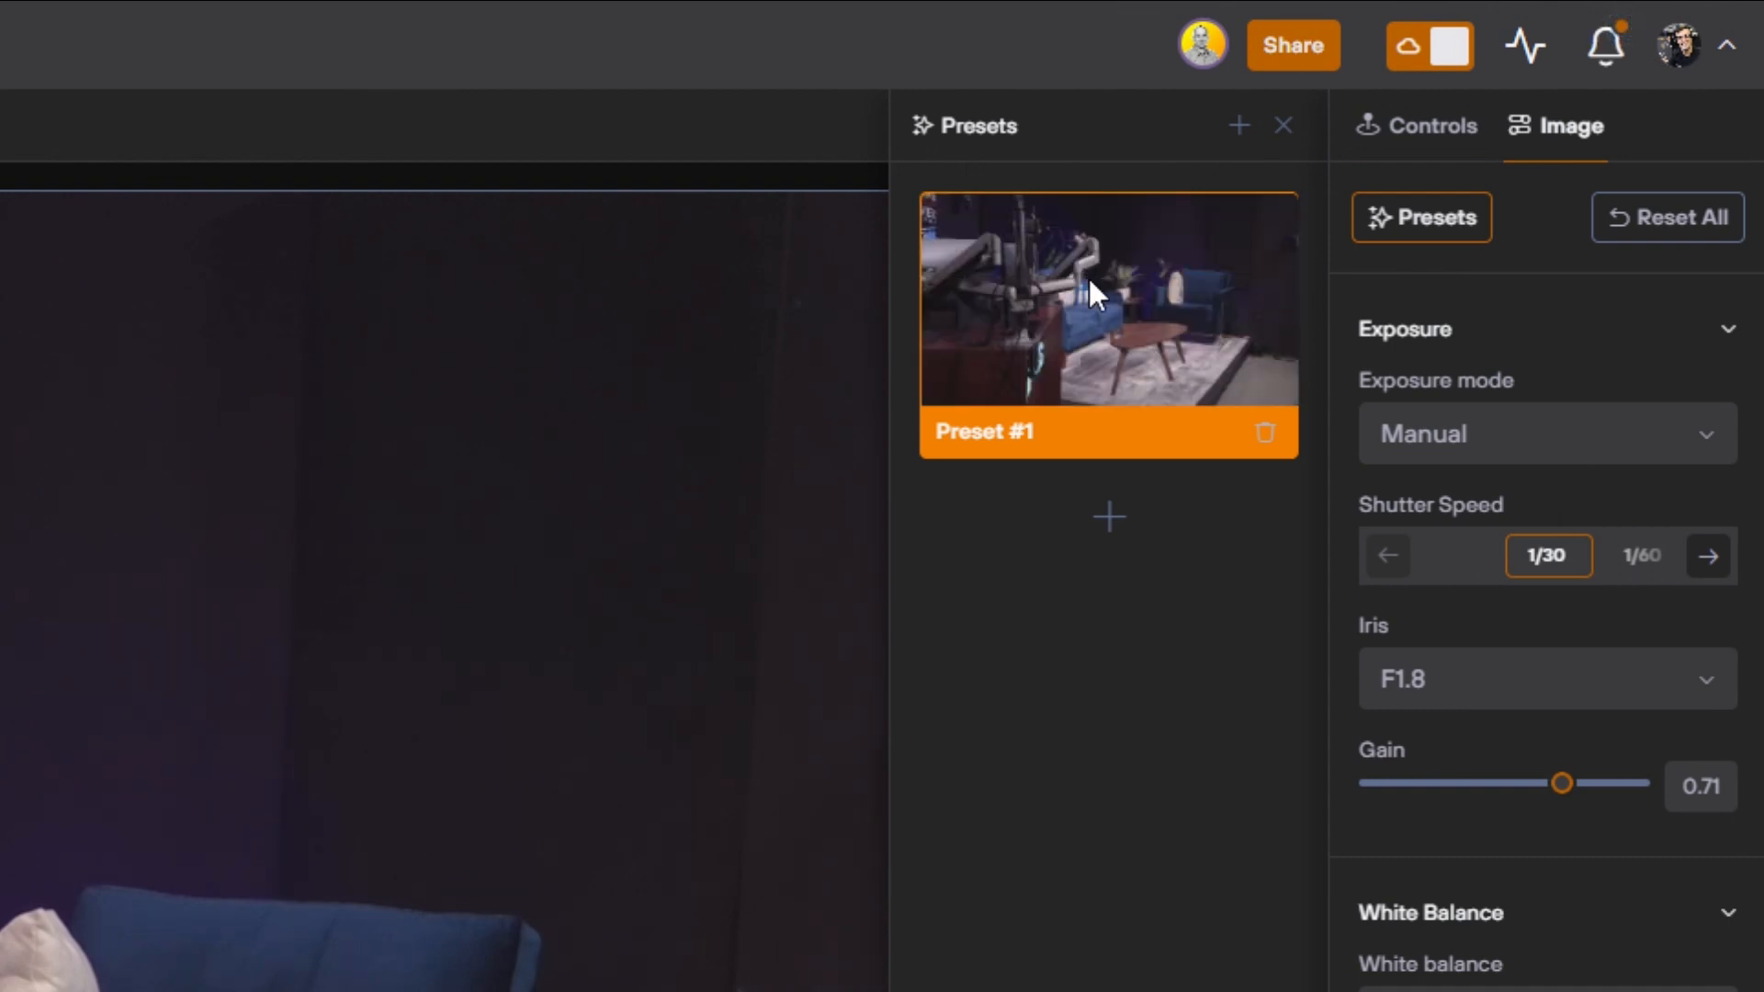
mouse_move(1106, 399)
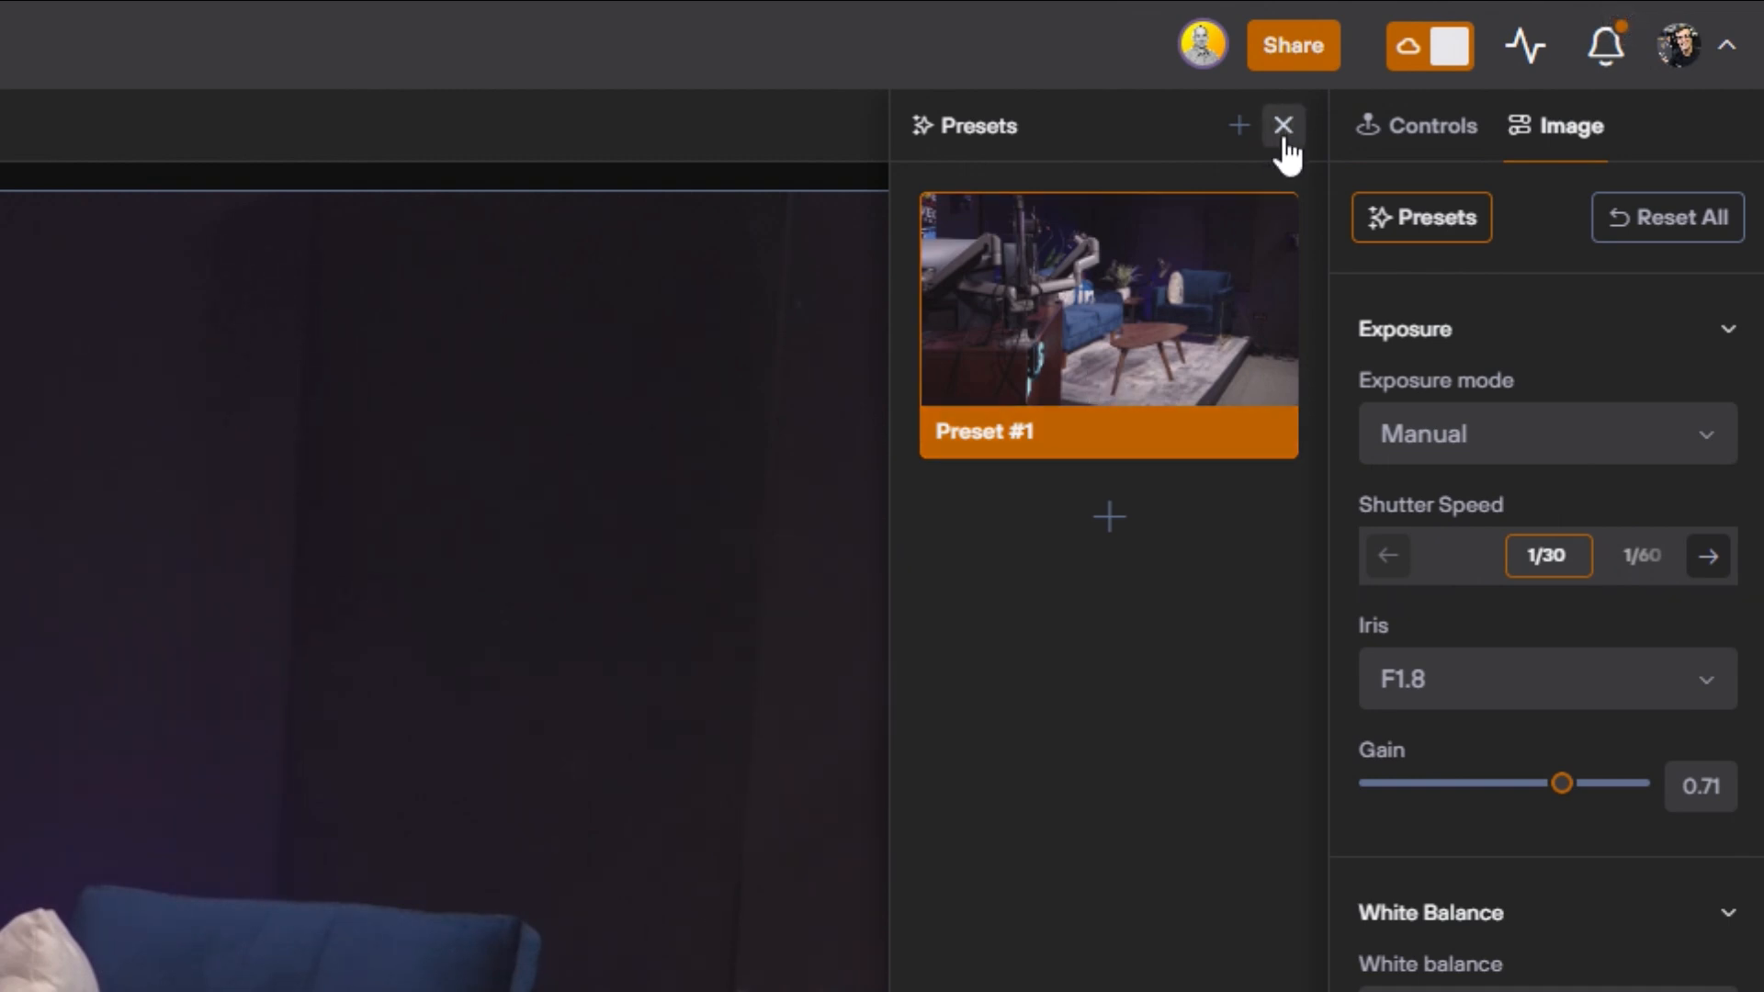
click(1282, 125)
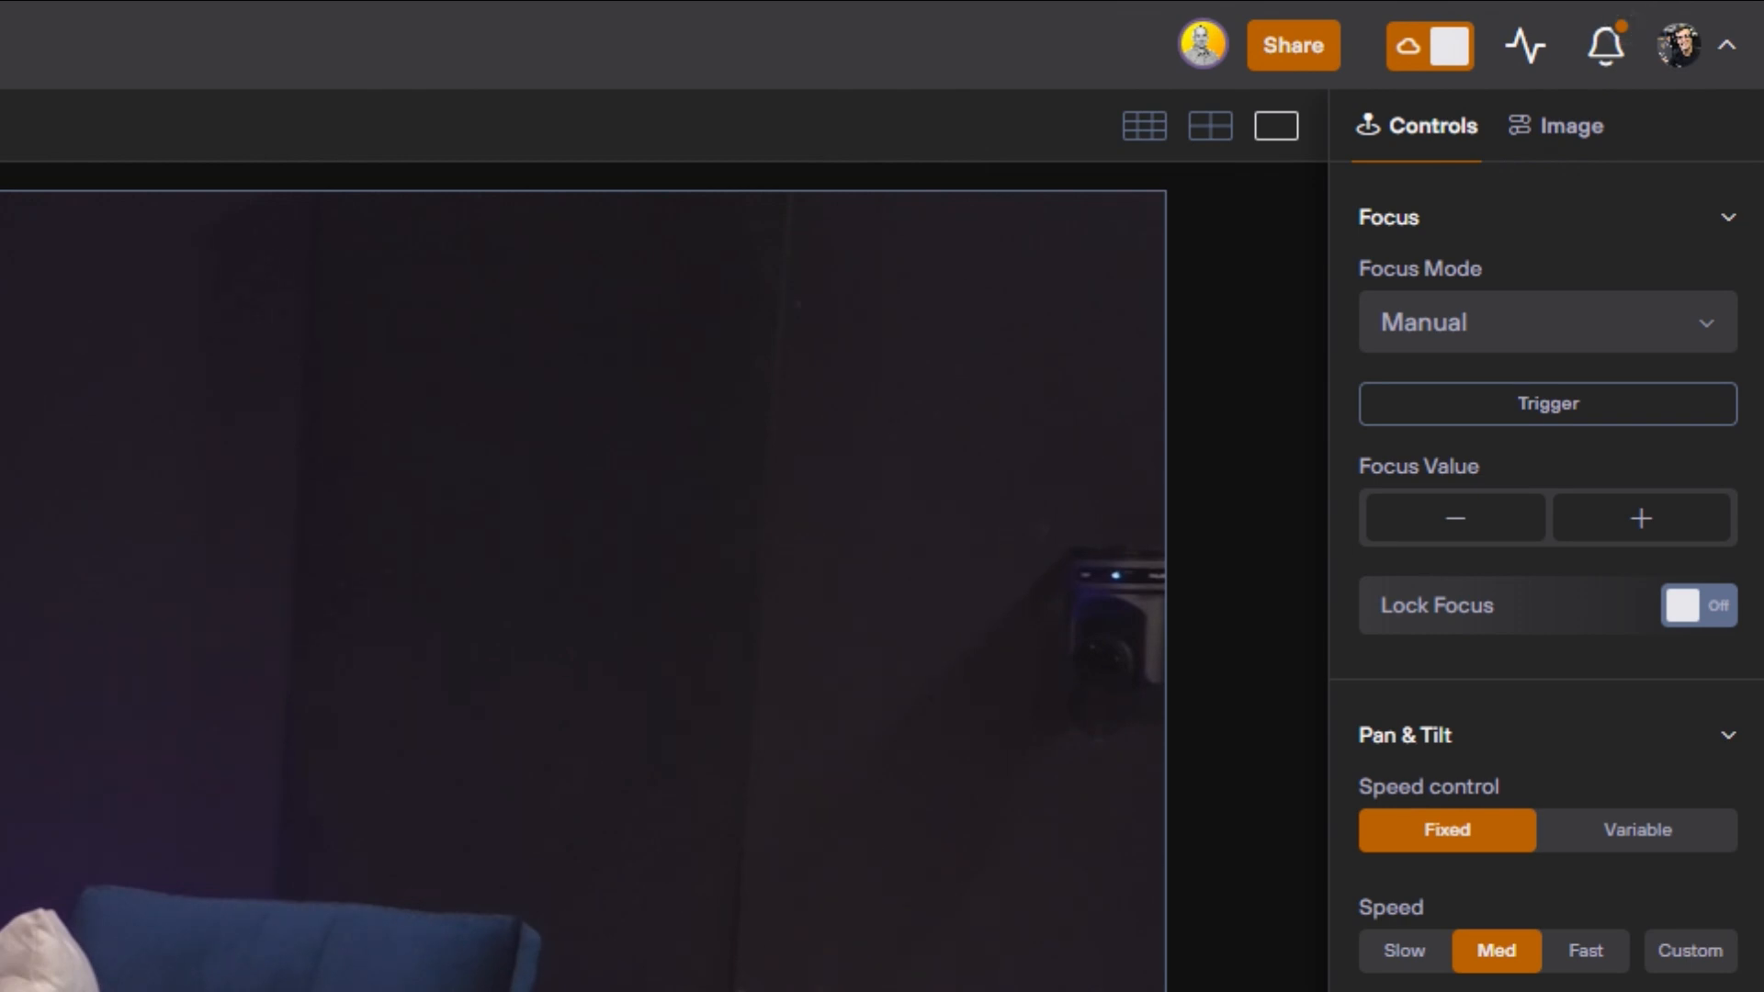
mouse_move(1562, 355)
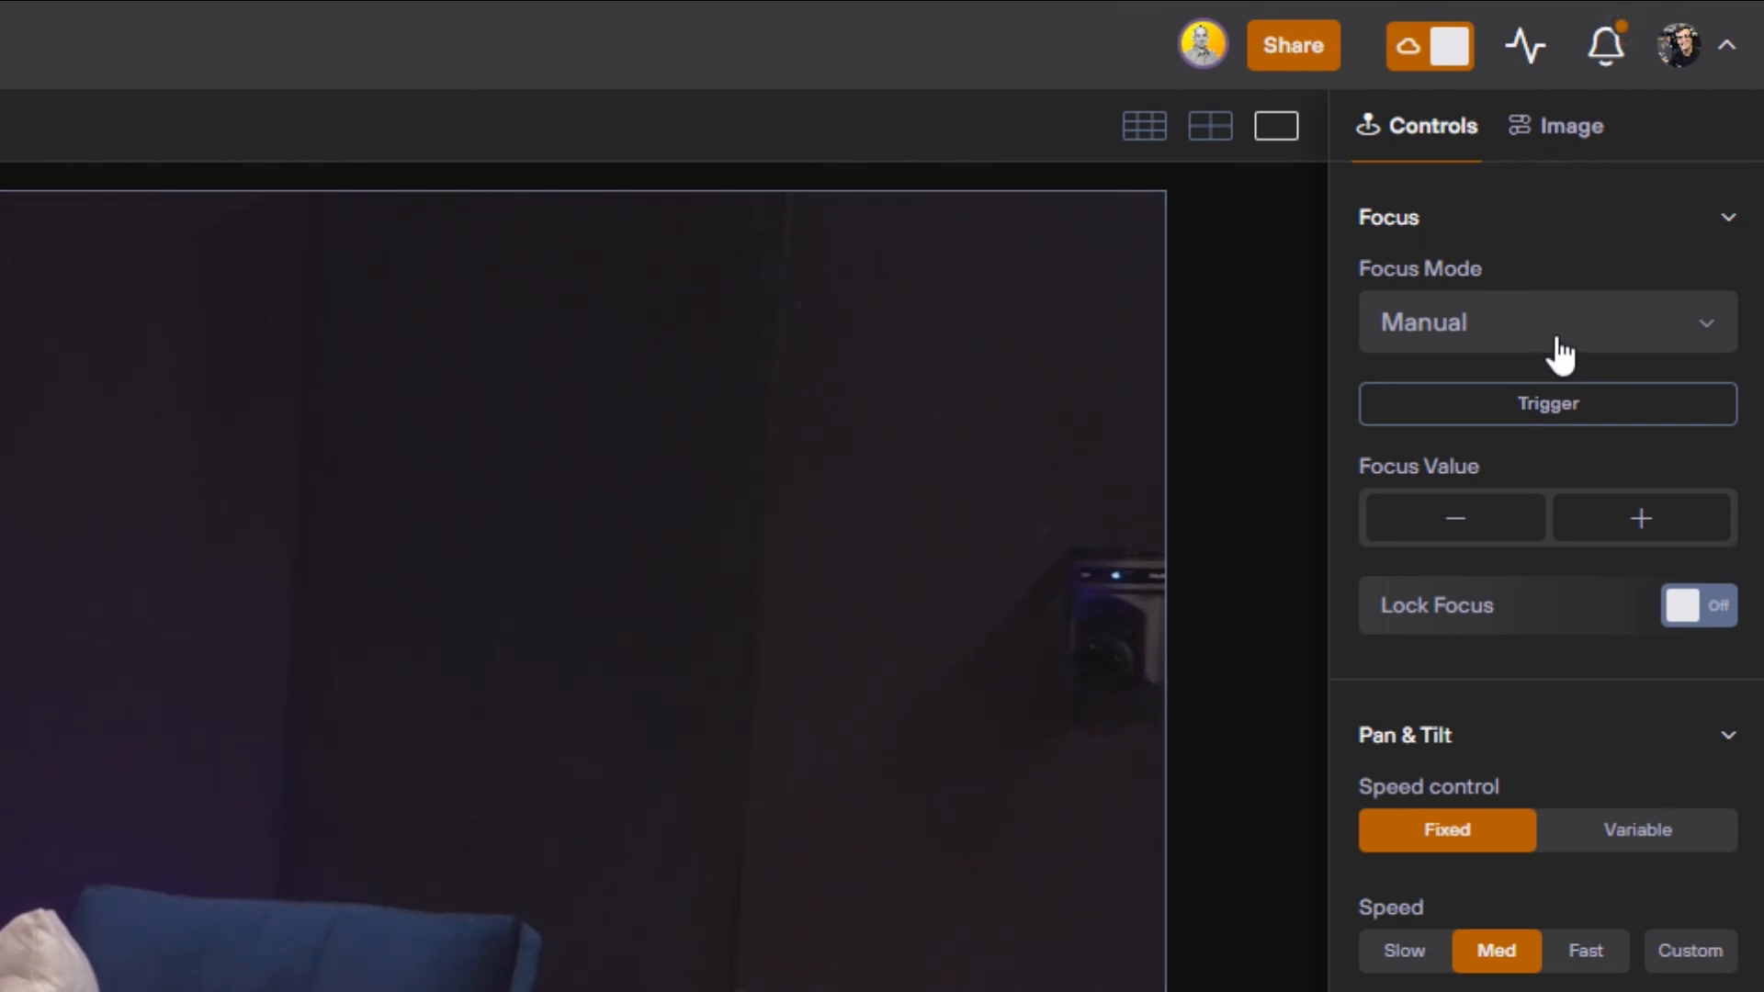
Set focus mode to Auto, keeping AF sensitivity Mid and zone Center.
click(1545, 322)
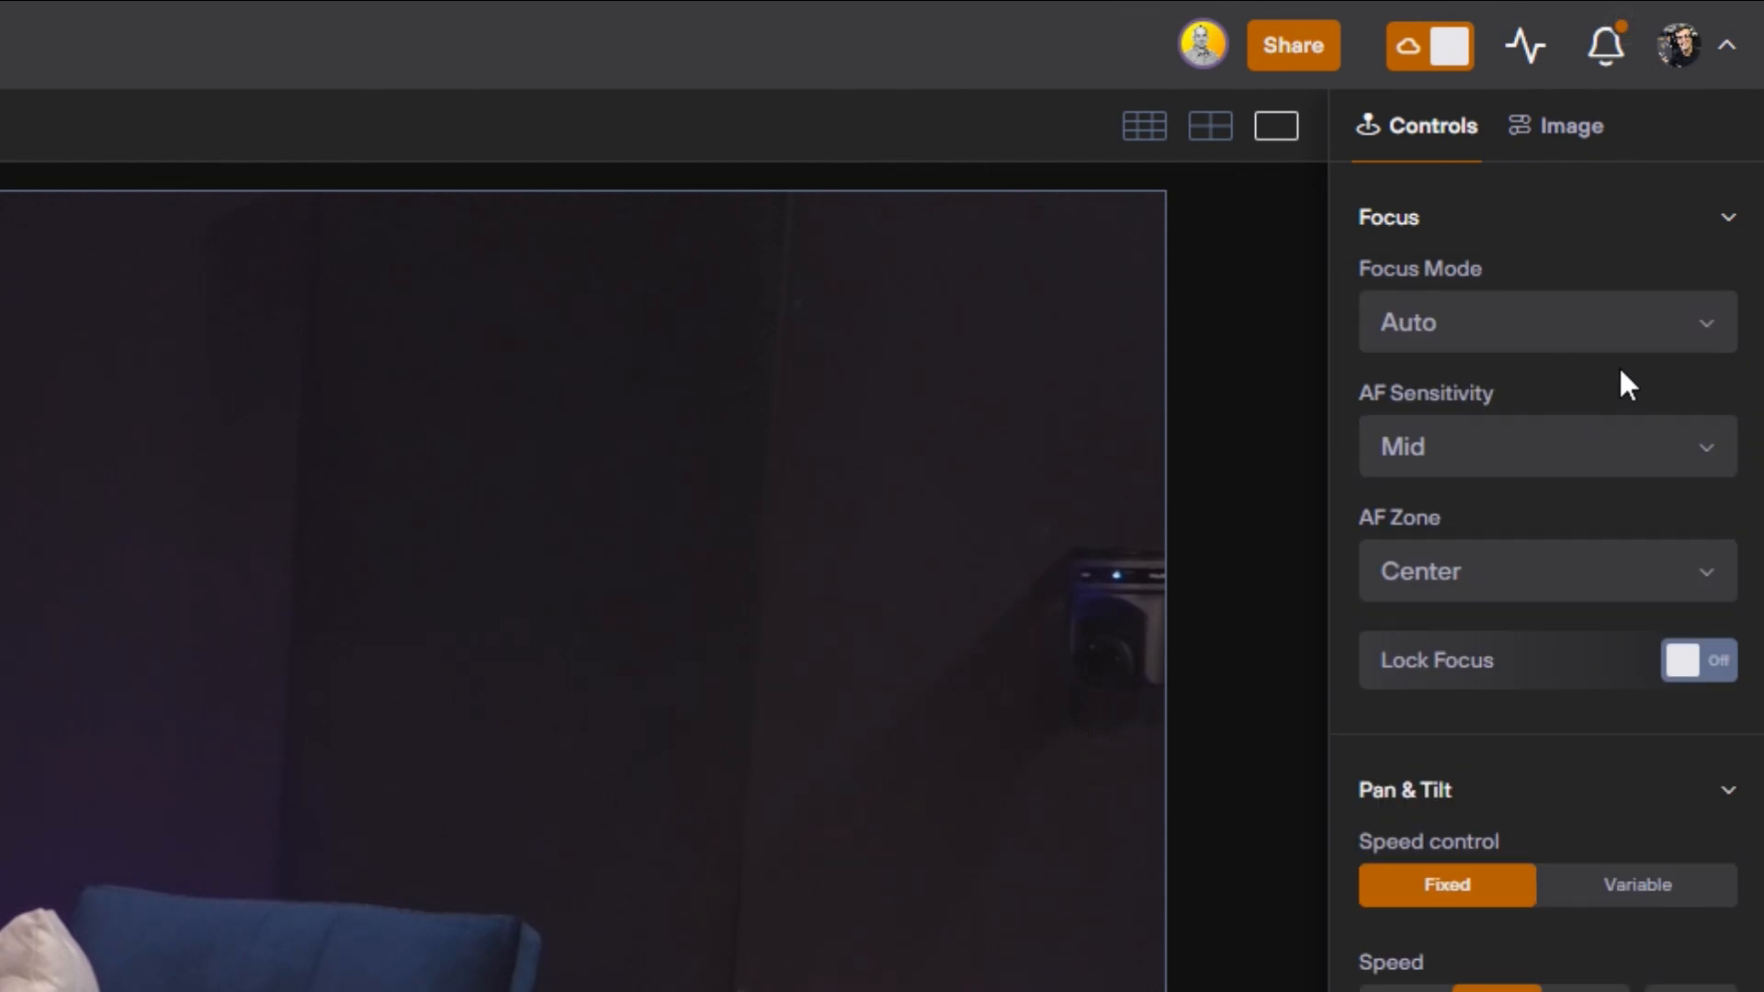
mouse_move(1643, 461)
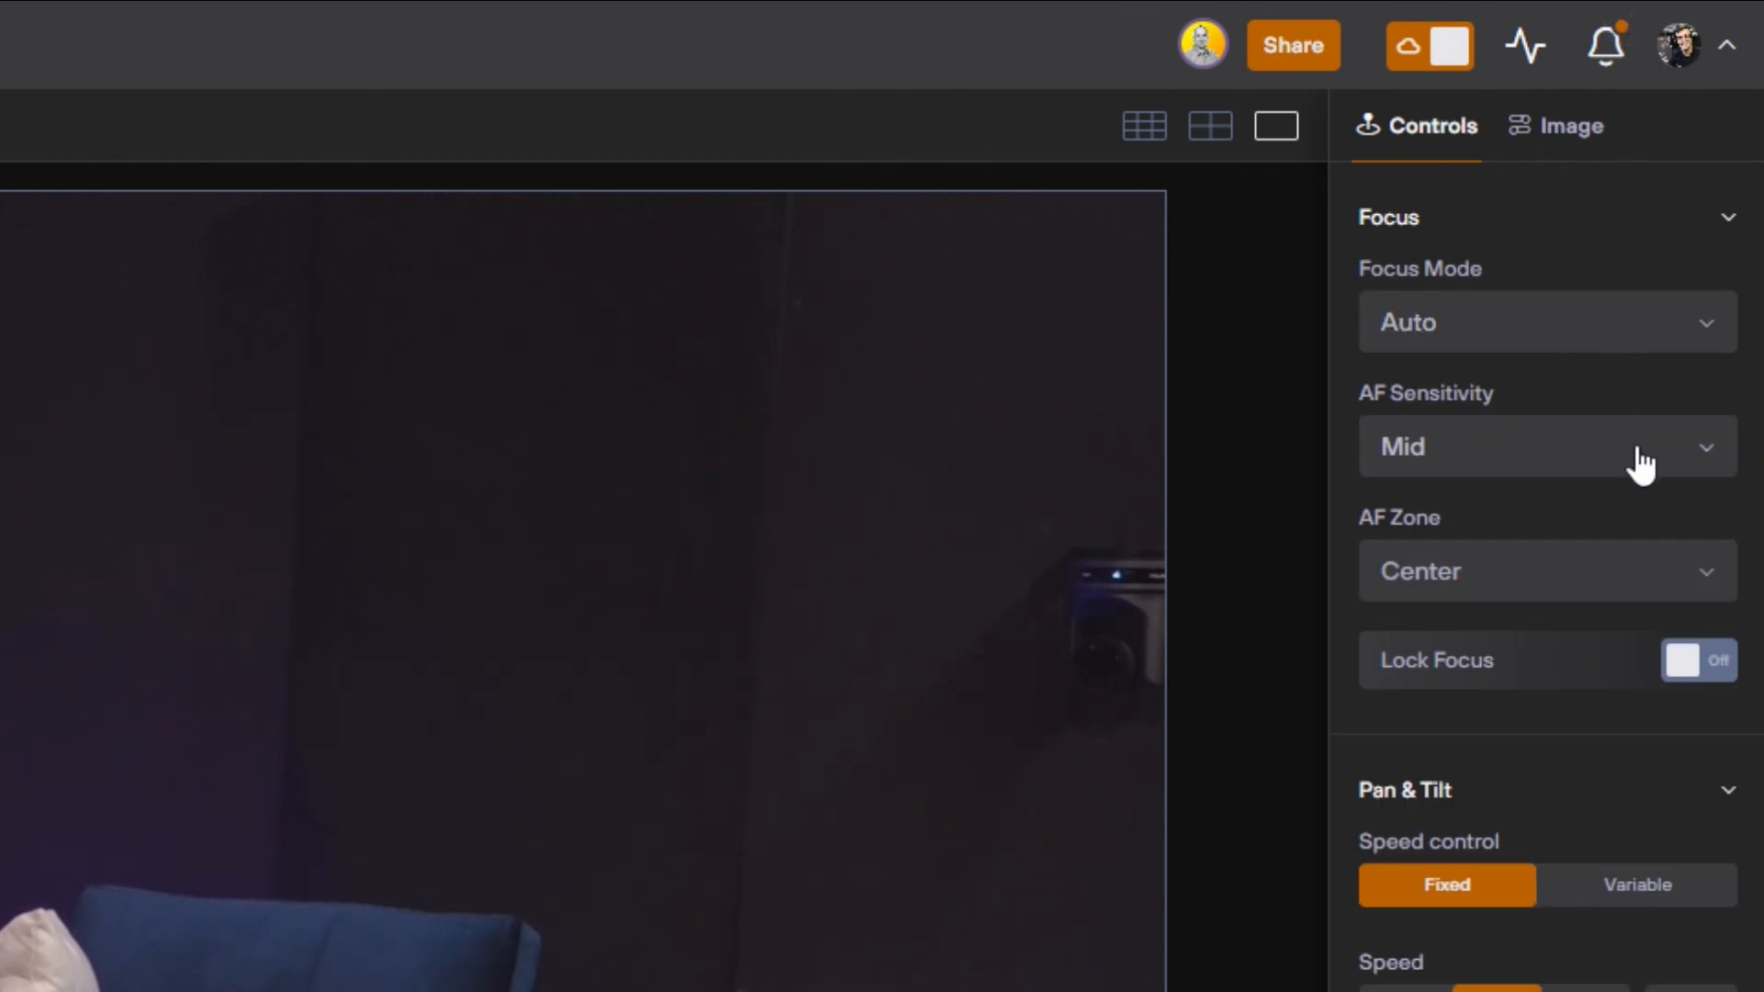
click(1547, 444)
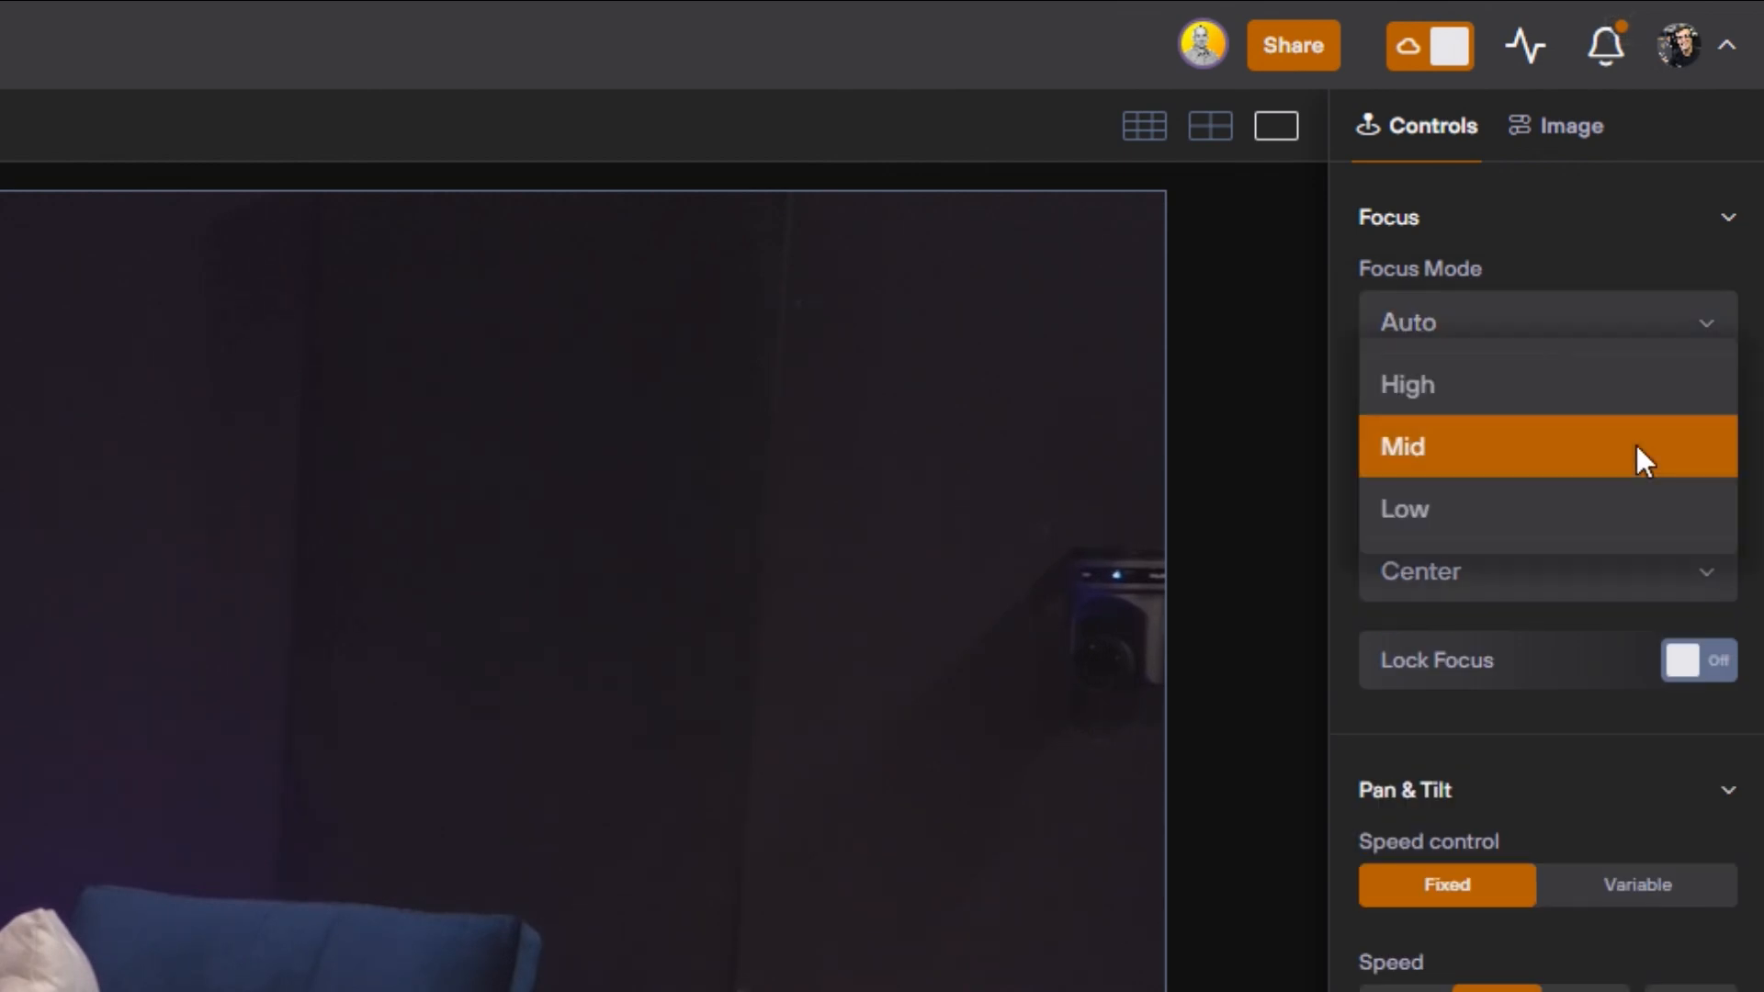
click(1545, 446)
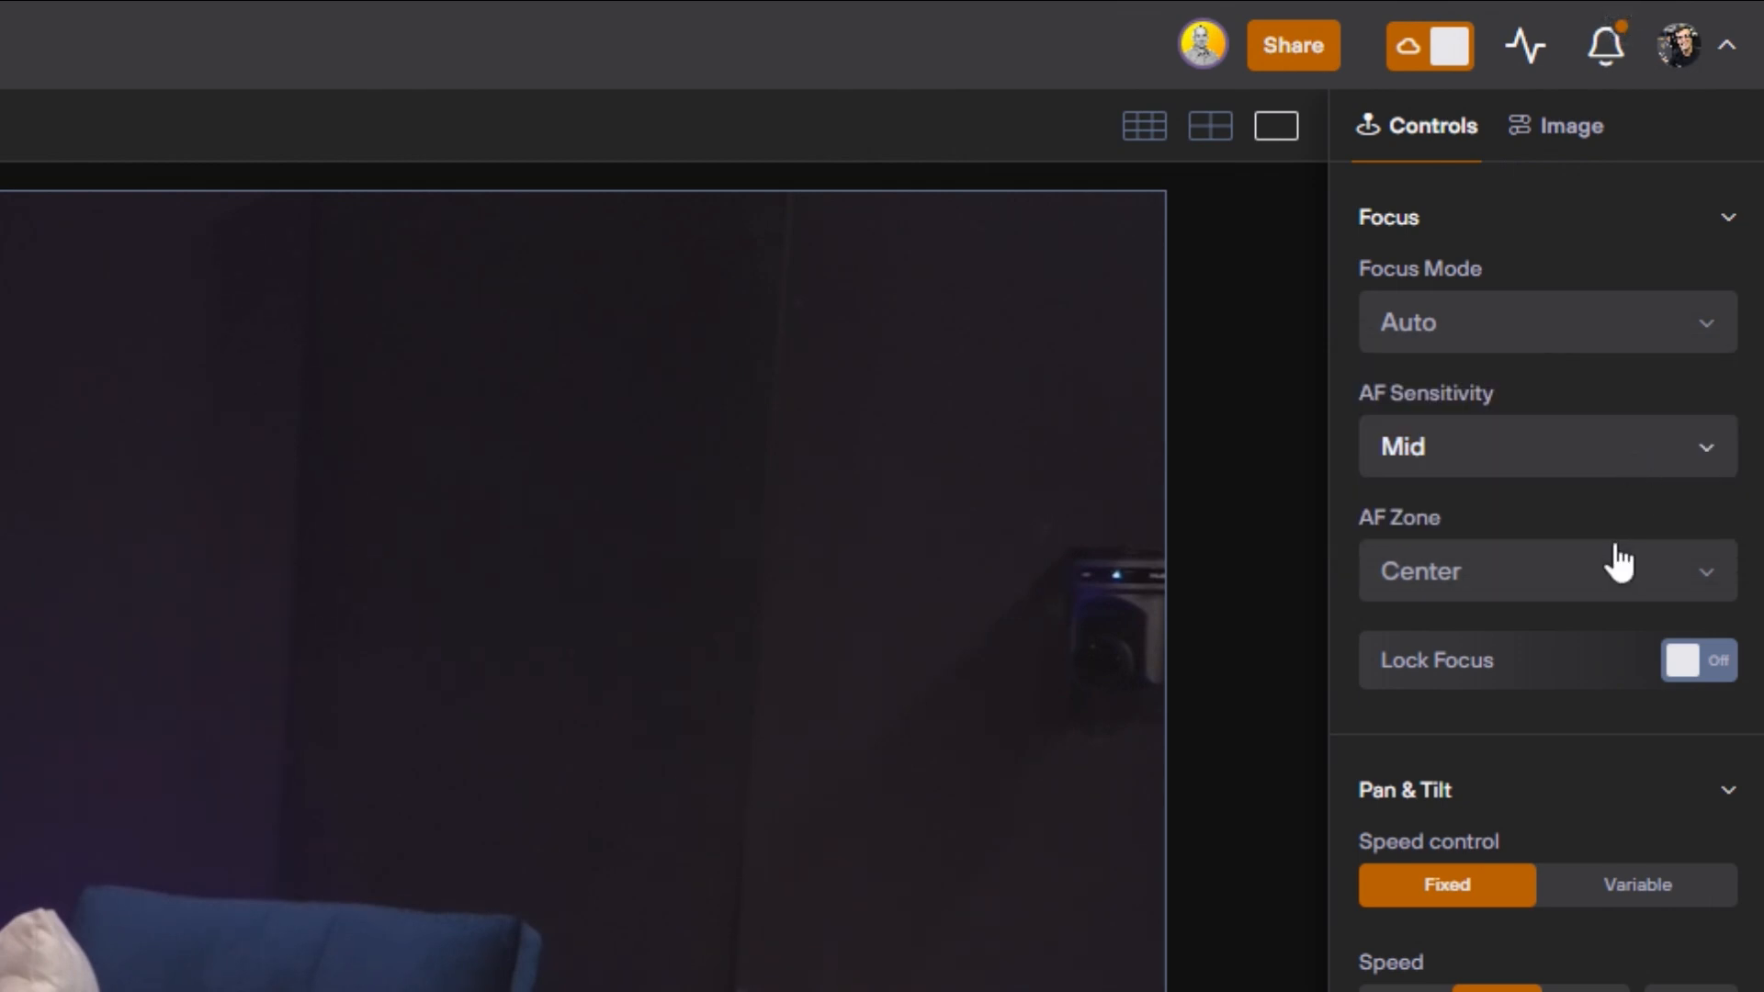
mouse_move(1697, 660)
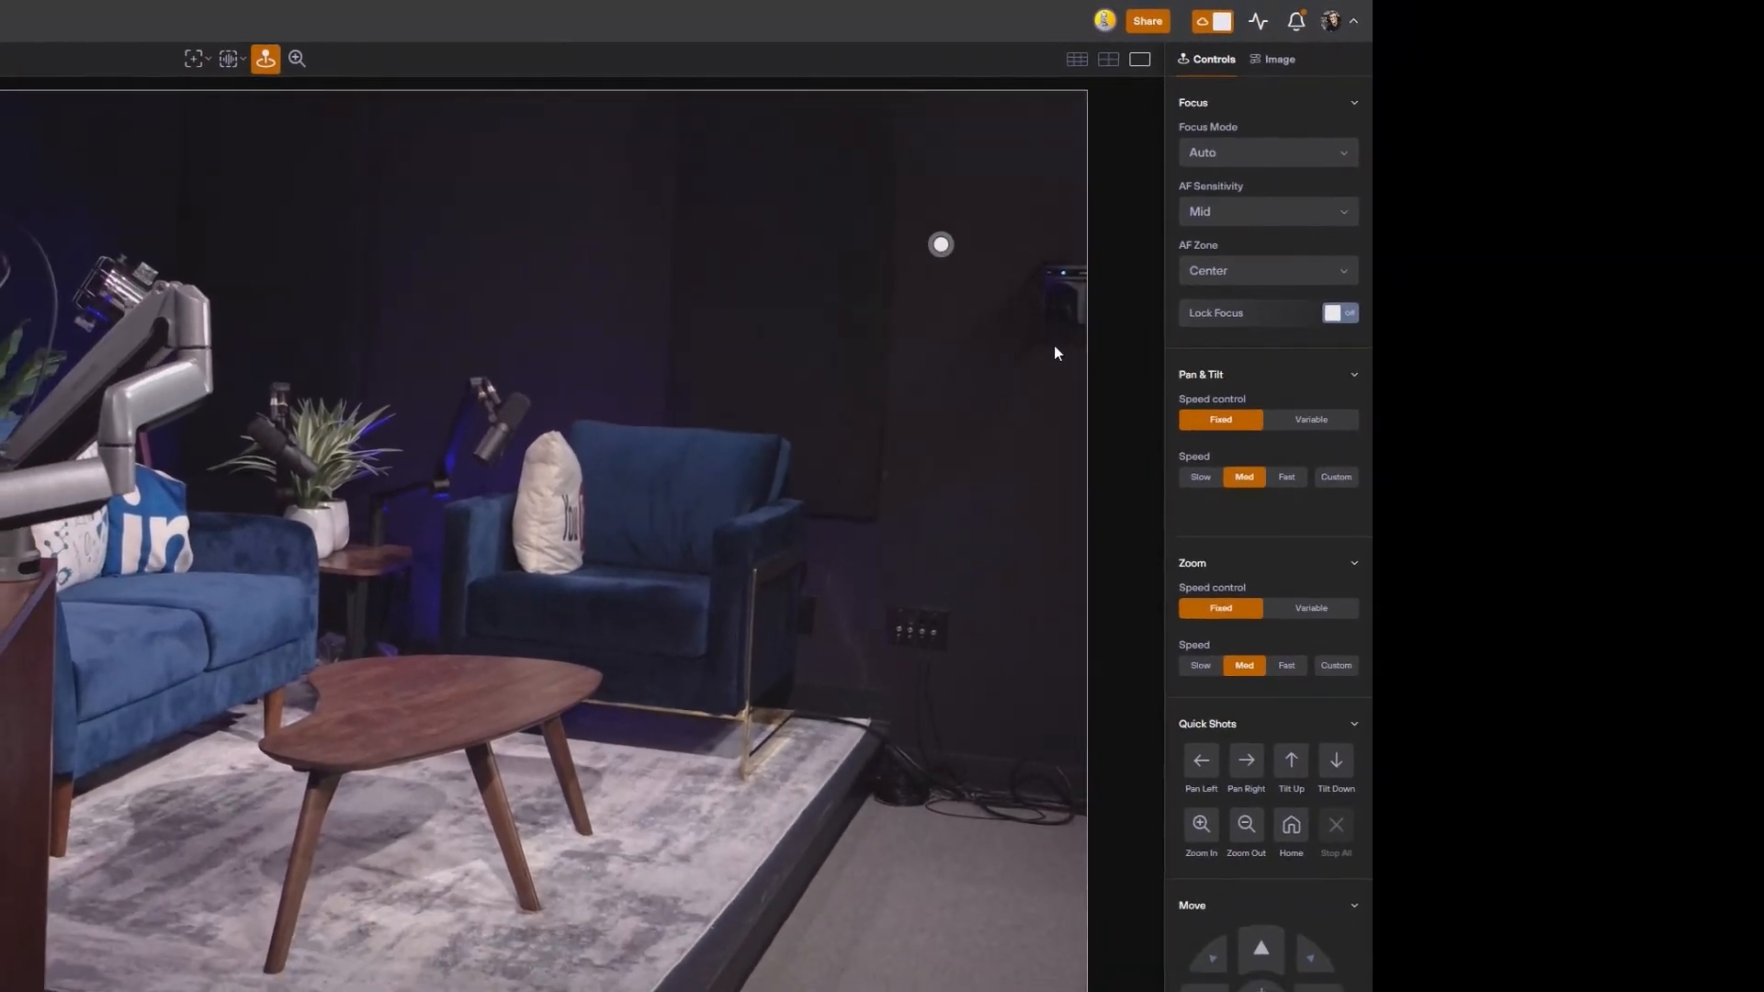
Set pan/tilt speed to Variable with a Custom 82% range and pan right to test it.
click(1308, 419)
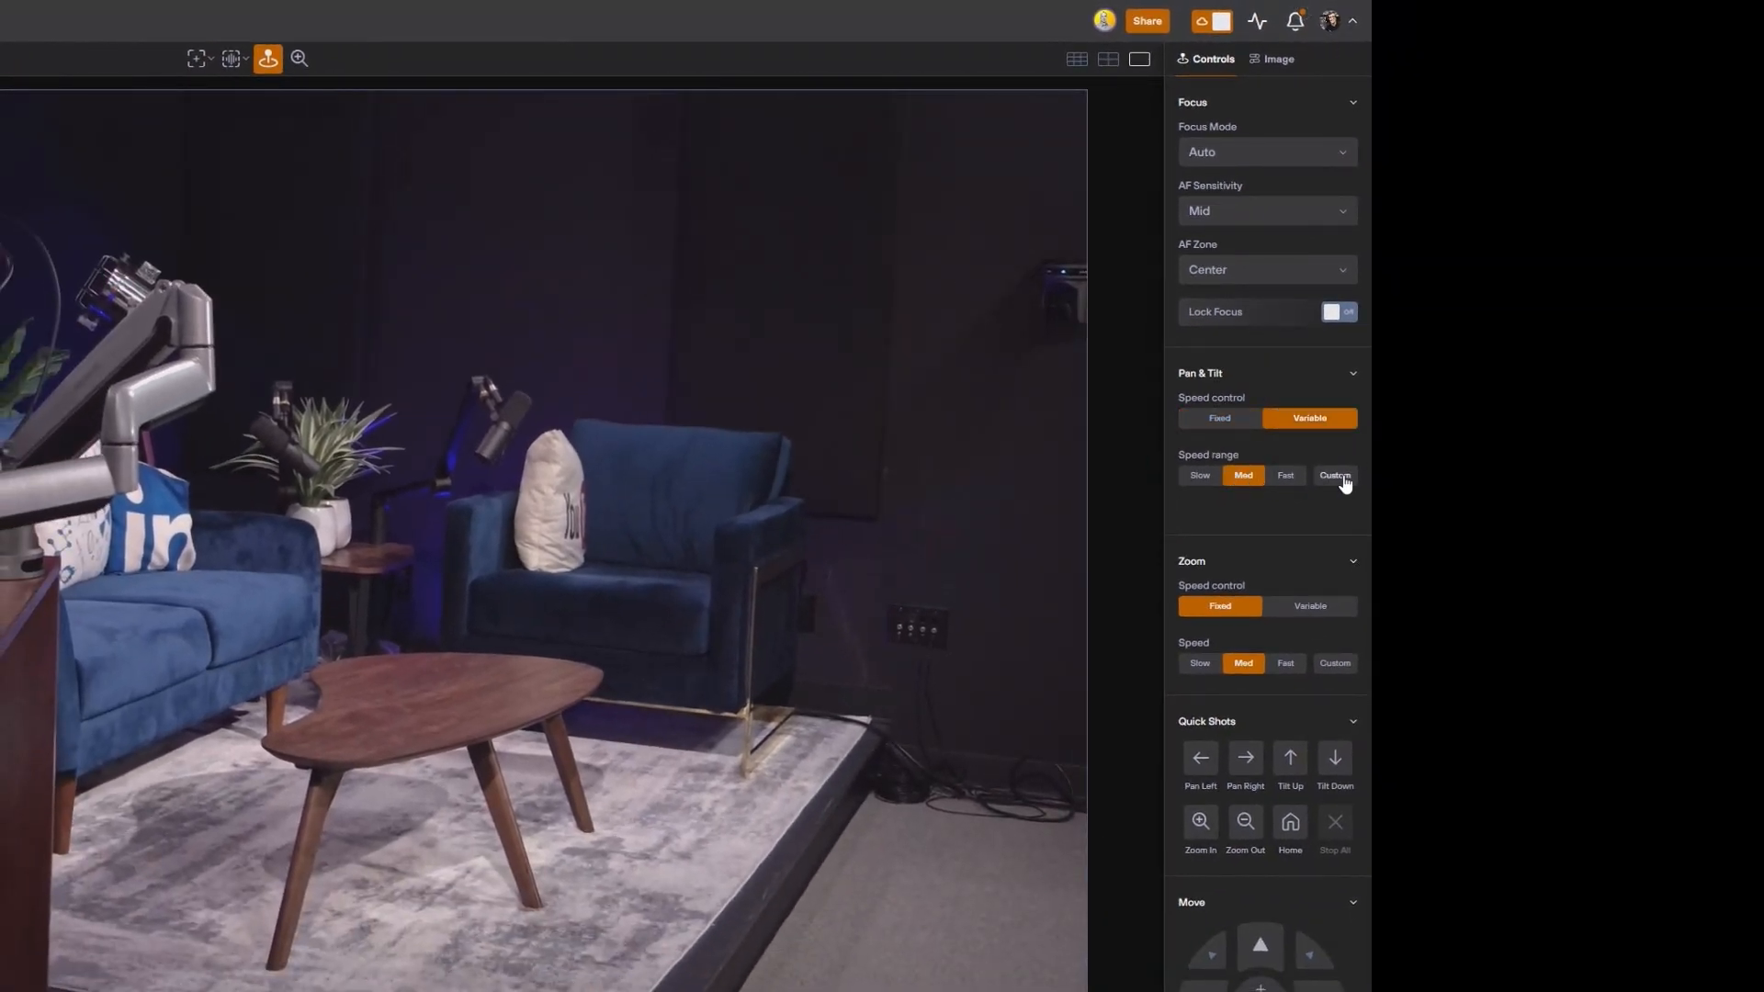
click(1334, 474)
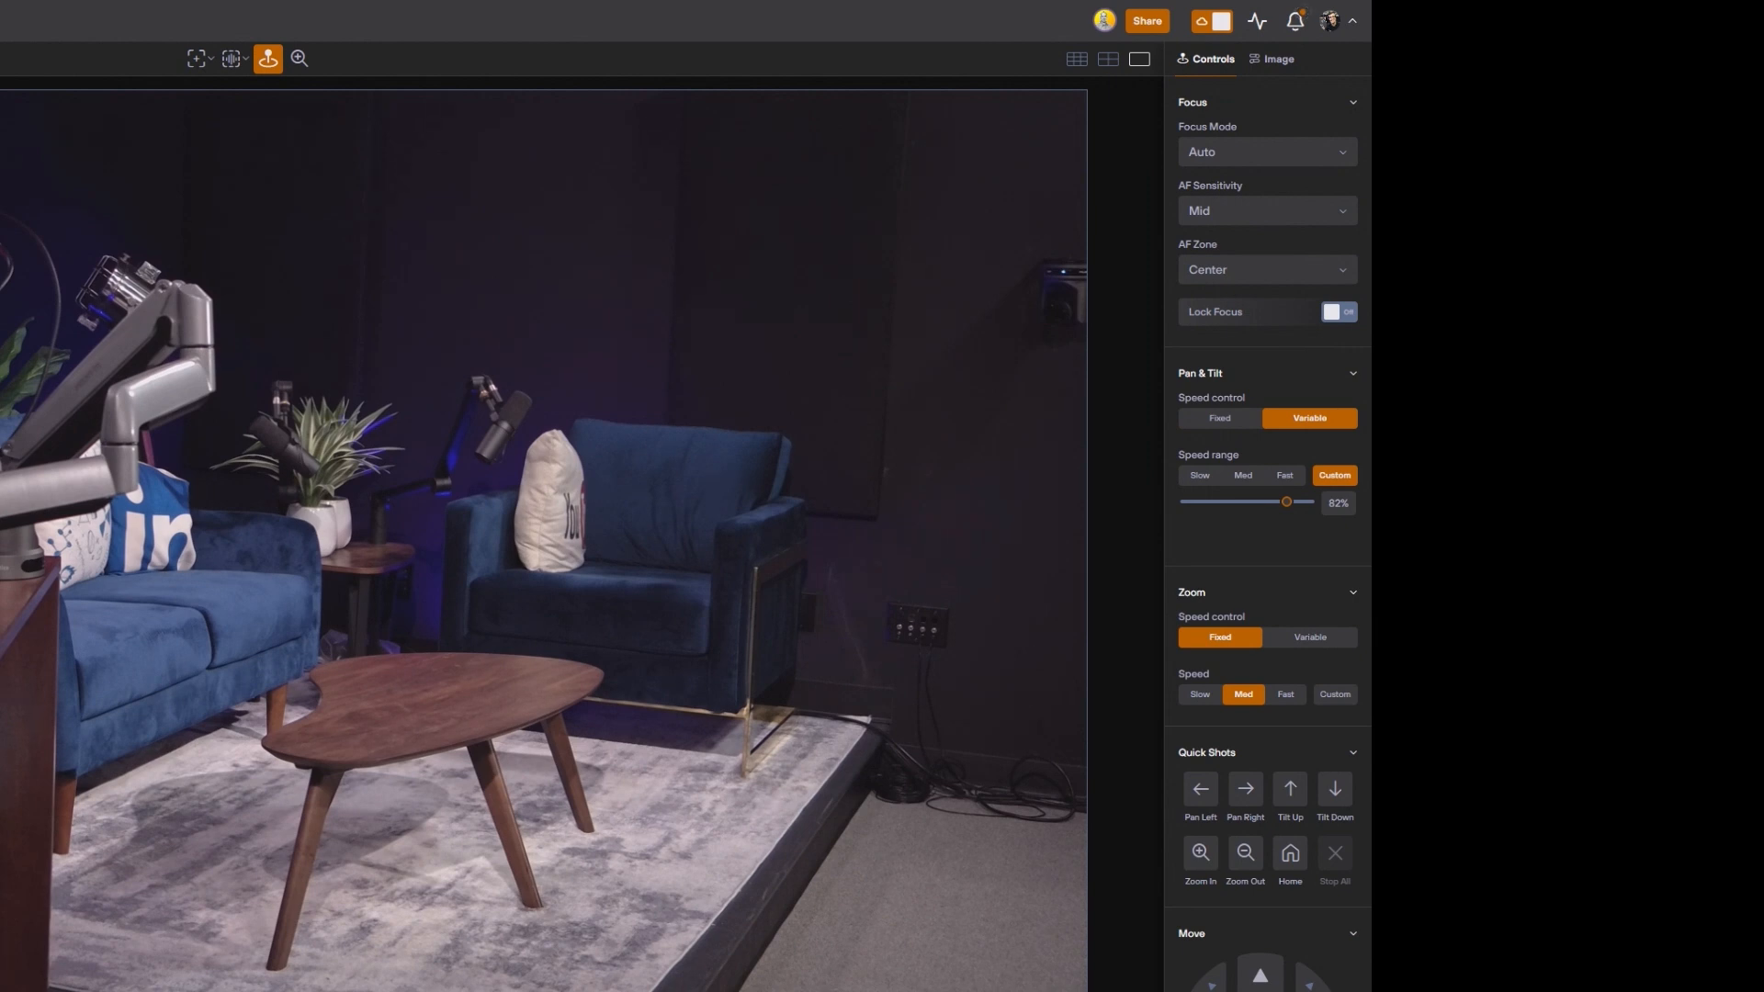
click(1244, 790)
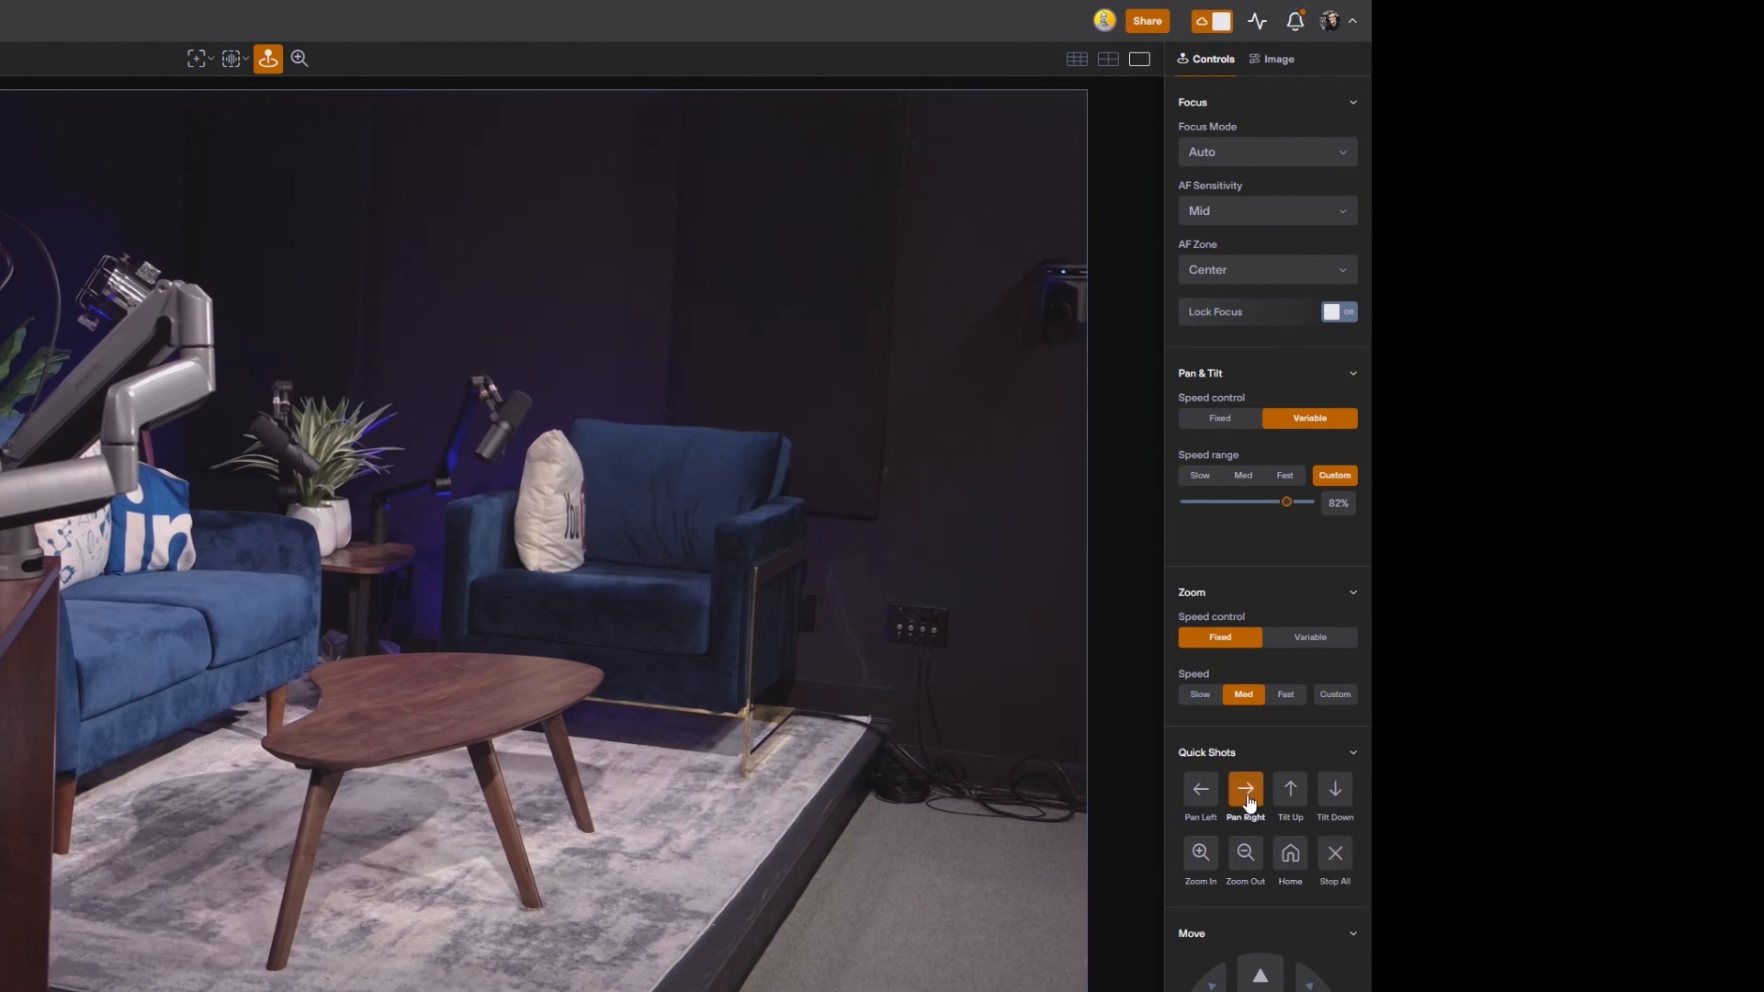
click(1244, 792)
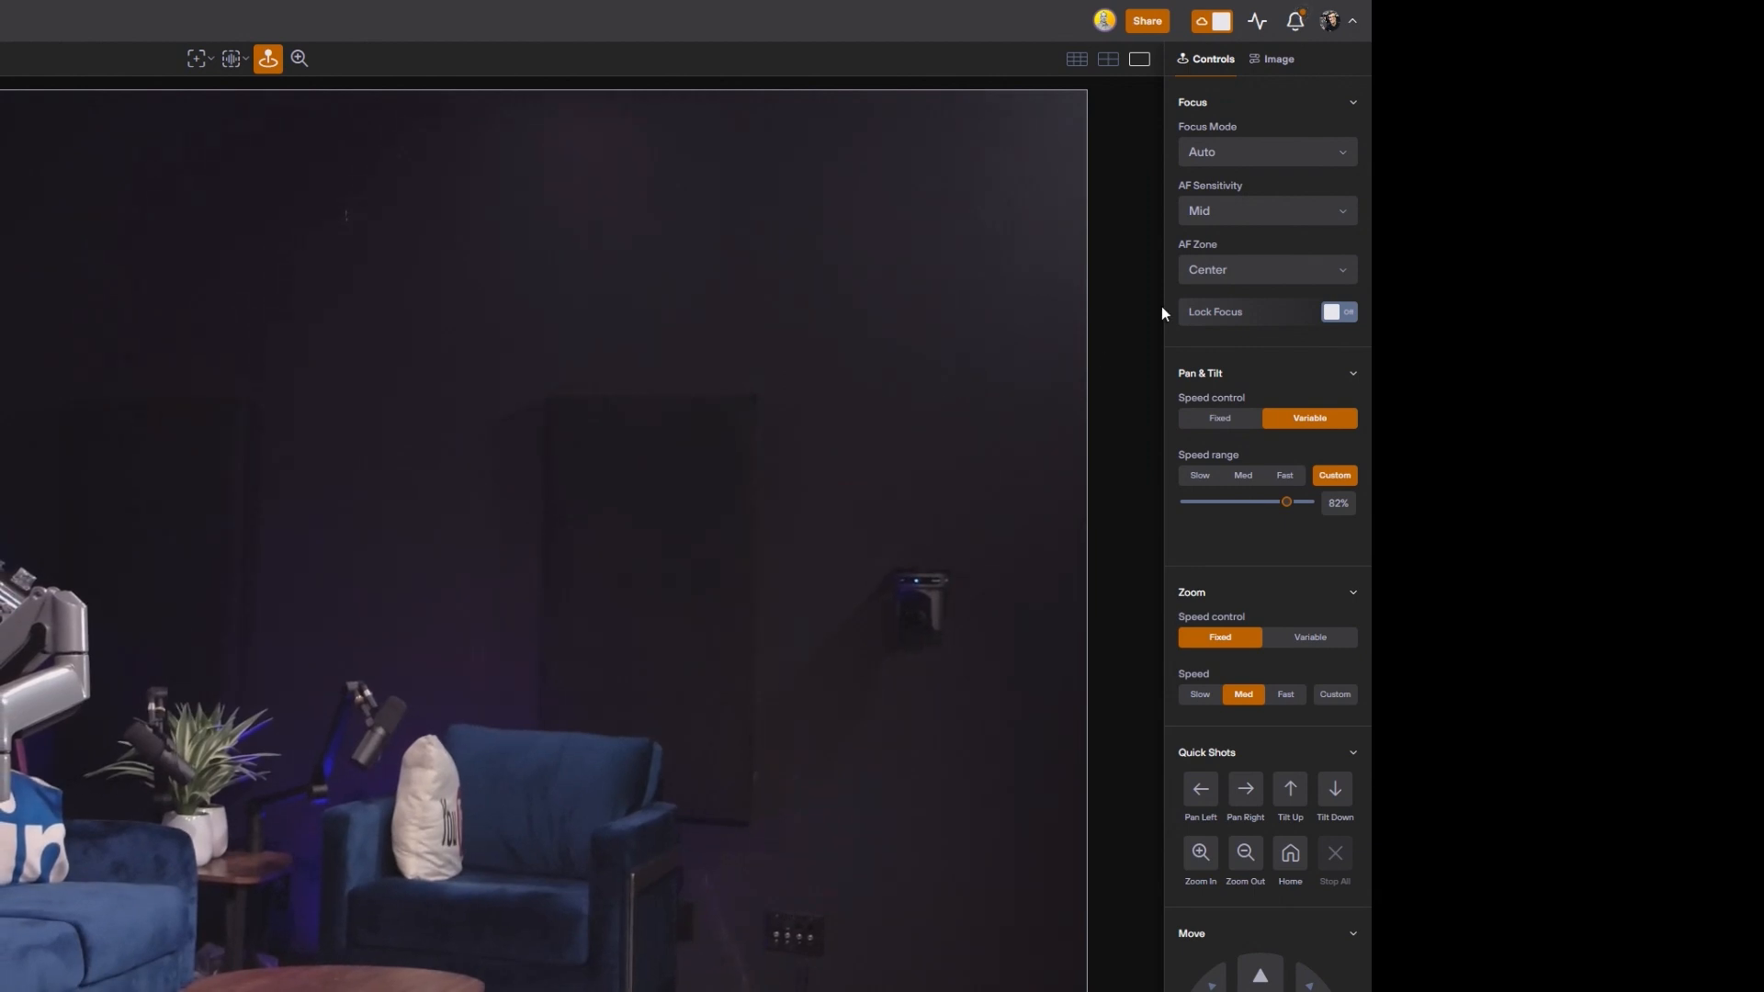
mouse_move(1290, 43)
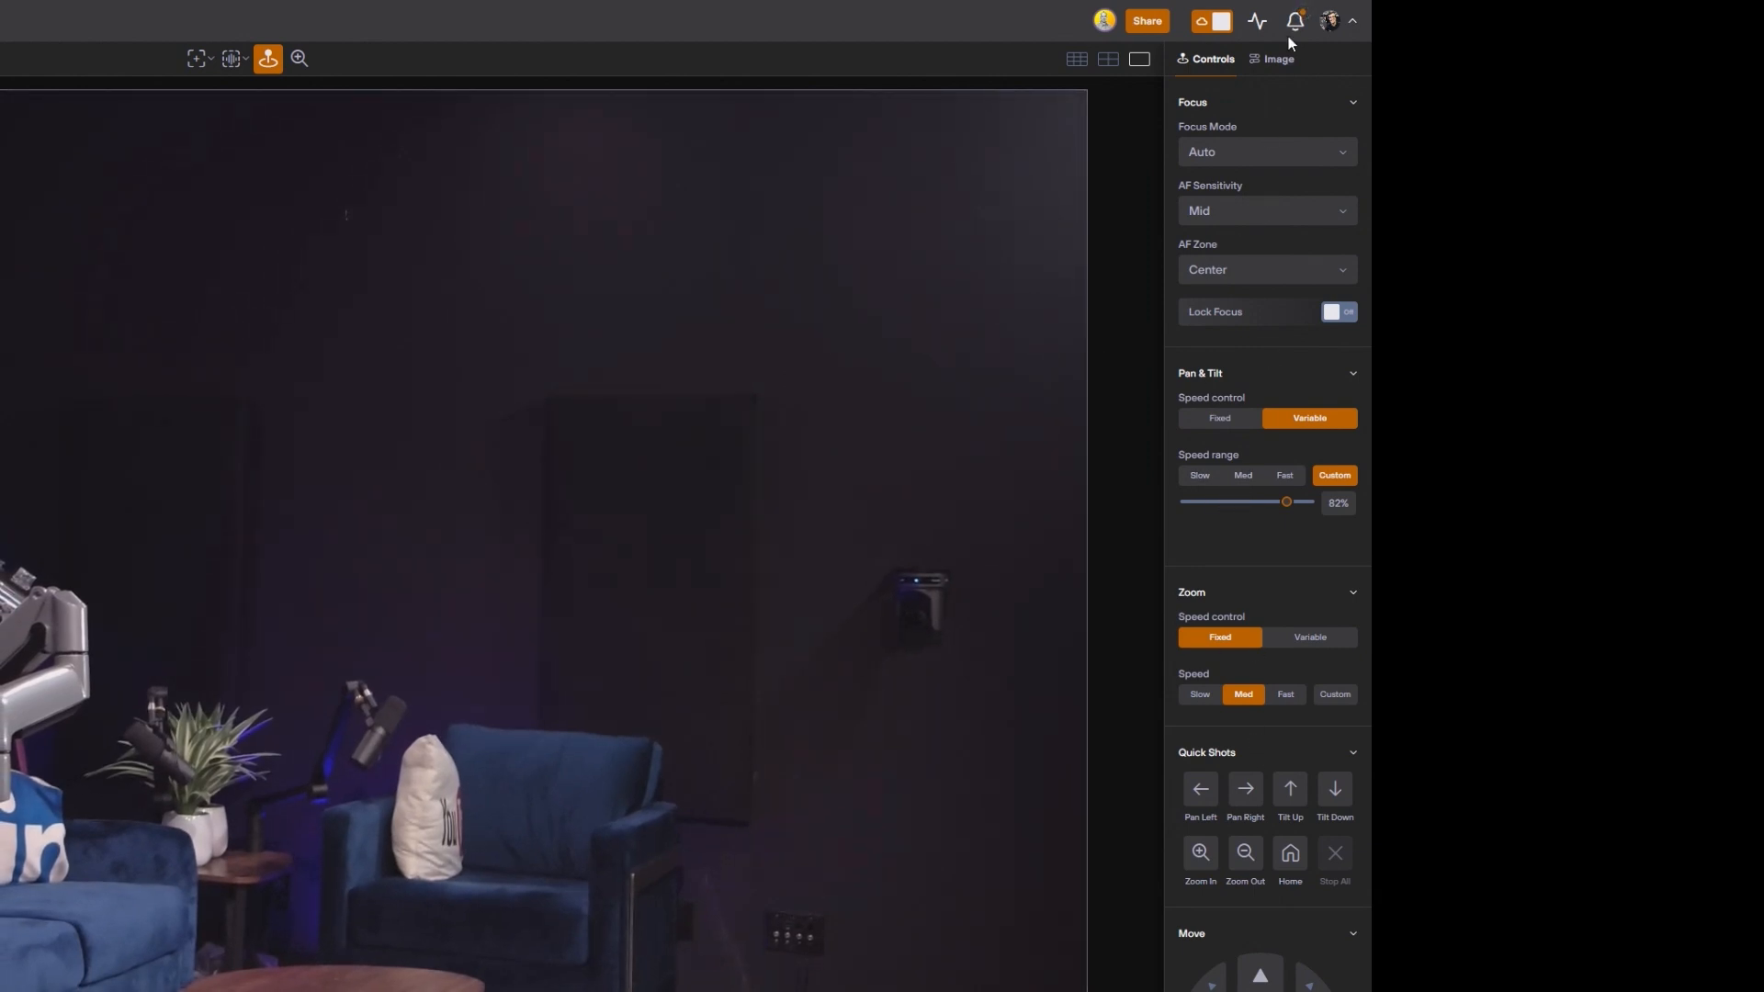
Show Side Shot 1's image settings: Manual exposure, shutter 1/30, iris F1.8, gain 0.71.
click(1279, 59)
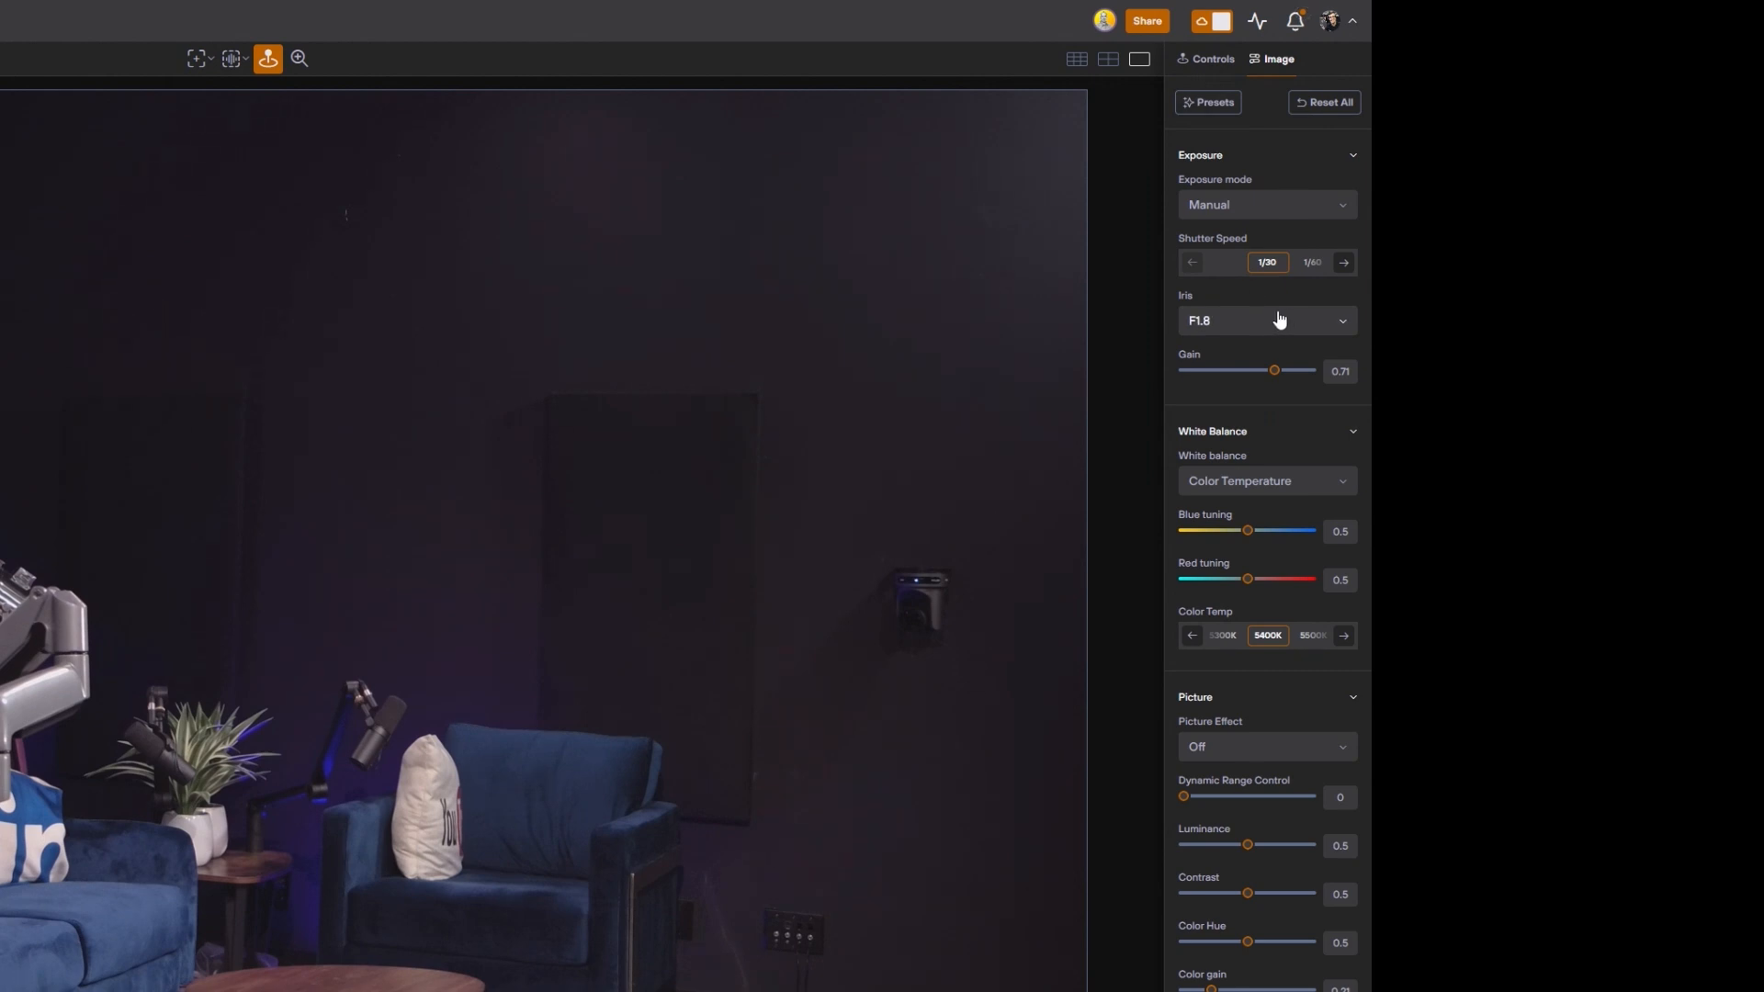
mouse_move(1275, 326)
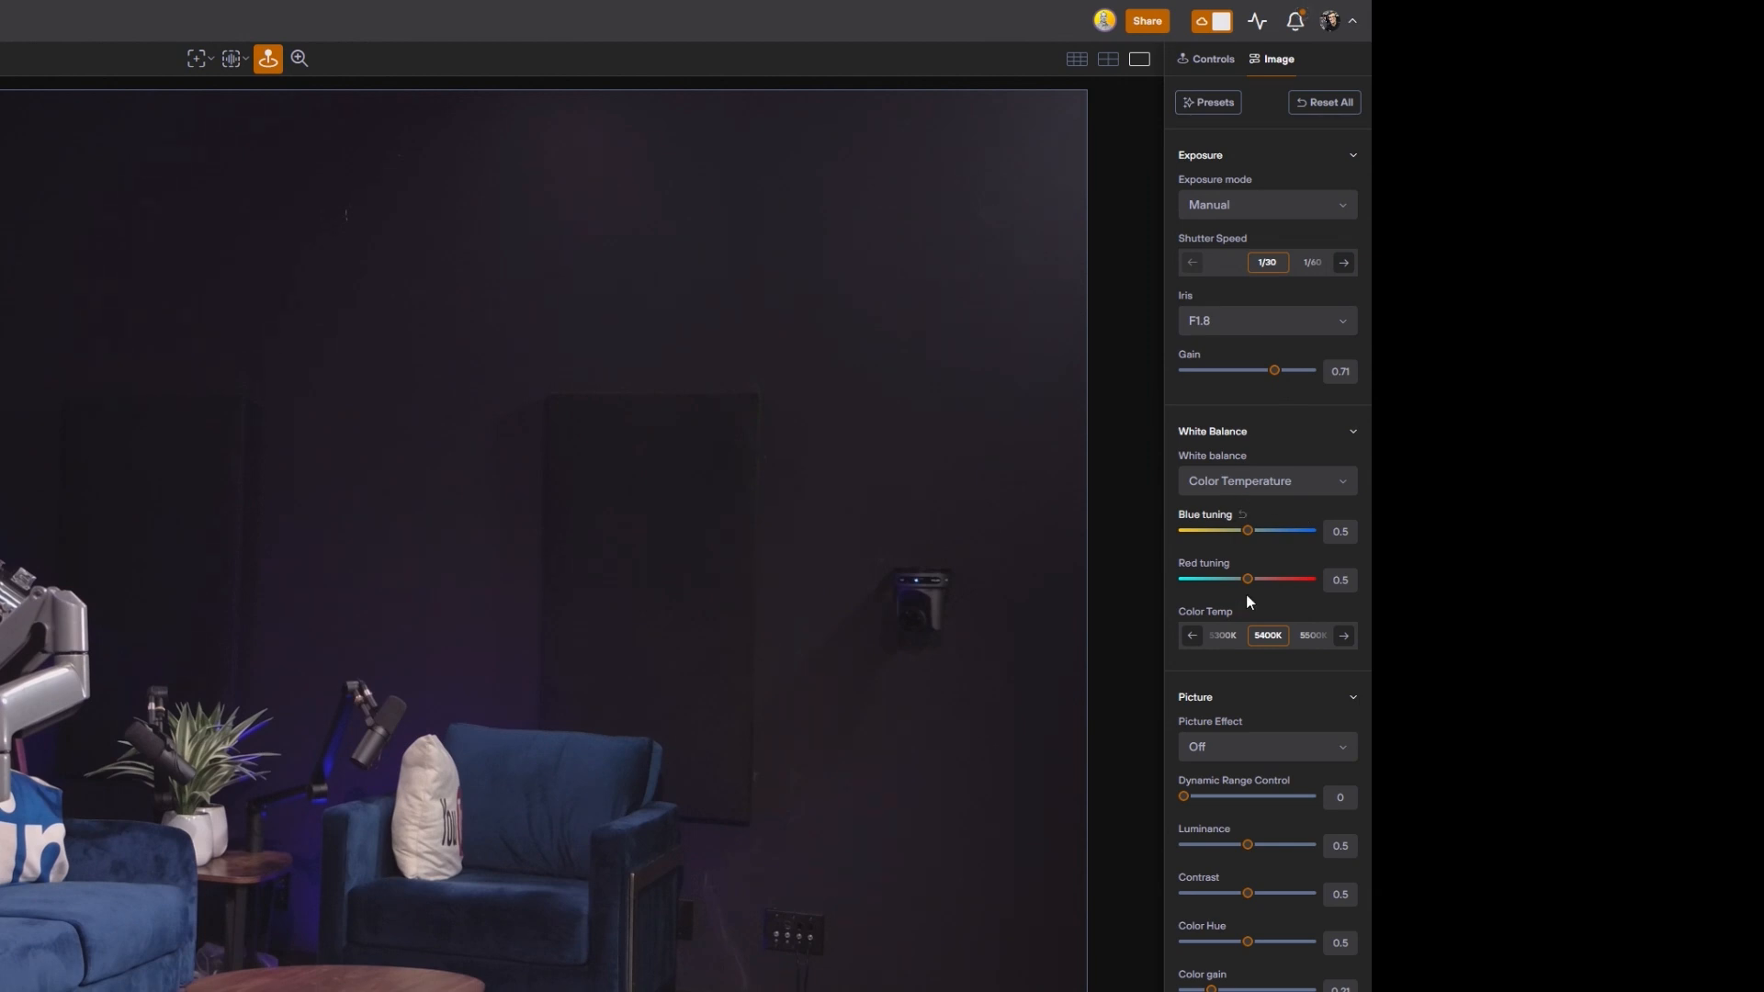
mouse_move(1262, 784)
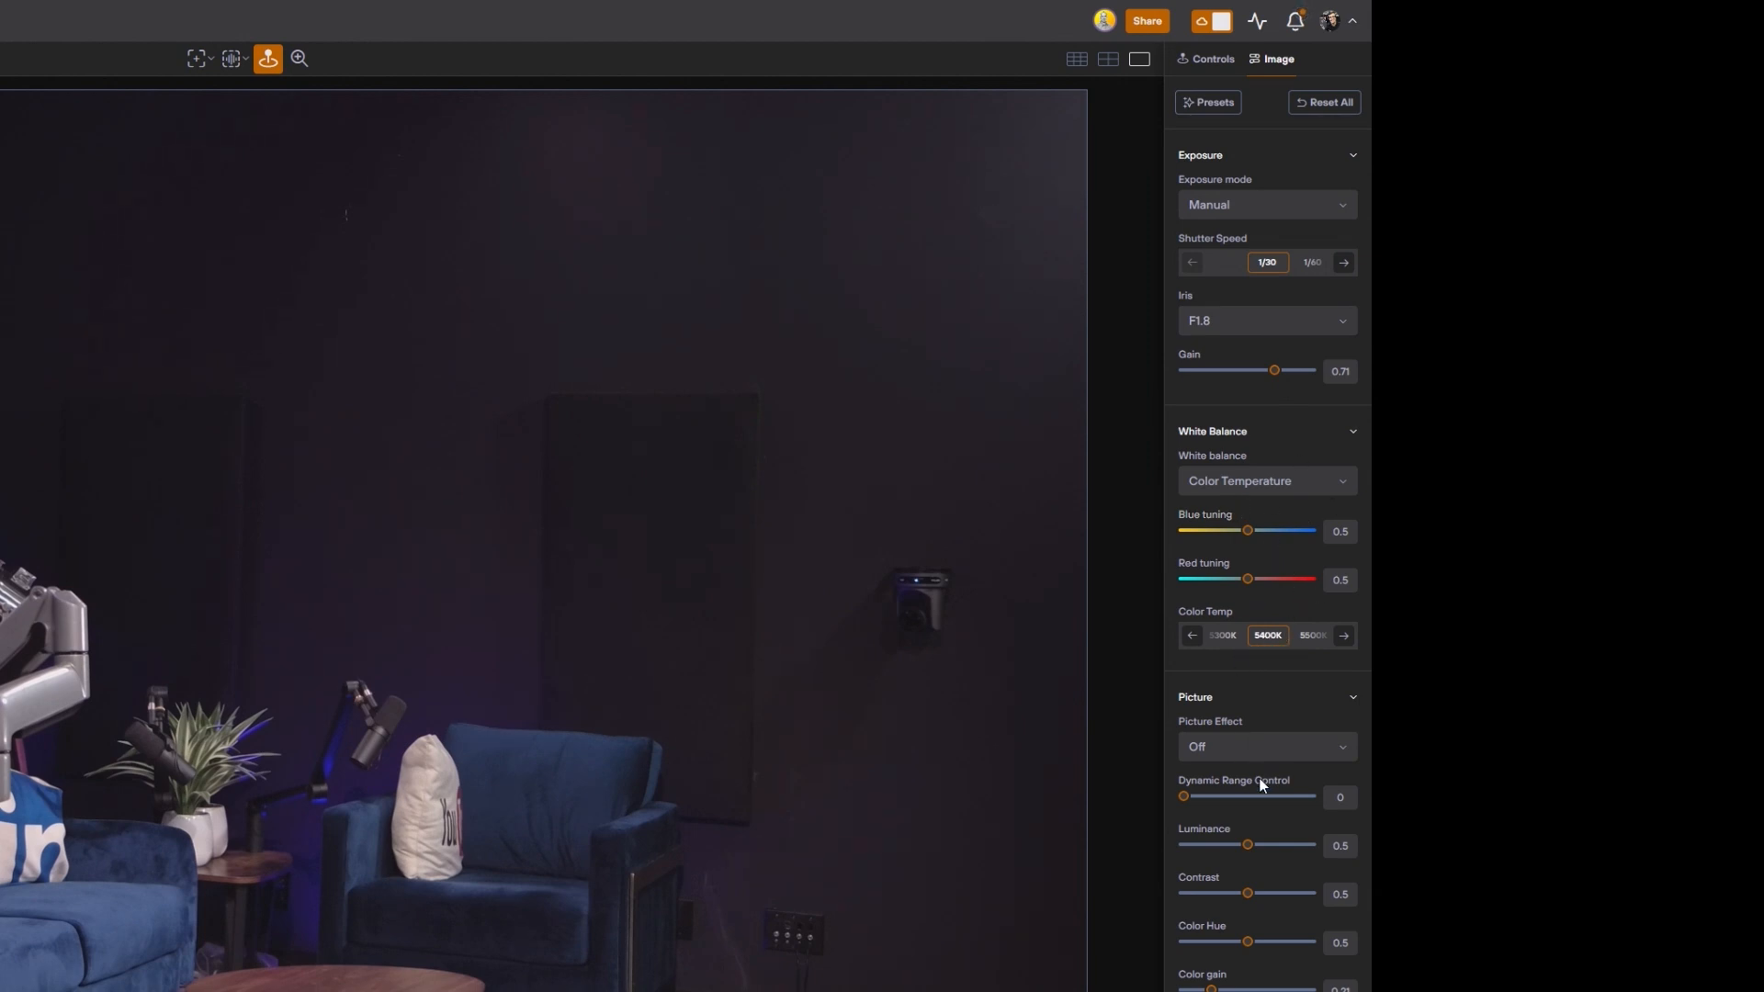
mouse_move(1263, 338)
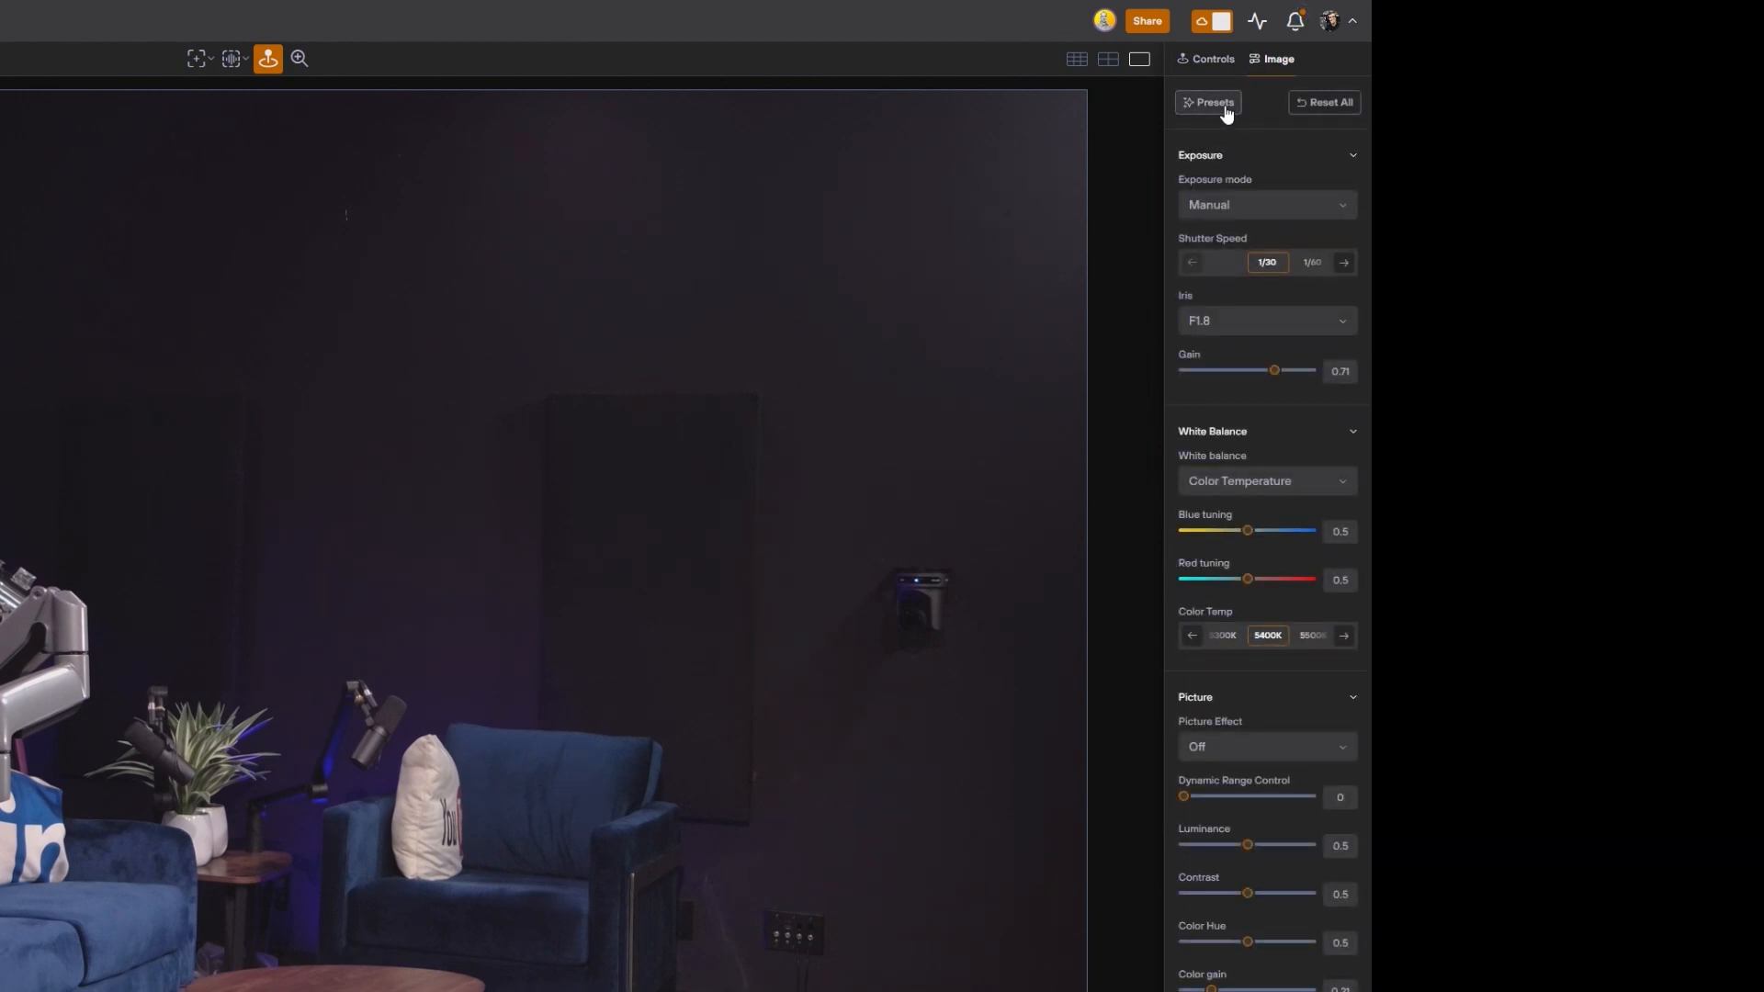
With the image presets list open, try iris F4 and set it back to F1.8.
click(1207, 101)
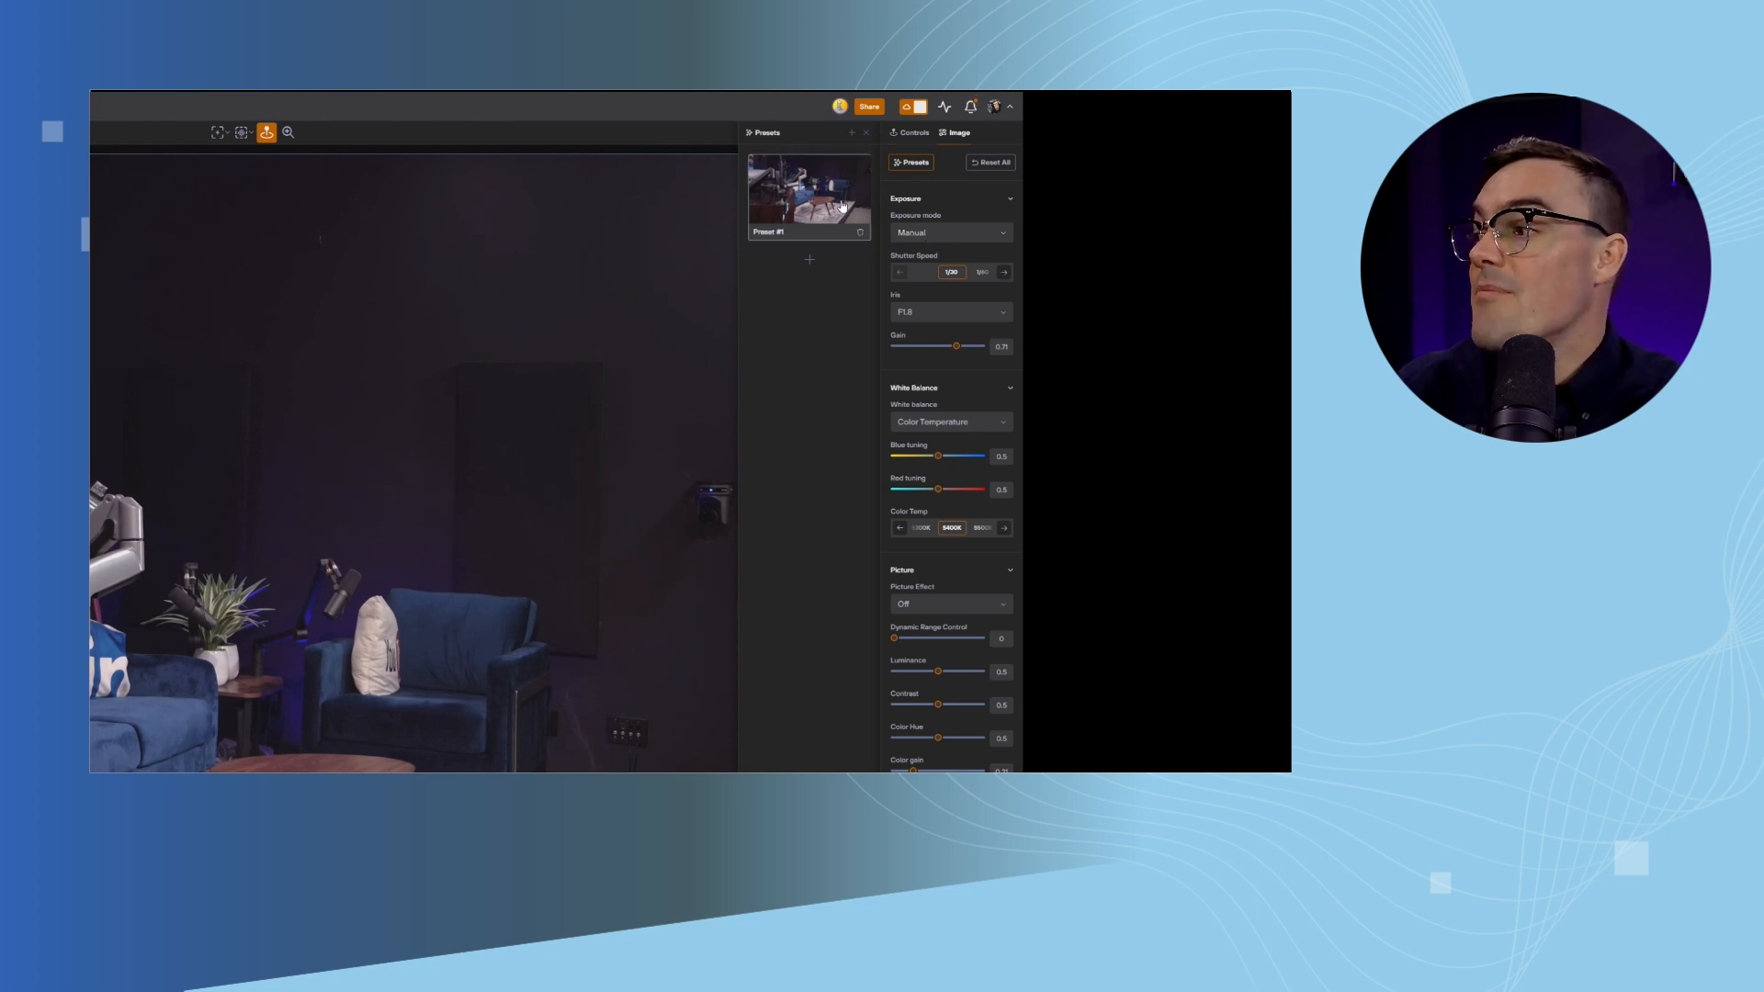
click(950, 313)
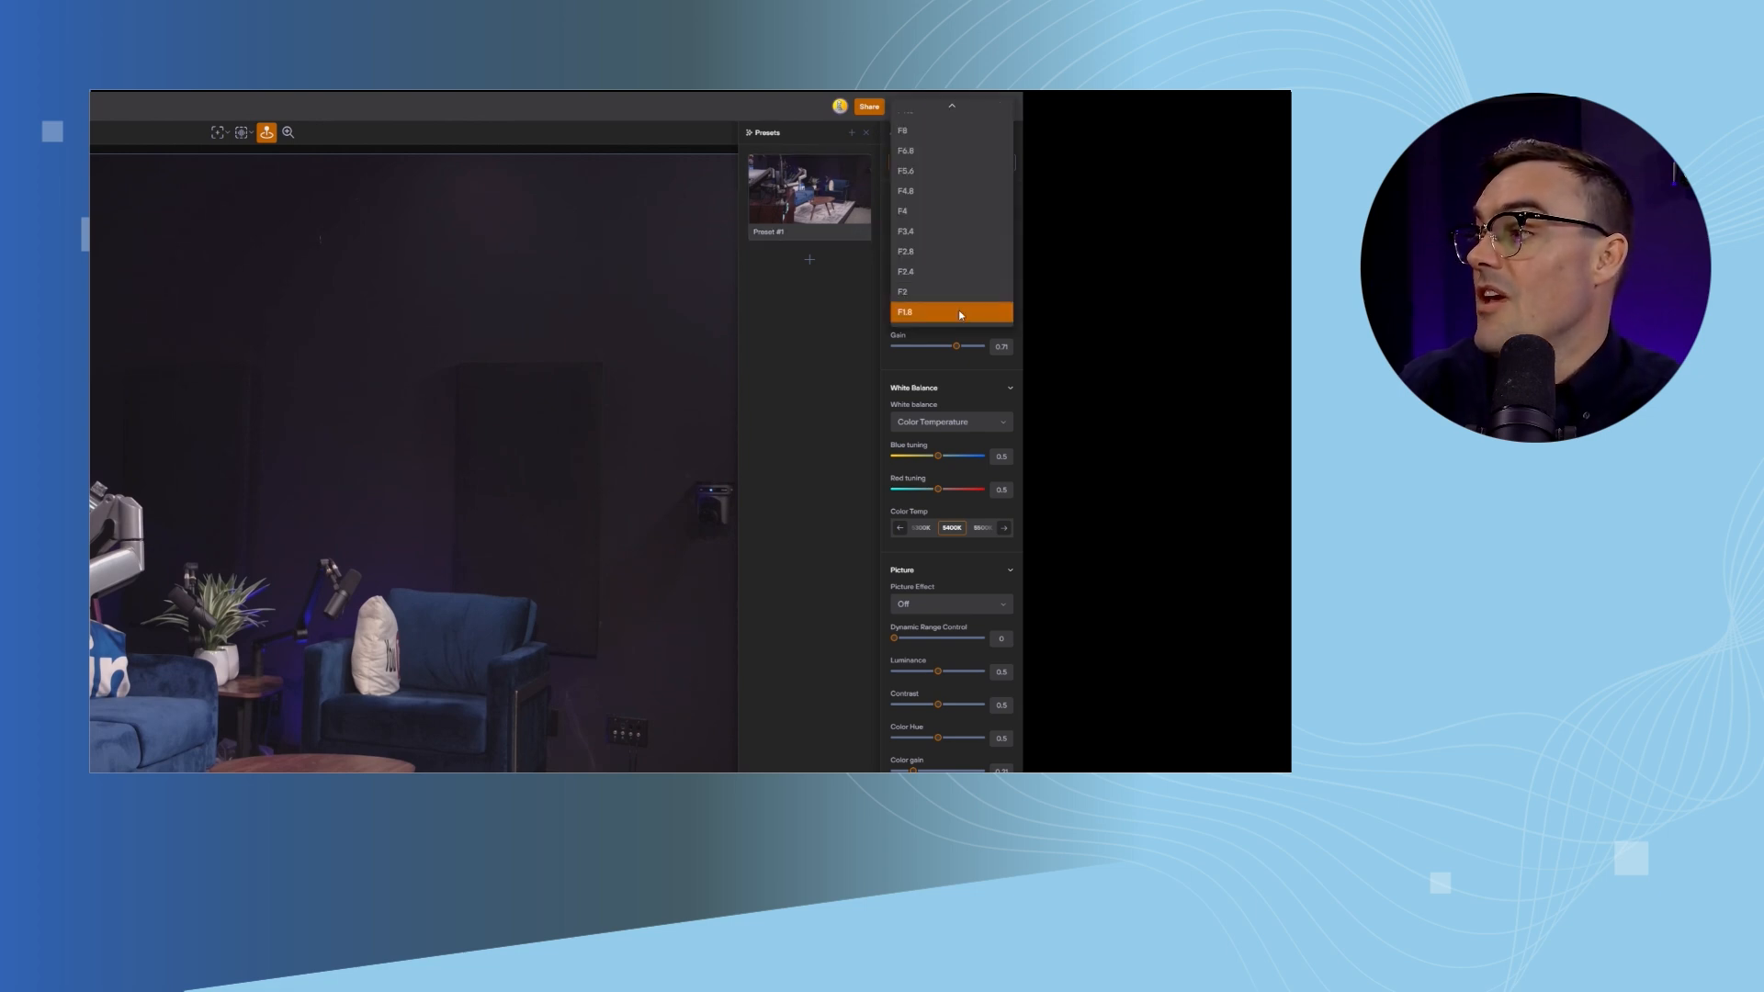
click(902, 210)
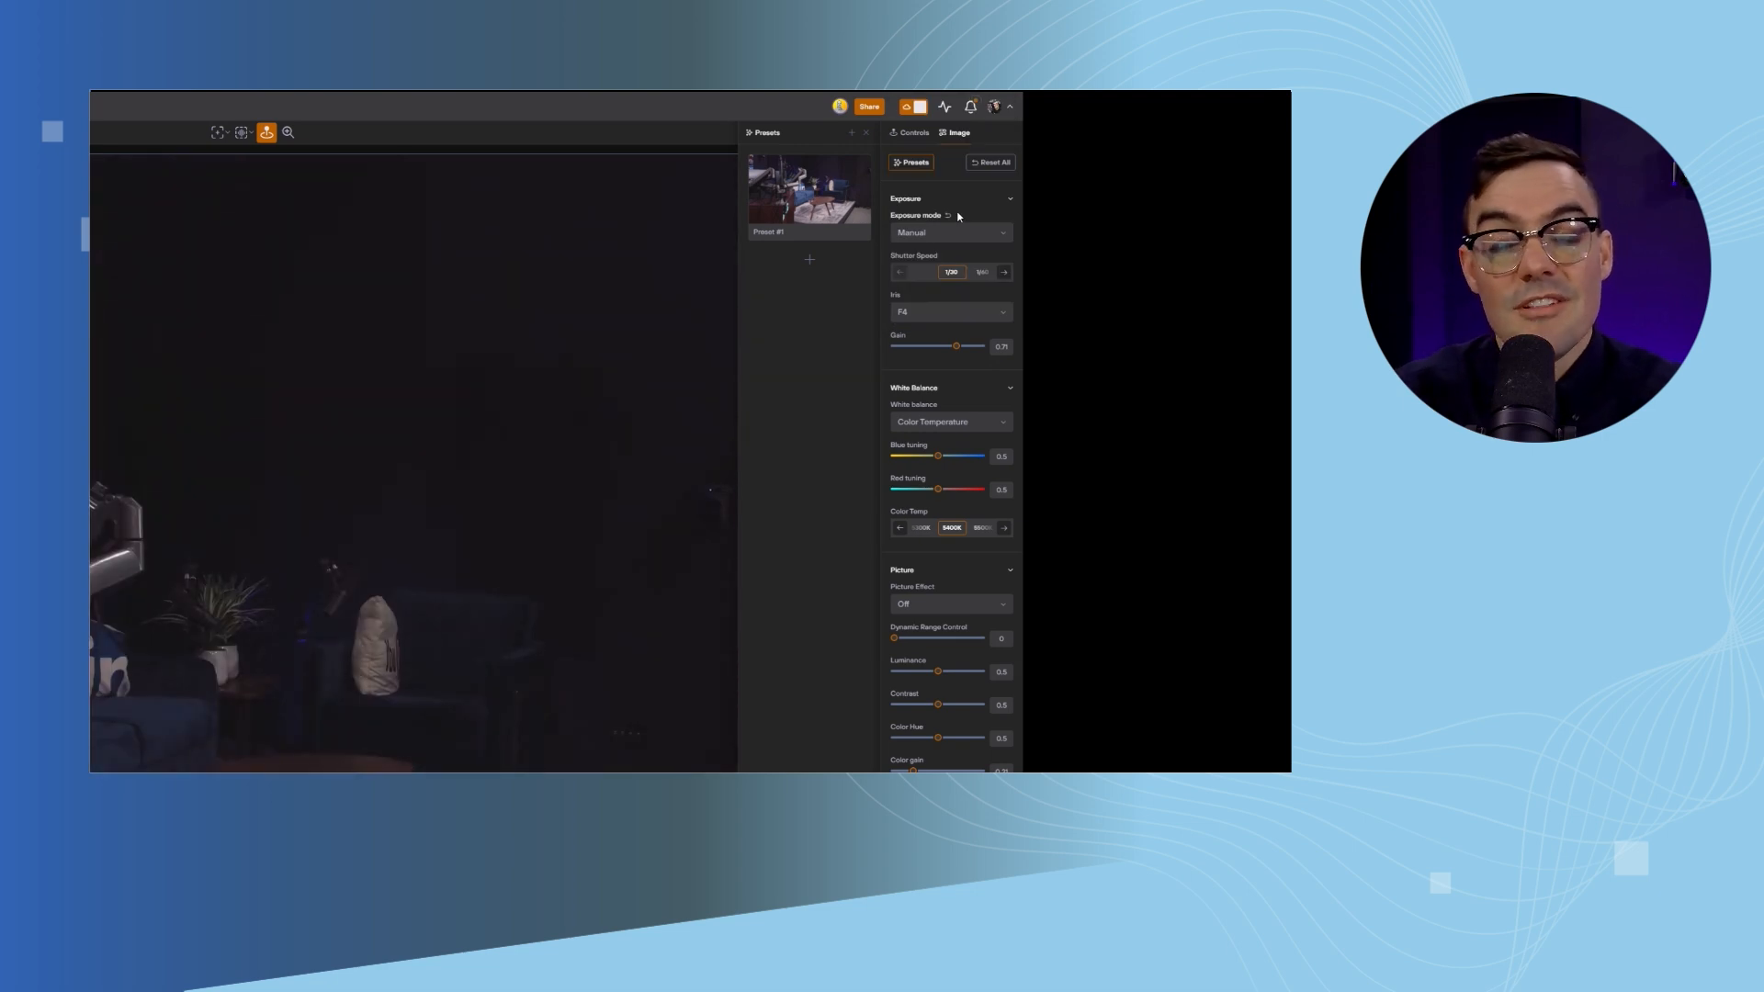
click(950, 312)
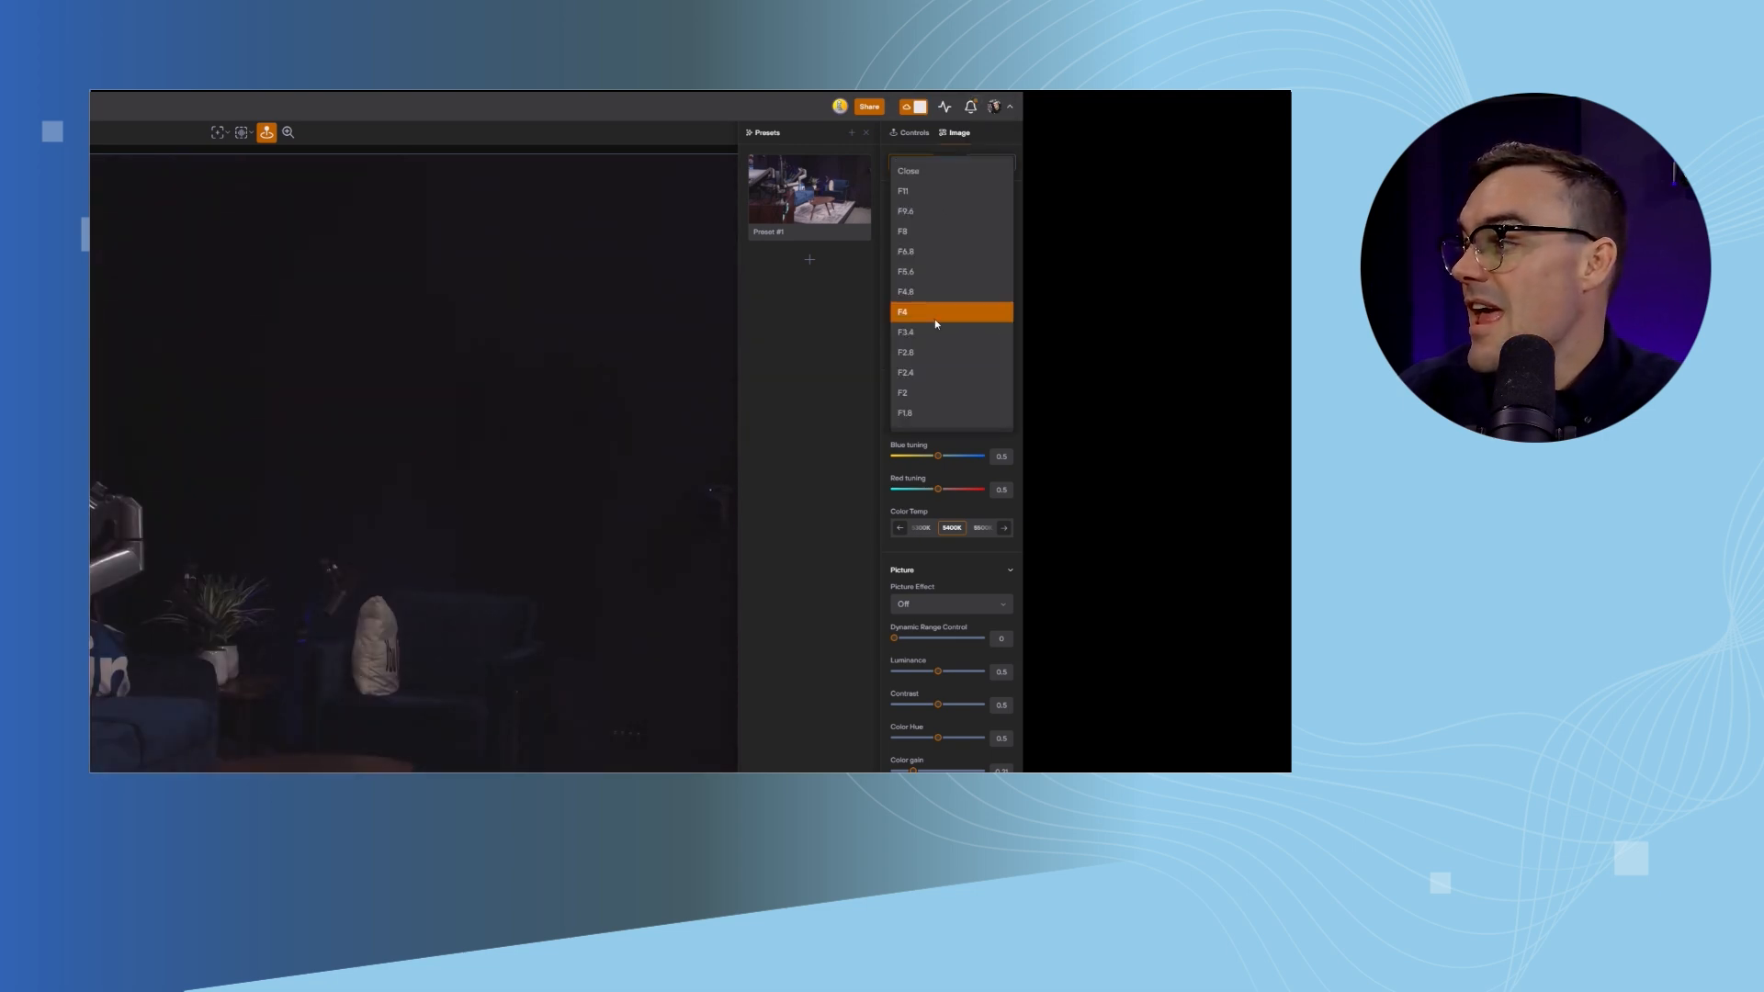
click(904, 413)
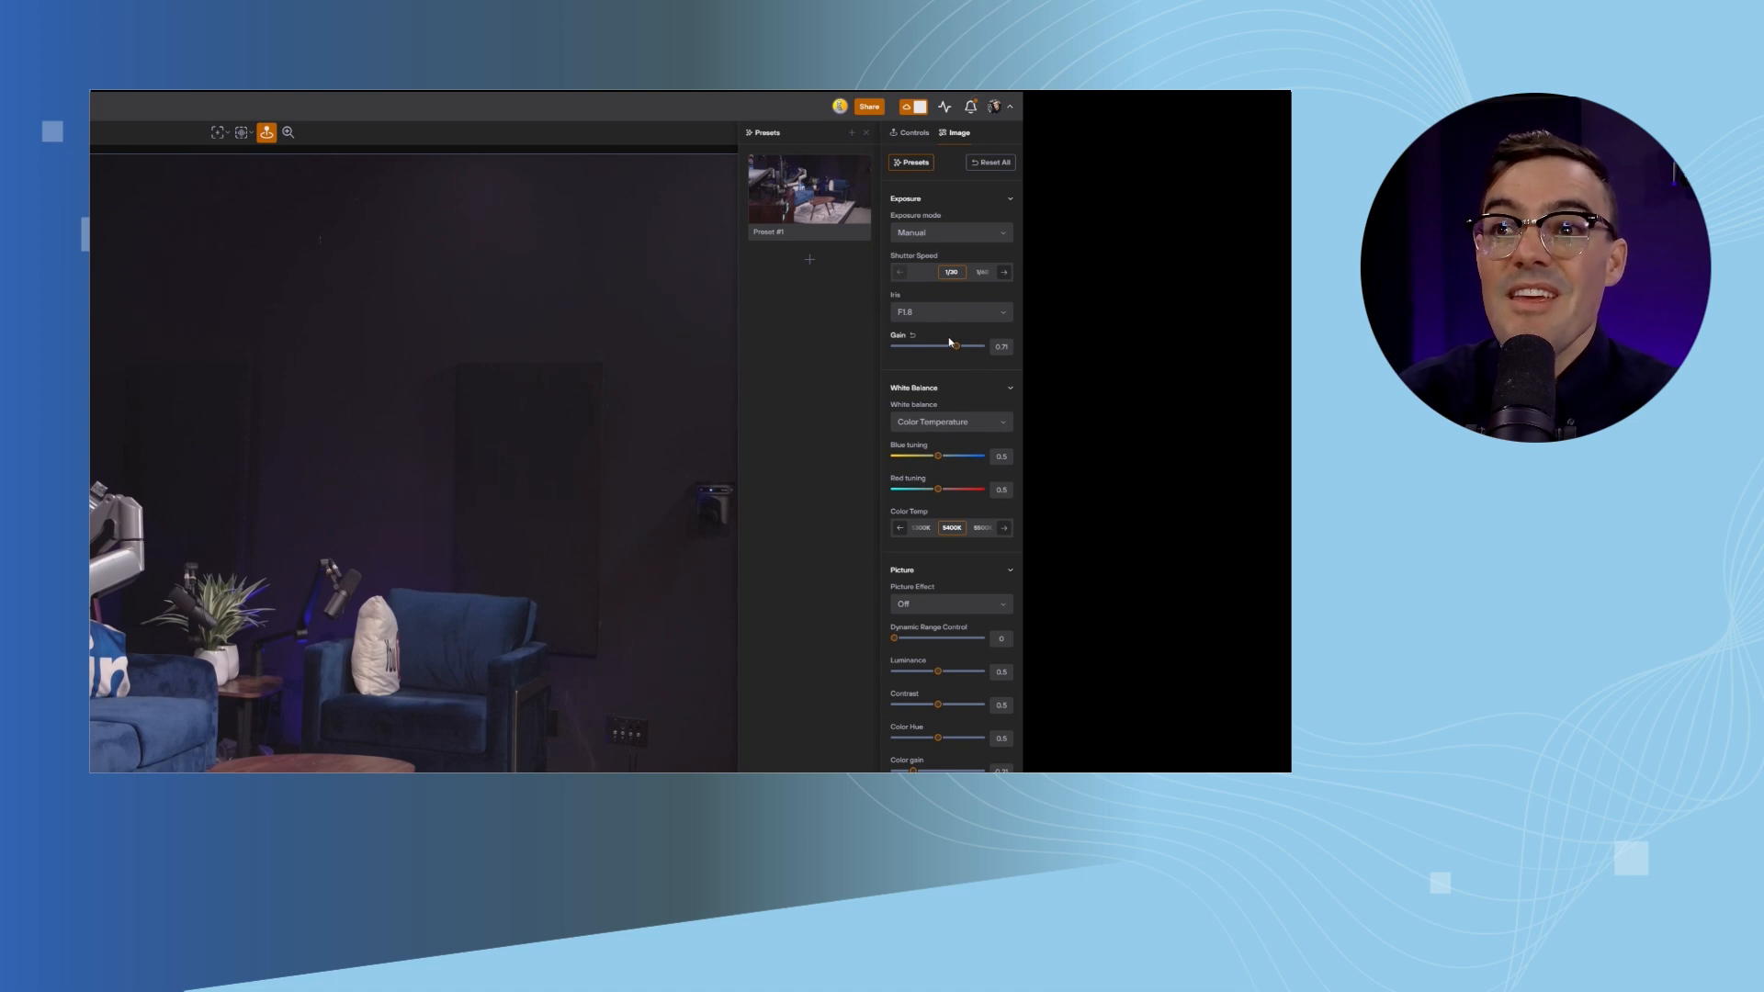
mouse_move(956, 288)
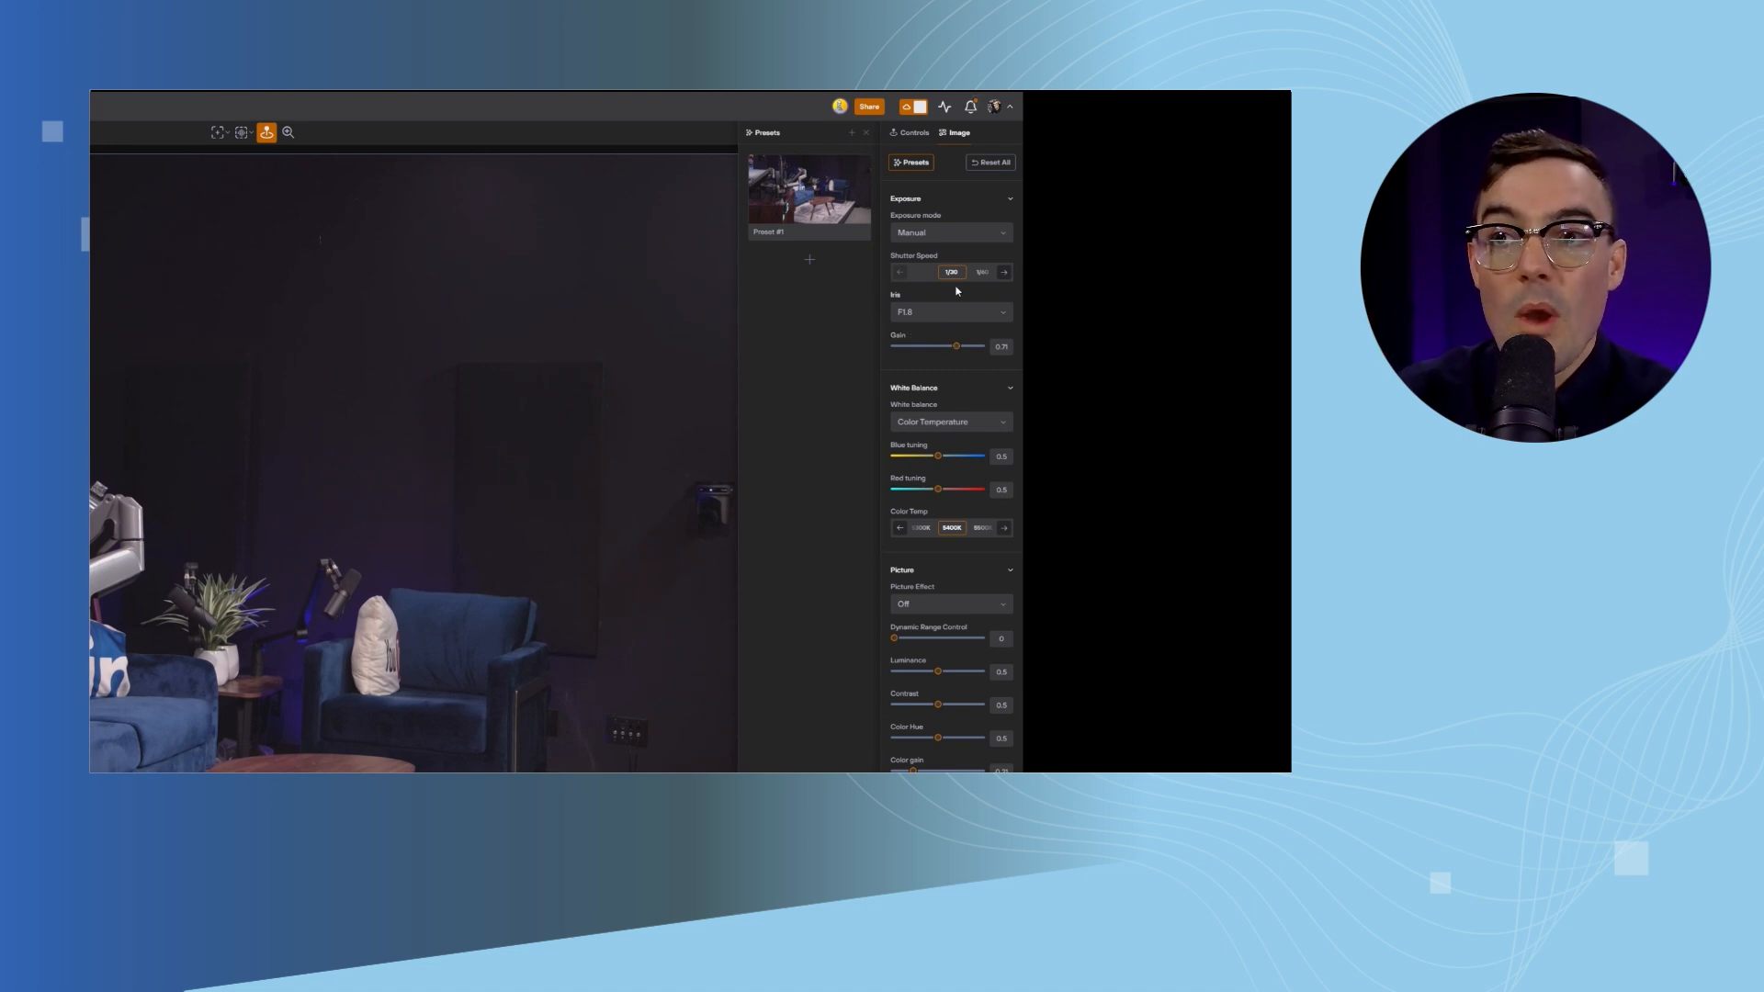
click(950, 312)
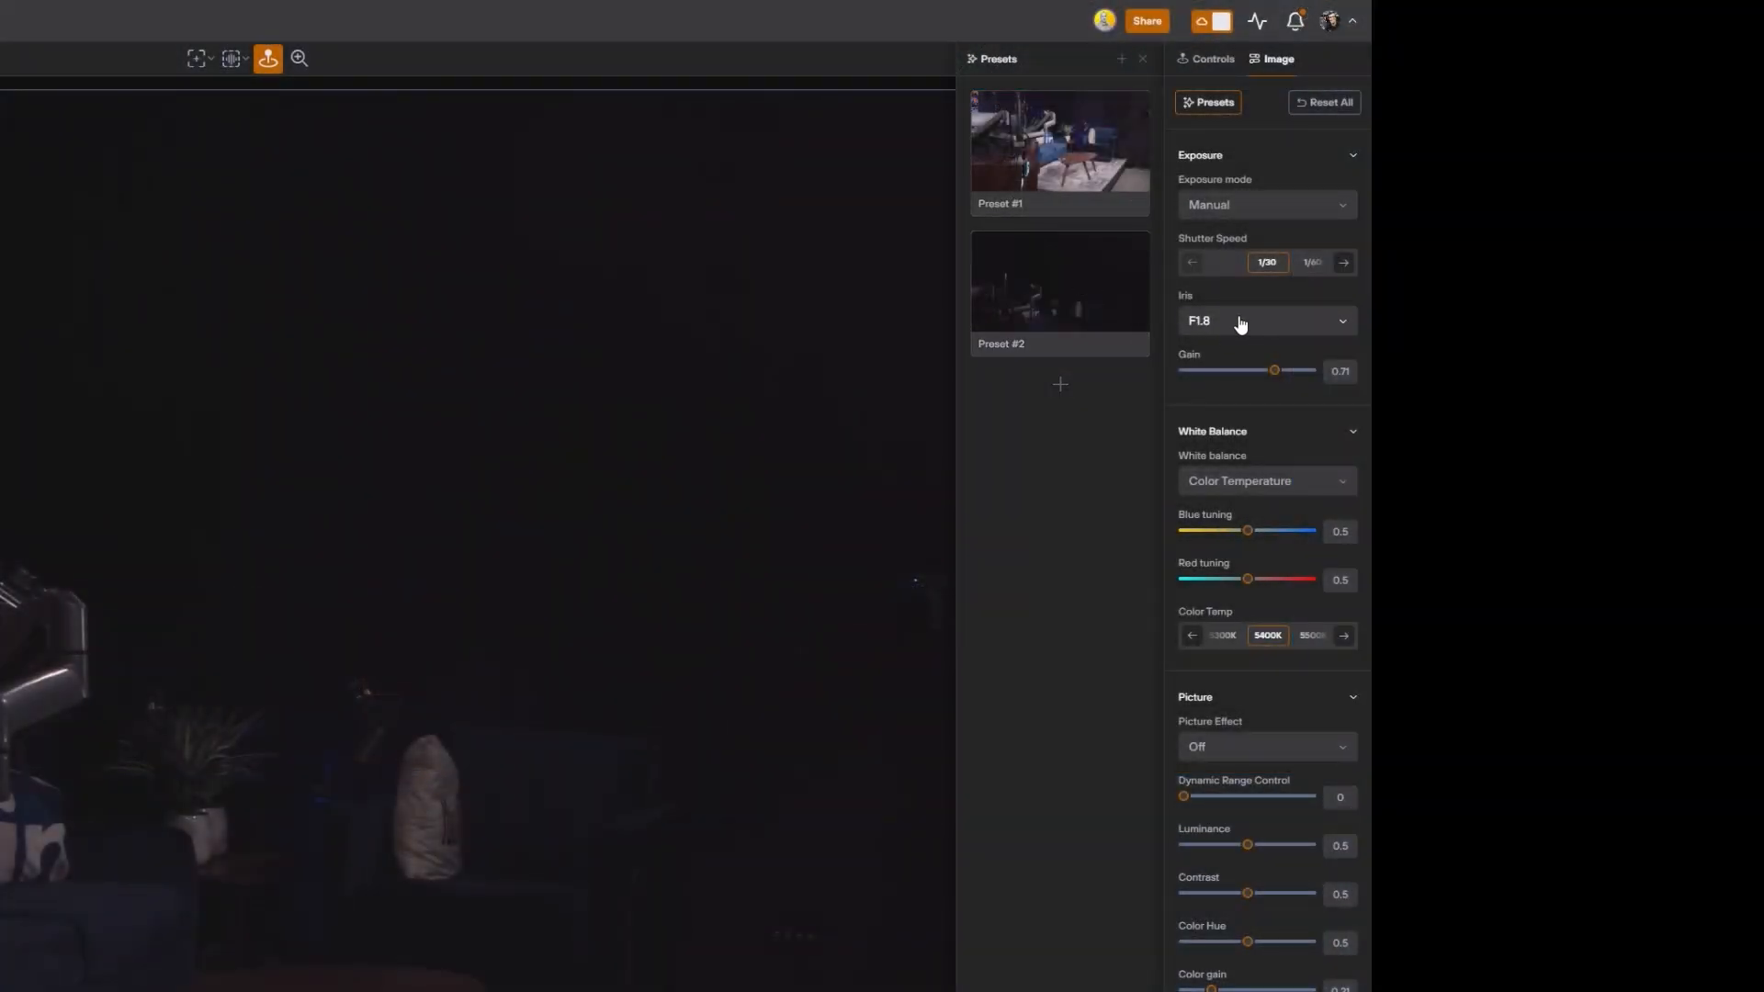
Save the current image settings as Preset #2 and close the presets list.
click(1059, 281)
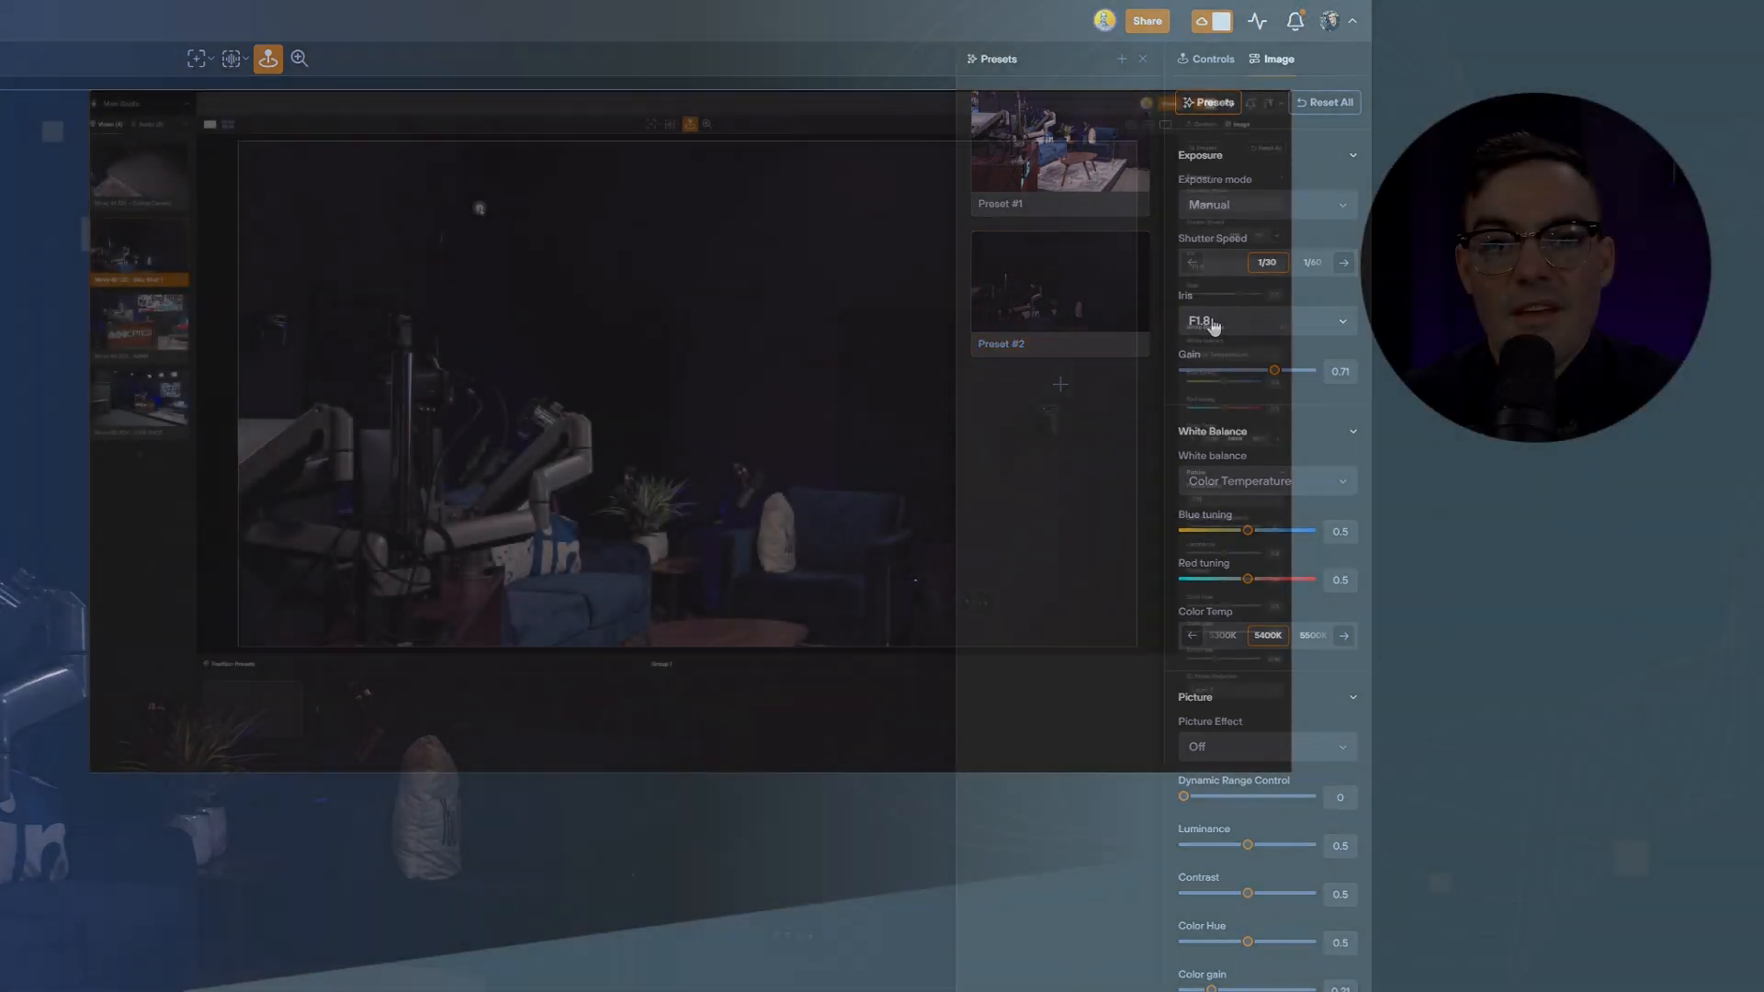
click(1143, 59)
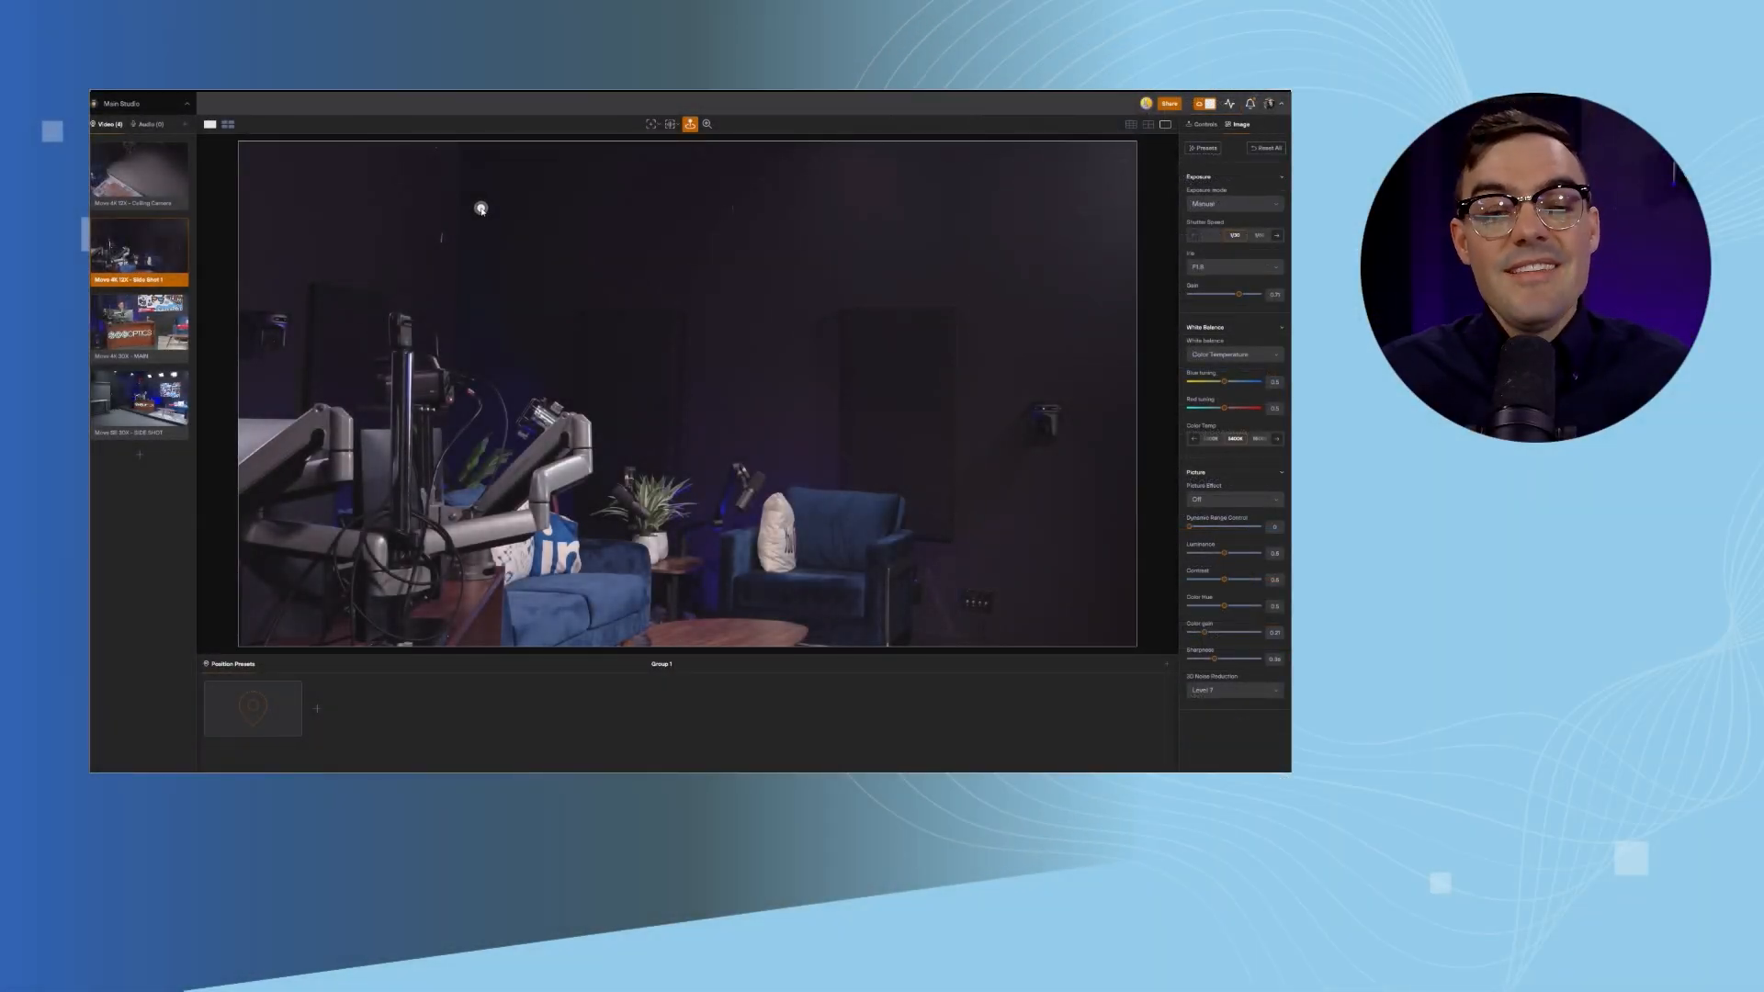